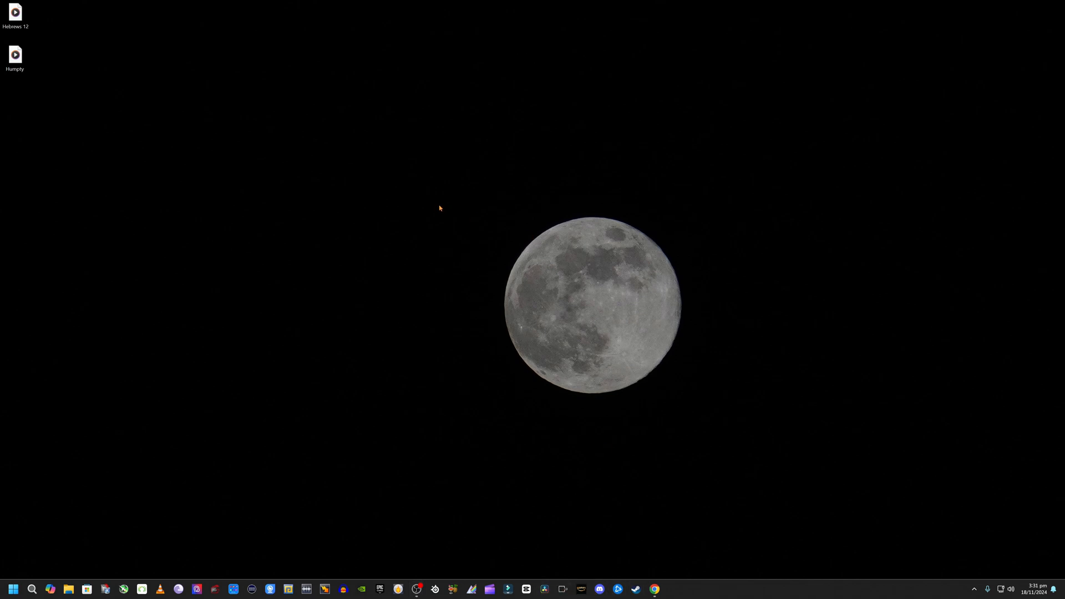
mouse_move(433, 205)
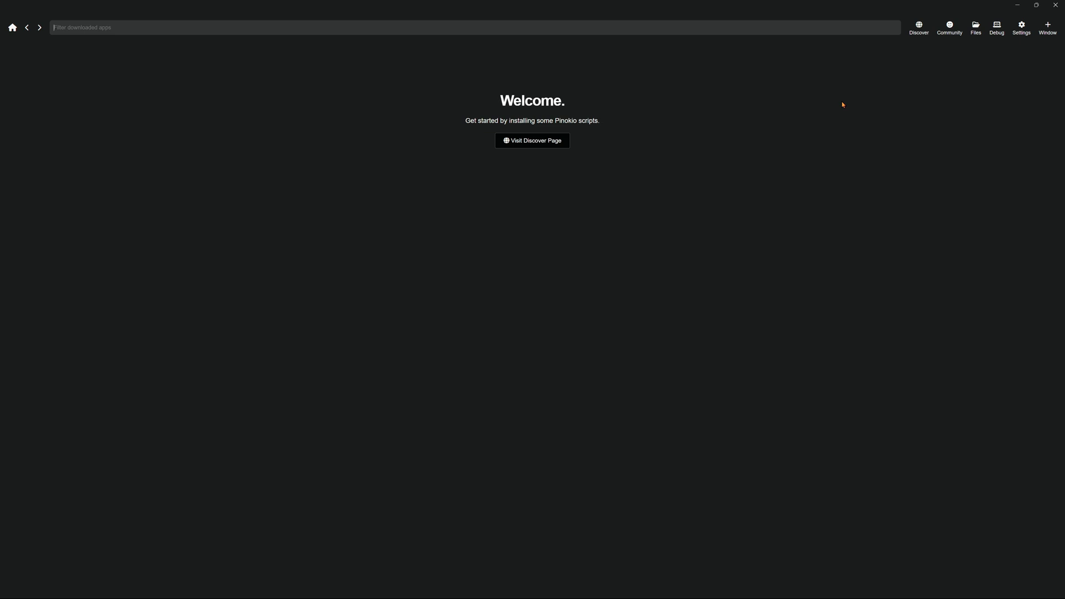
From the Discover page's verified scripts, go to the Forge script's details page.
left_click(532, 139)
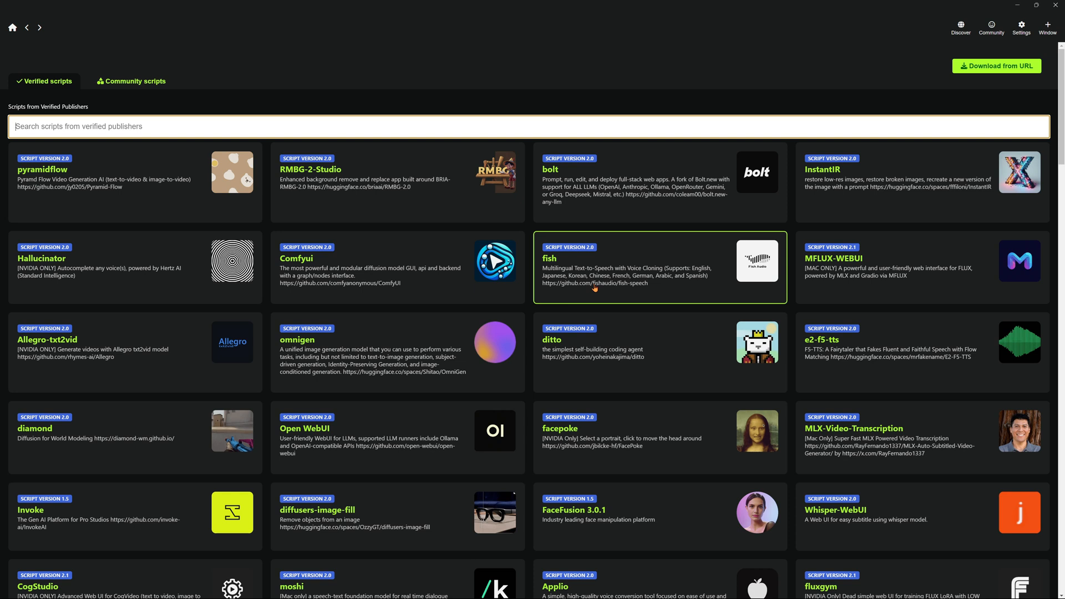
scroll("down", 3)
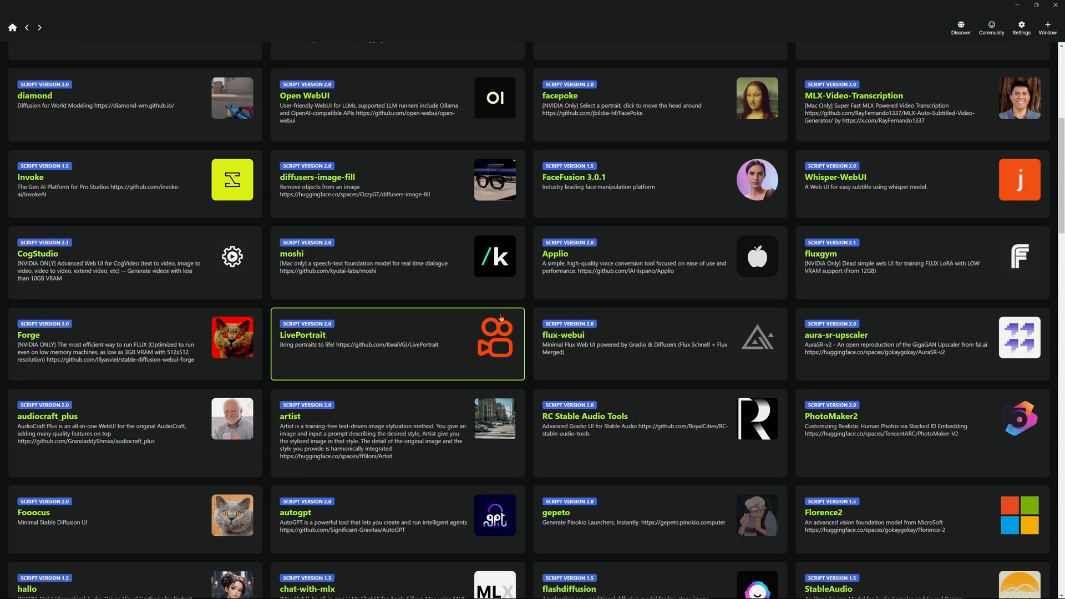
left_click(29, 335)
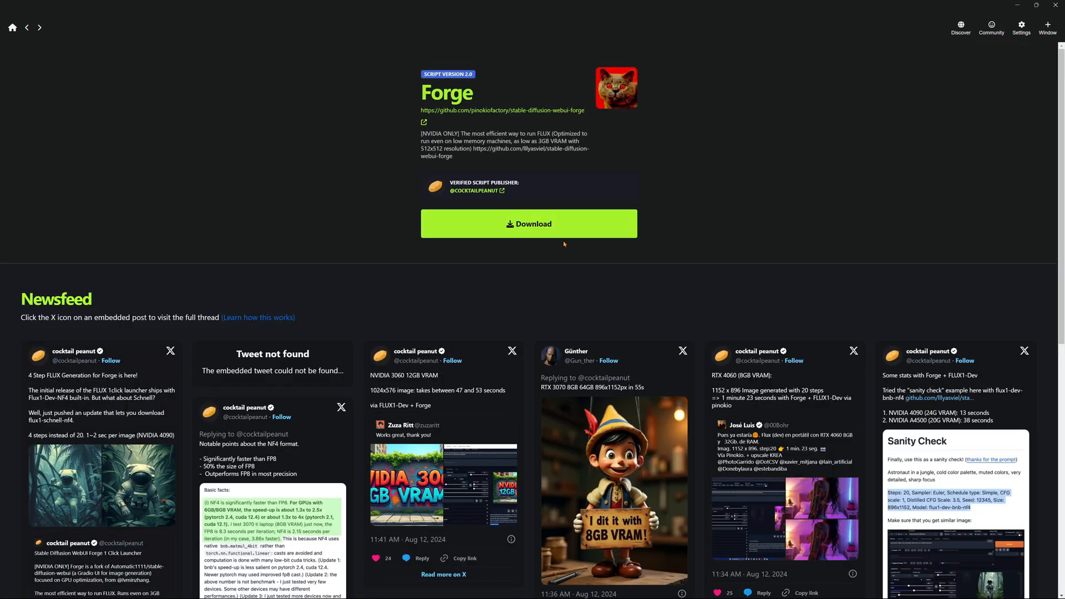
Download the Forge script and install its missing required components.
left_click(528, 225)
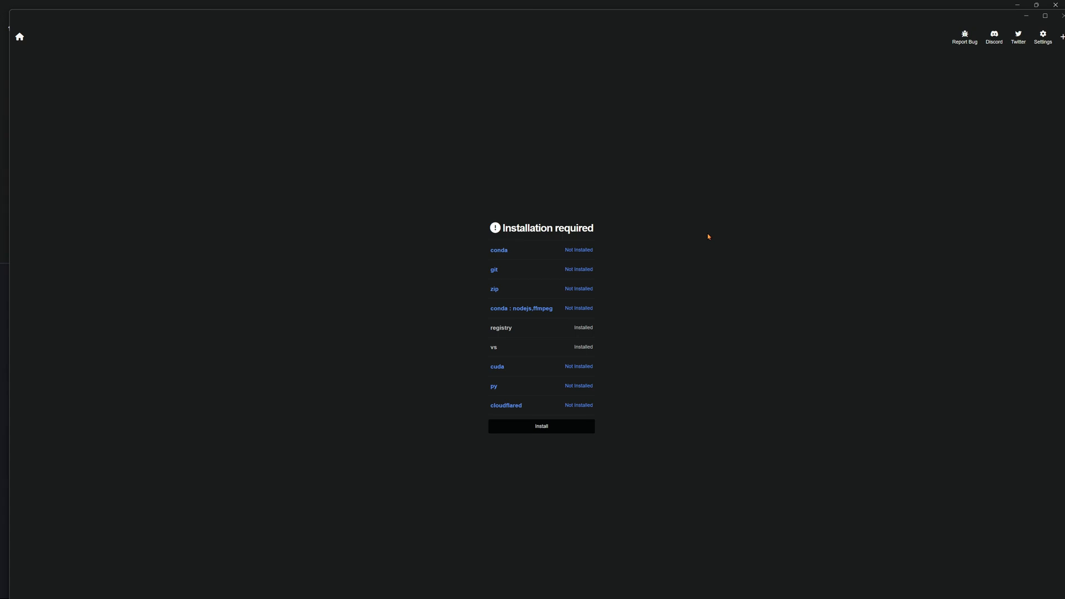
mouse_move(708, 226)
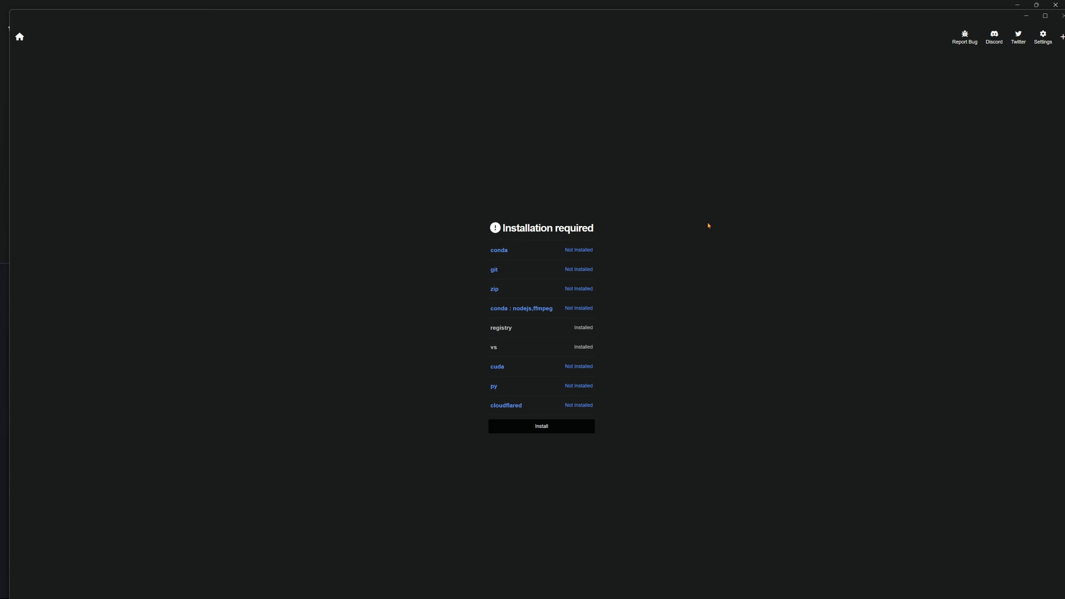
mouse_move(795, 246)
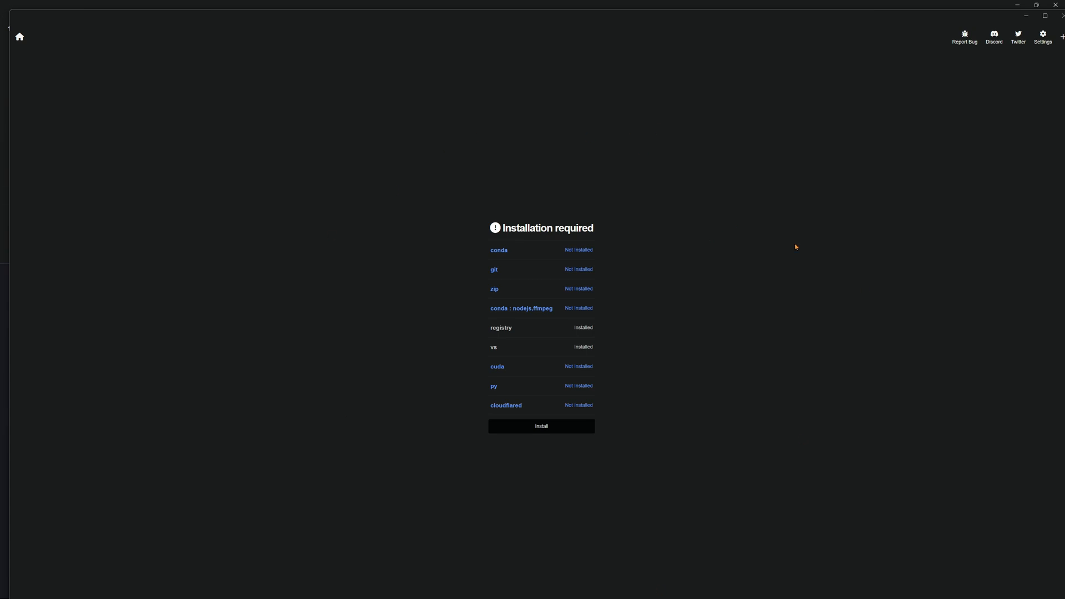
mouse_move(605, 282)
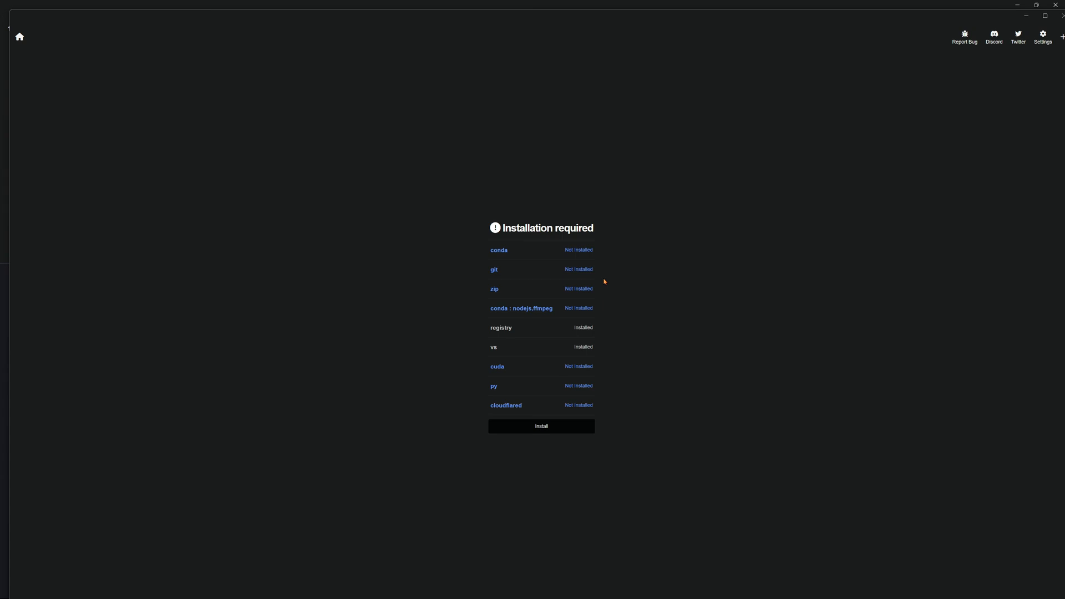
mouse_move(482, 264)
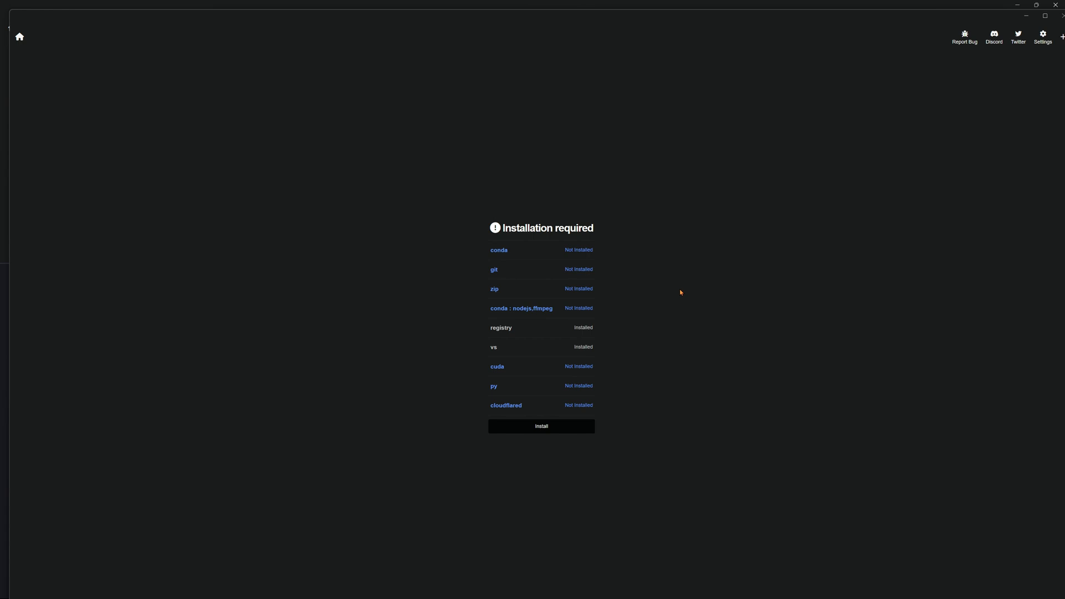
mouse_move(552, 275)
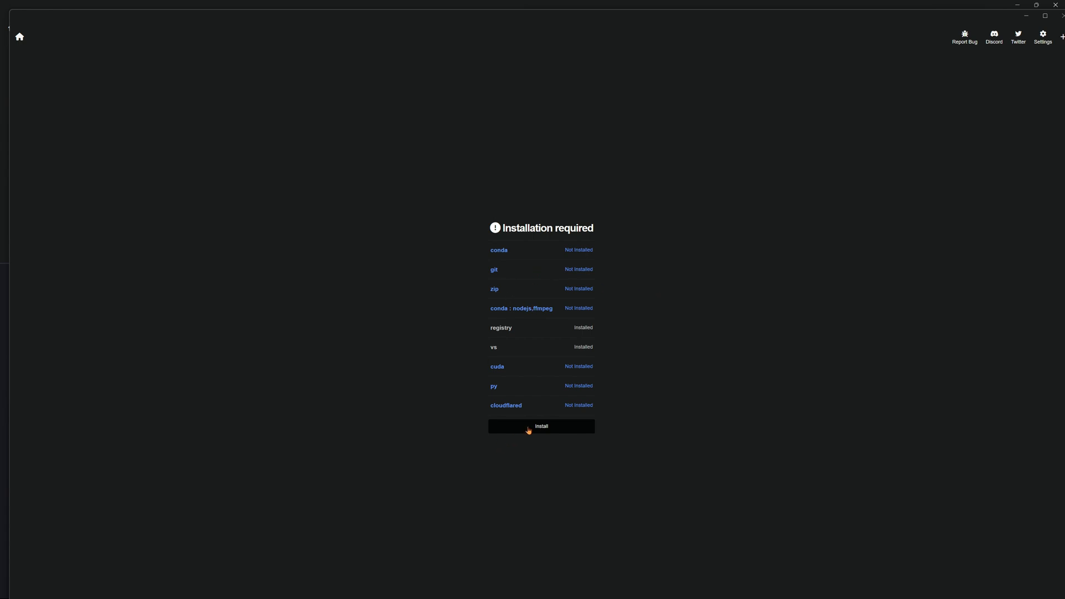
left_click(541, 426)
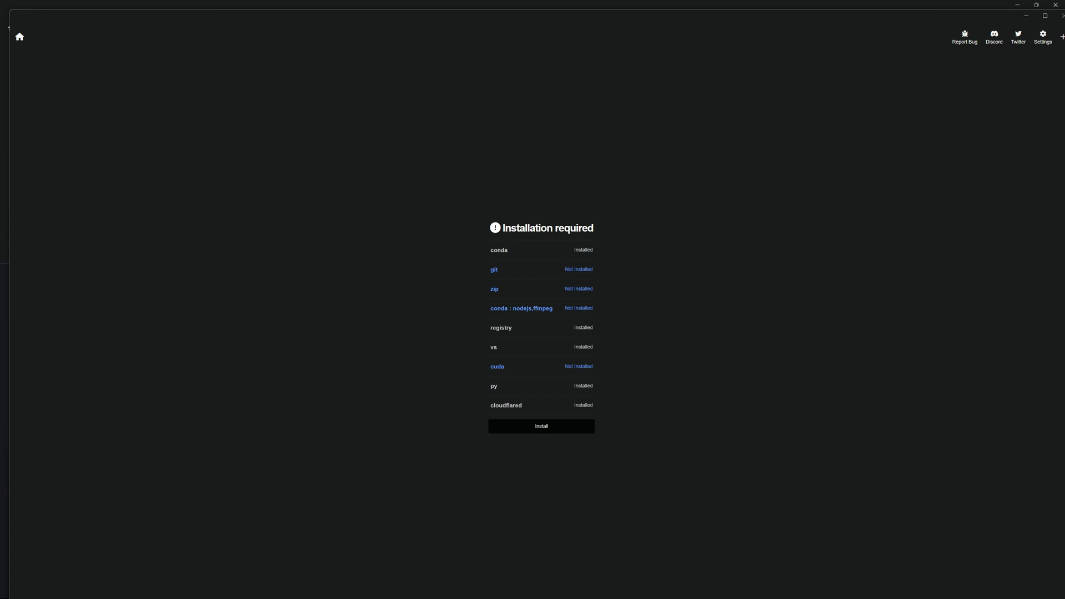
mouse_move(553, 260)
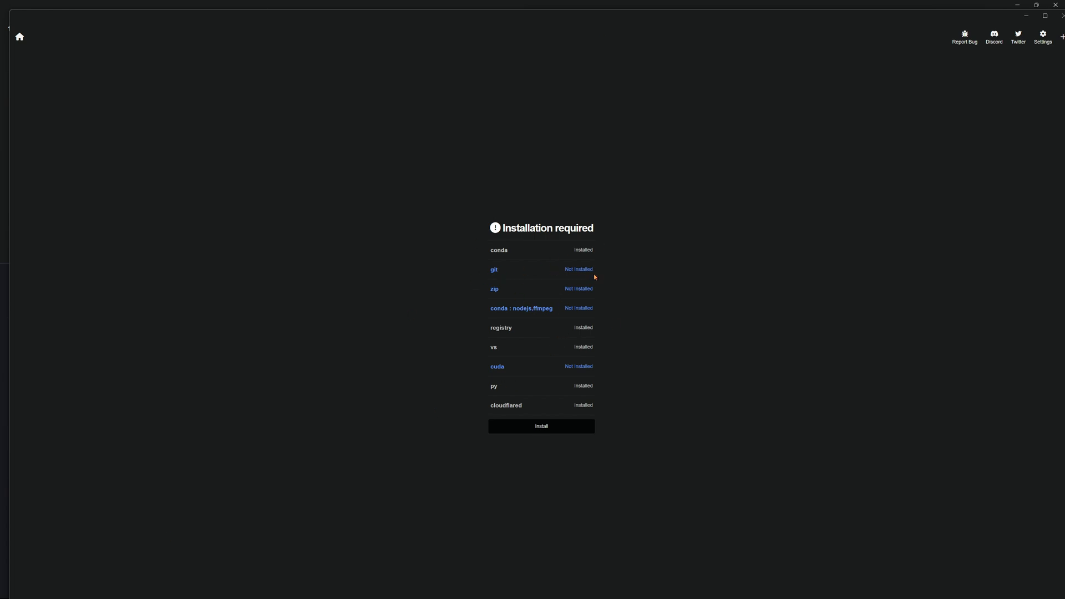
mouse_move(561, 271)
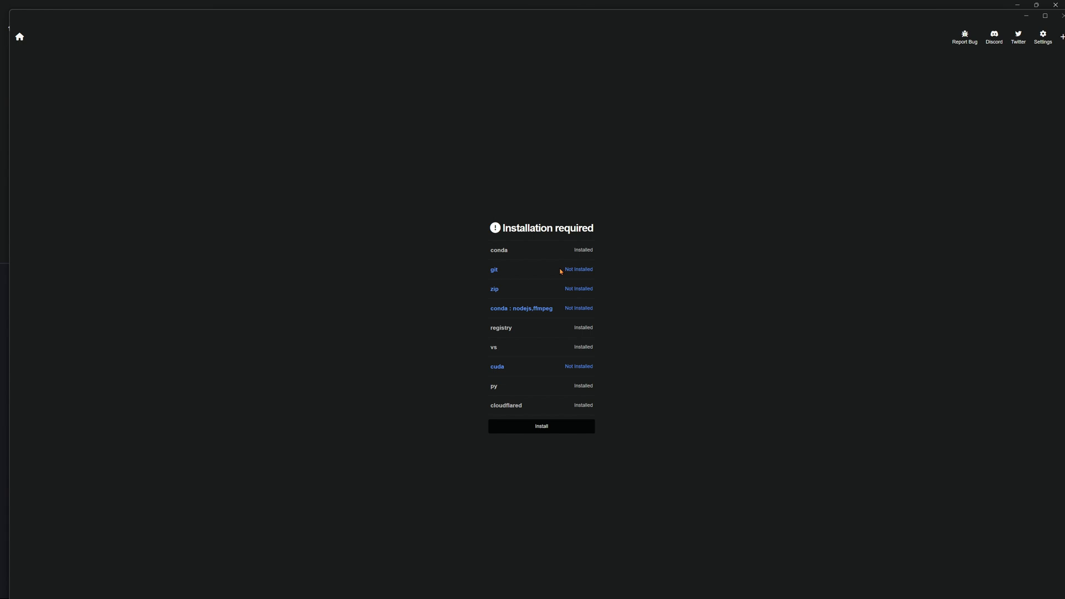
mouse_move(641, 252)
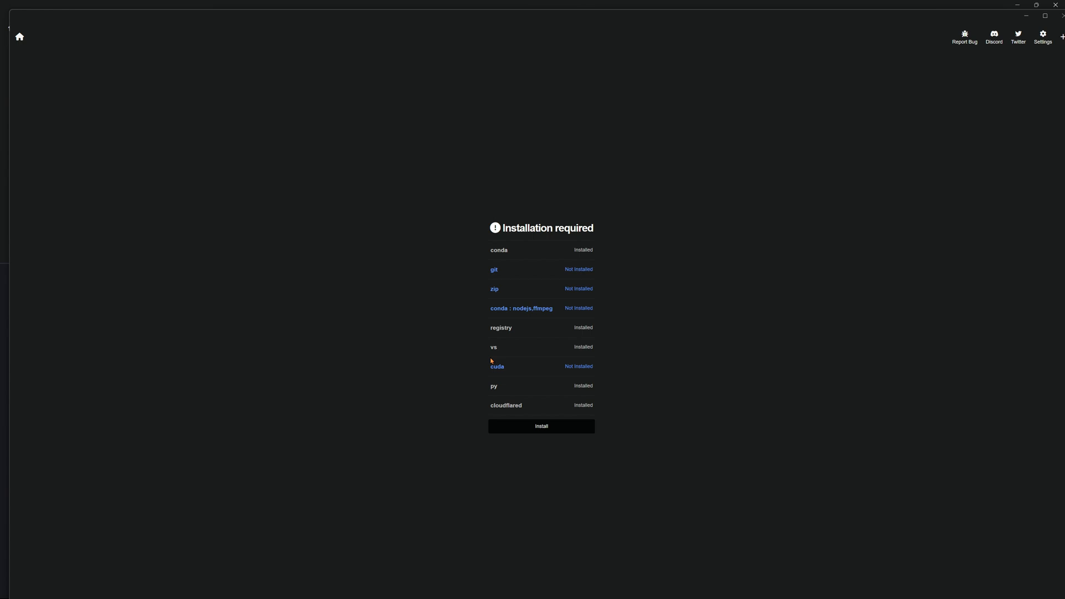
mouse_move(532, 371)
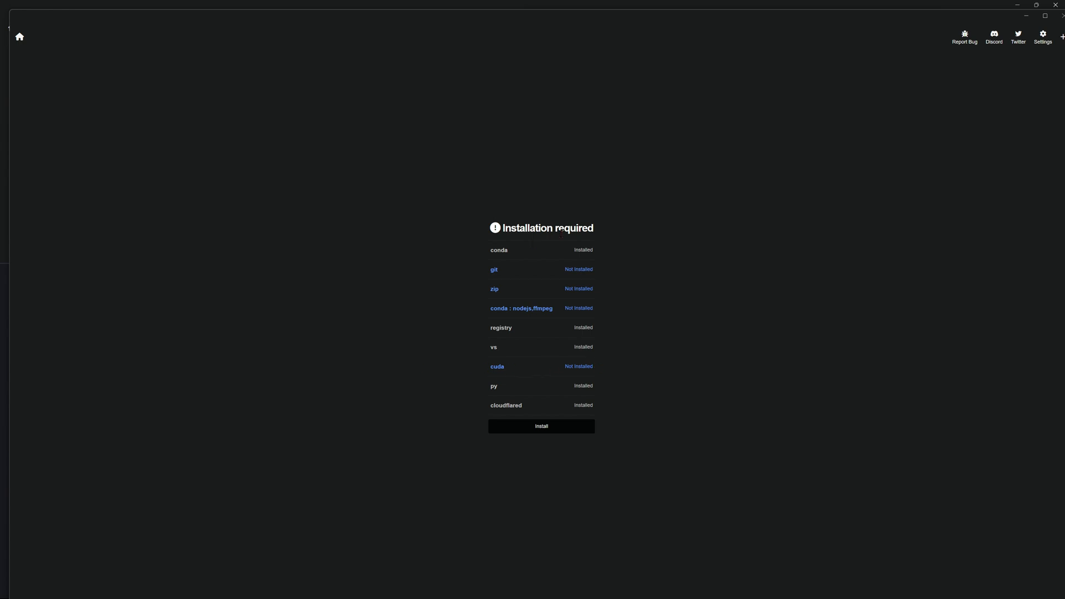
mouse_move(531, 430)
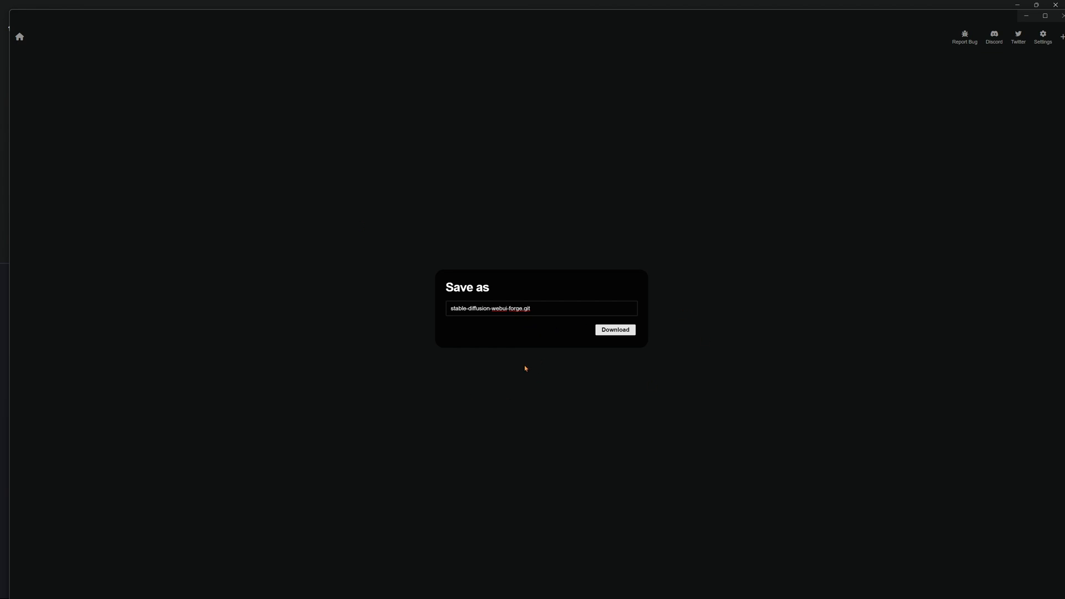
mouse_move(541, 370)
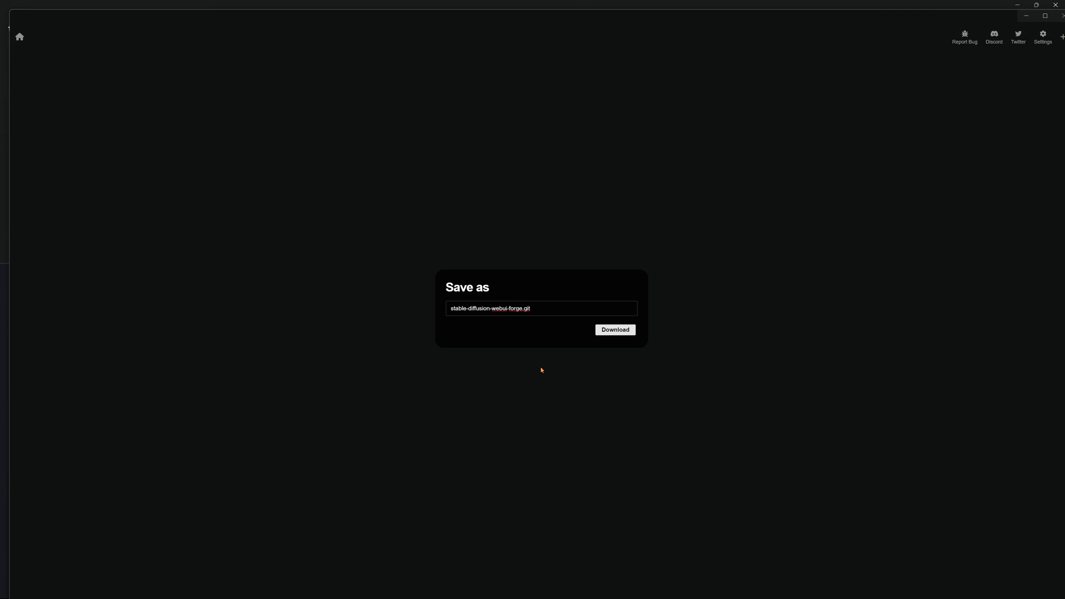
mouse_move(596, 355)
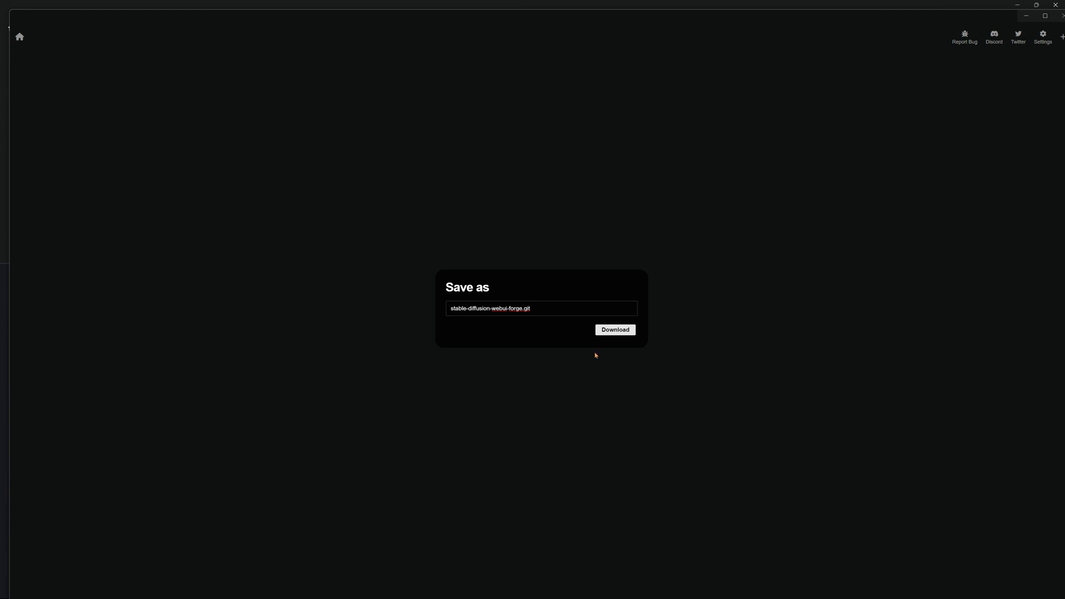
Save Forge under its default name stable-diffusion-webui-forge.git.
left_click(614, 329)
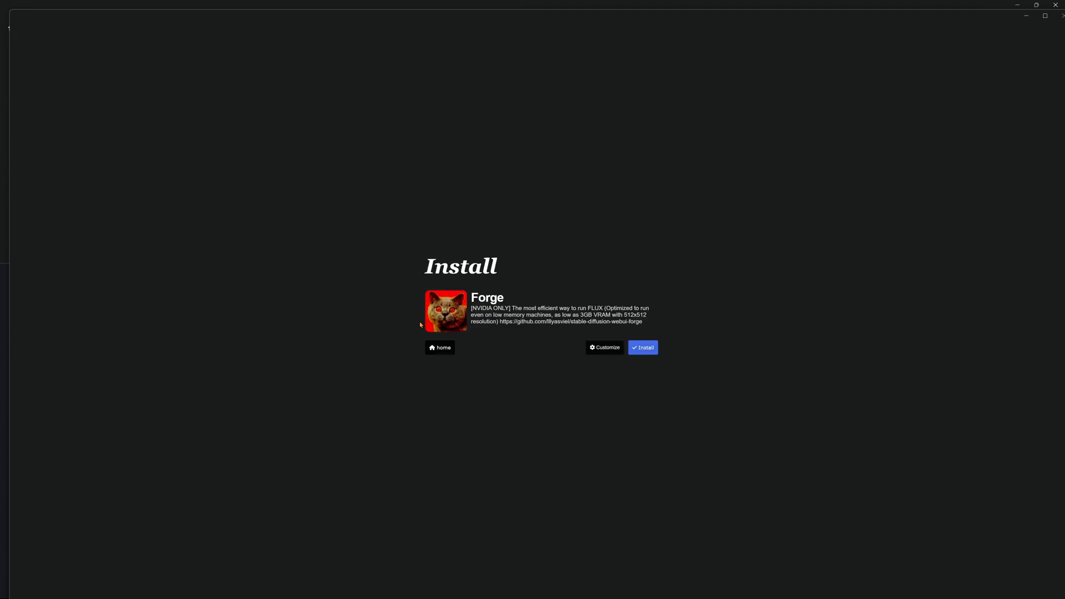
left_click(642, 347)
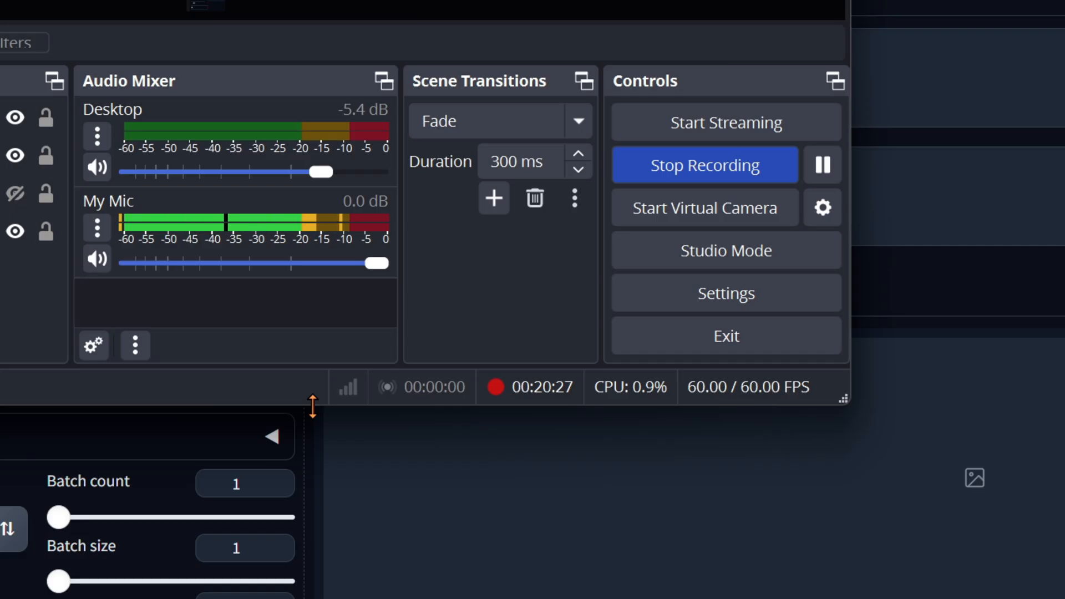
mouse_move(546, 394)
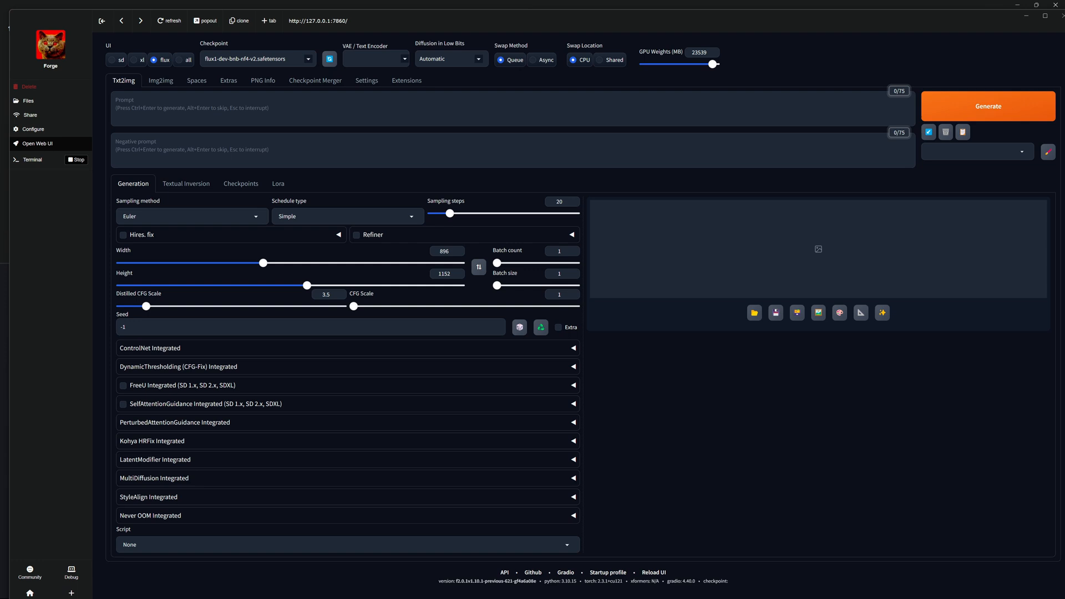
mouse_move(551, 448)
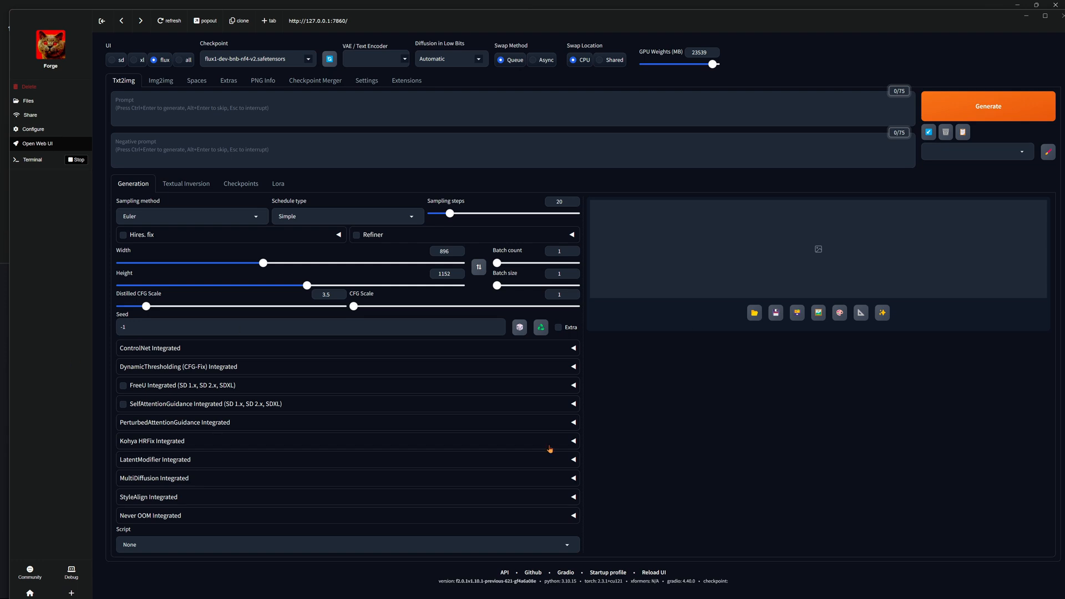
mouse_move(419, 354)
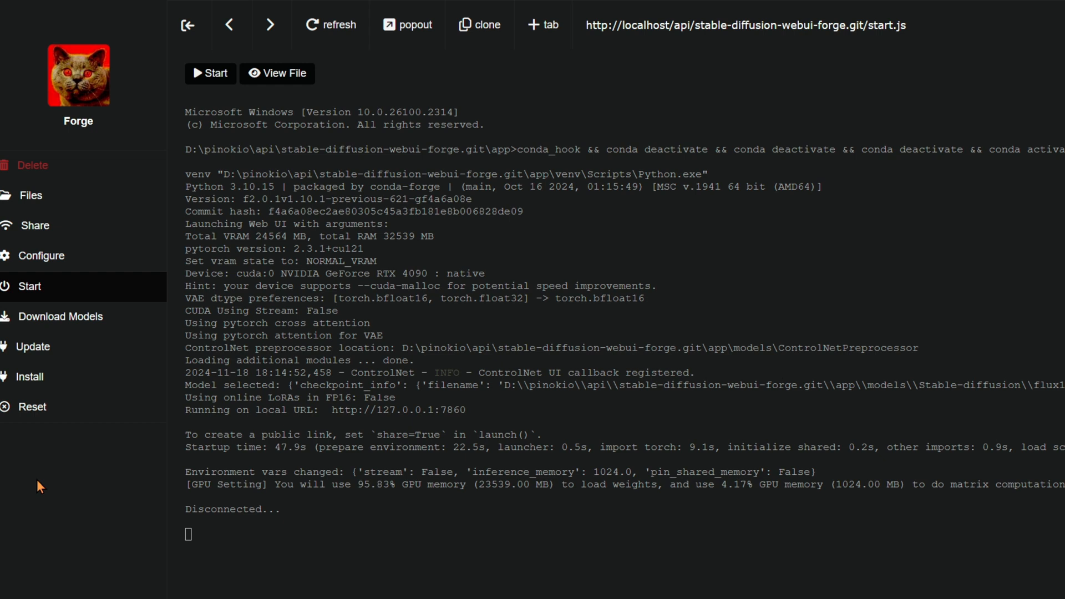
mouse_move(58, 324)
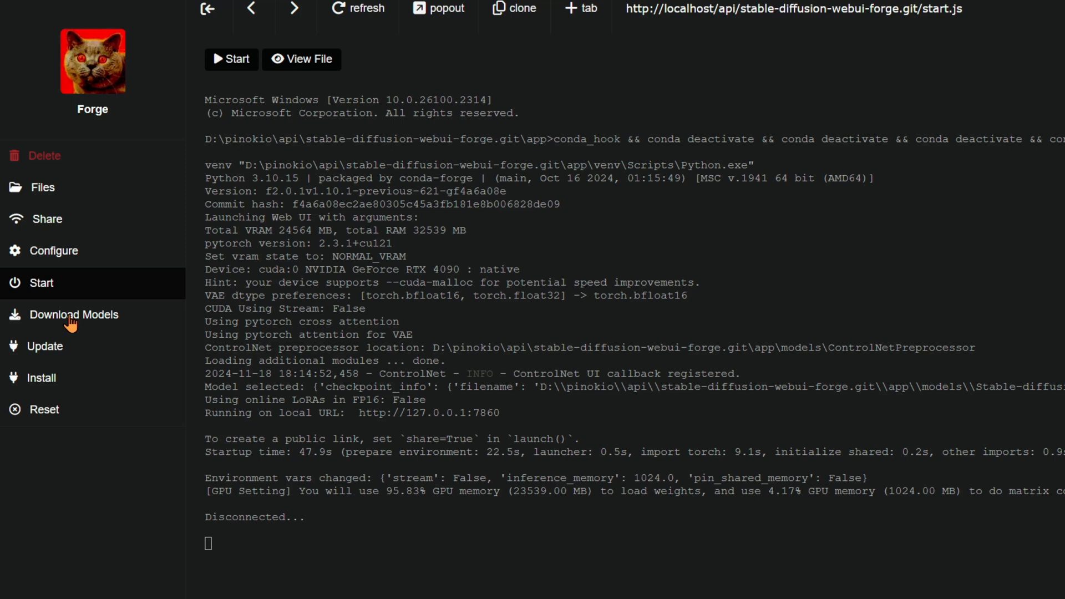
left_click(73, 315)
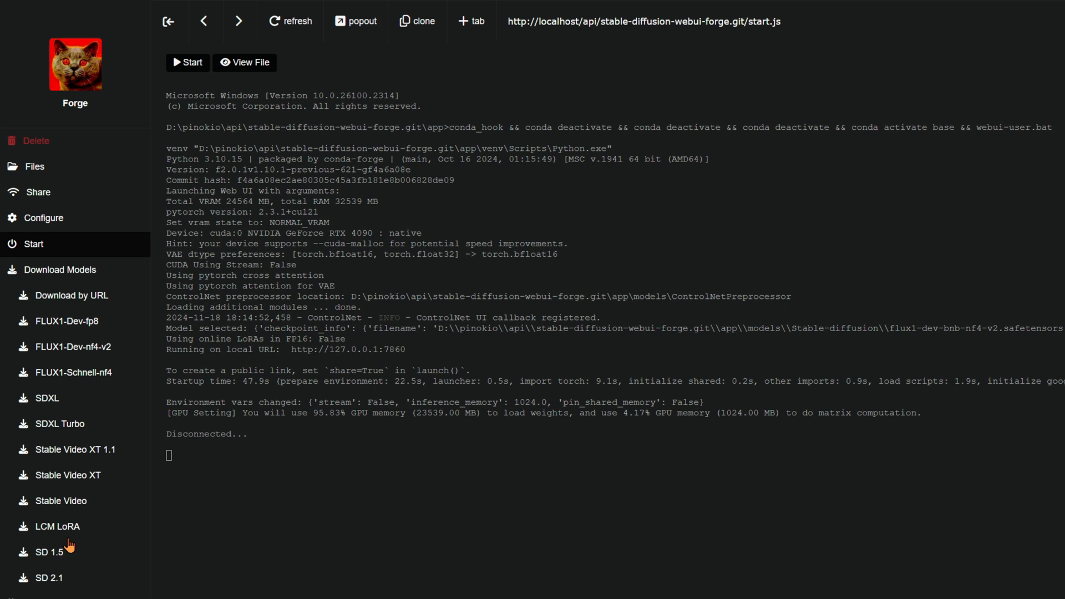
mouse_move(67, 569)
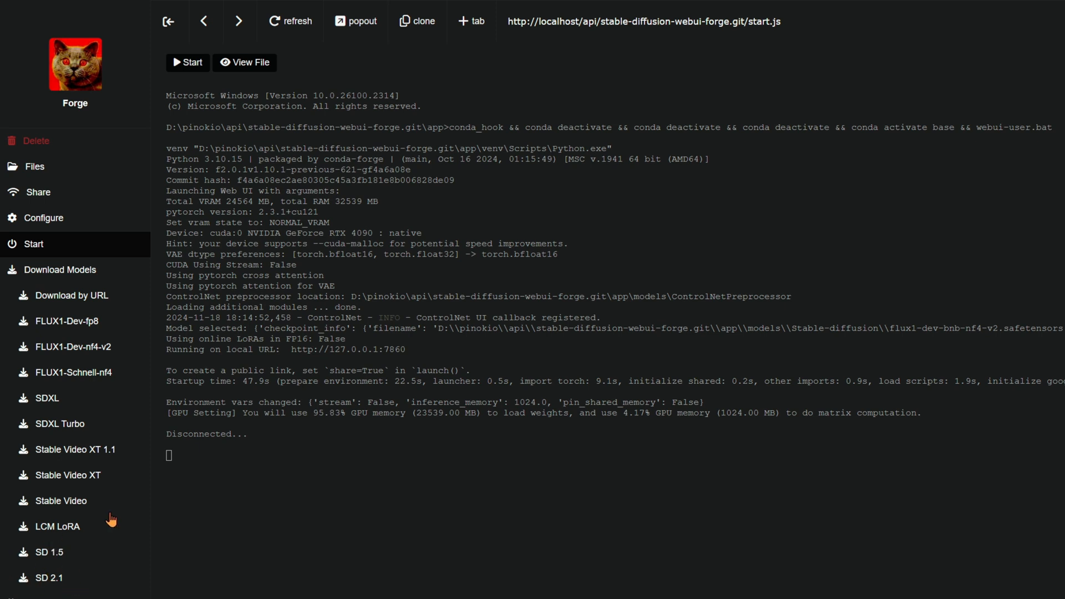
mouse_move(114, 434)
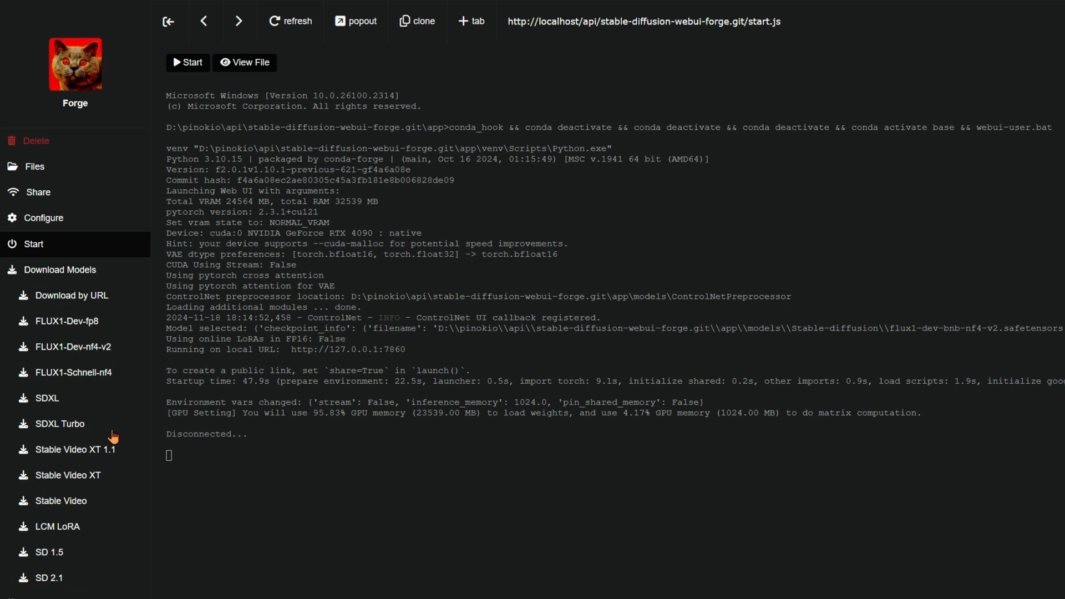
mouse_move(71, 377)
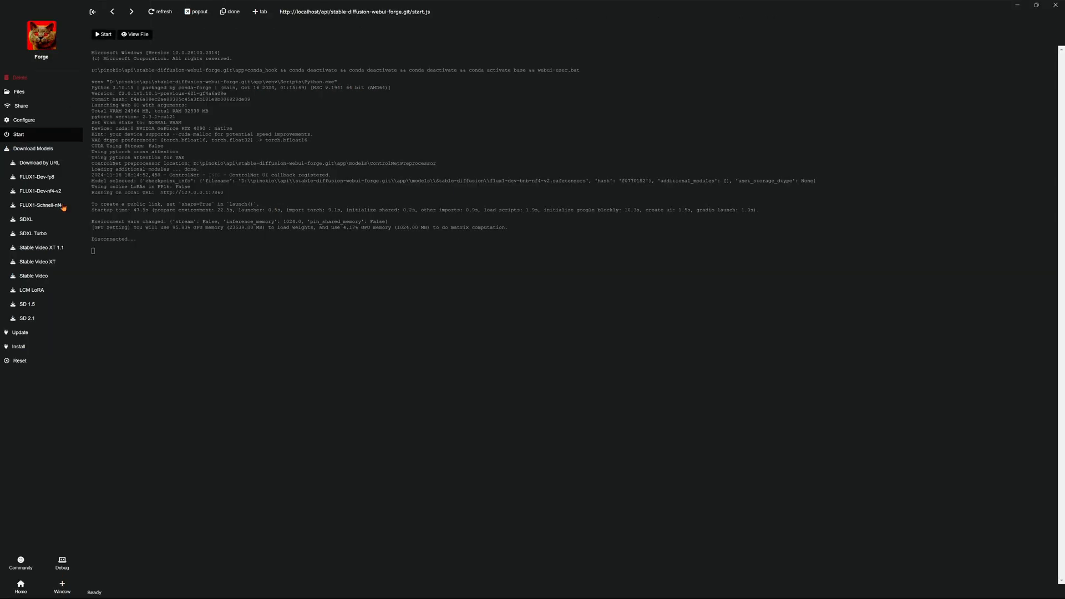
mouse_move(49, 195)
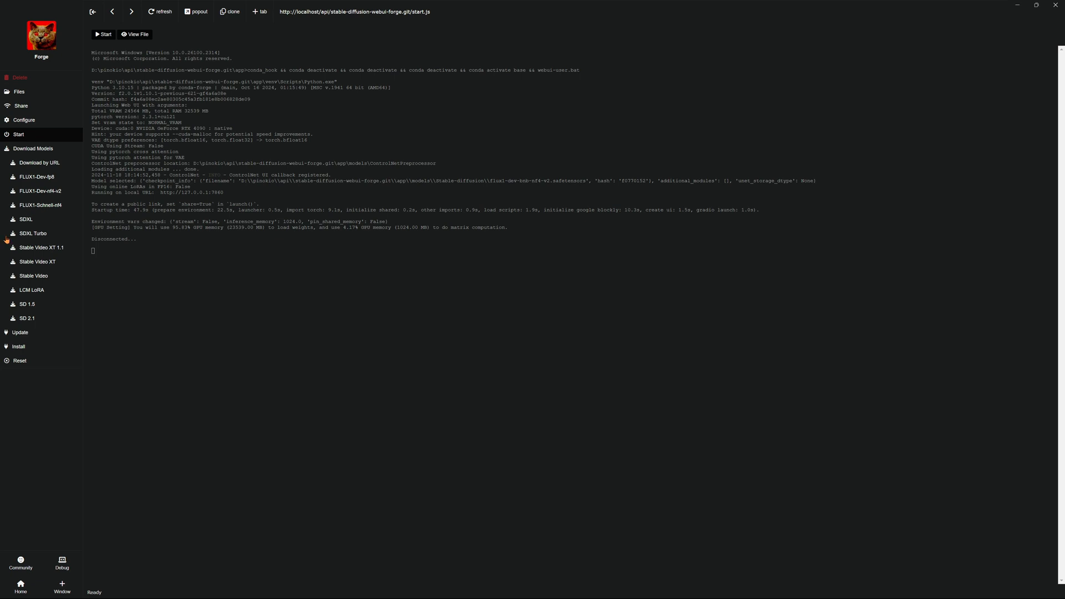
mouse_move(59, 233)
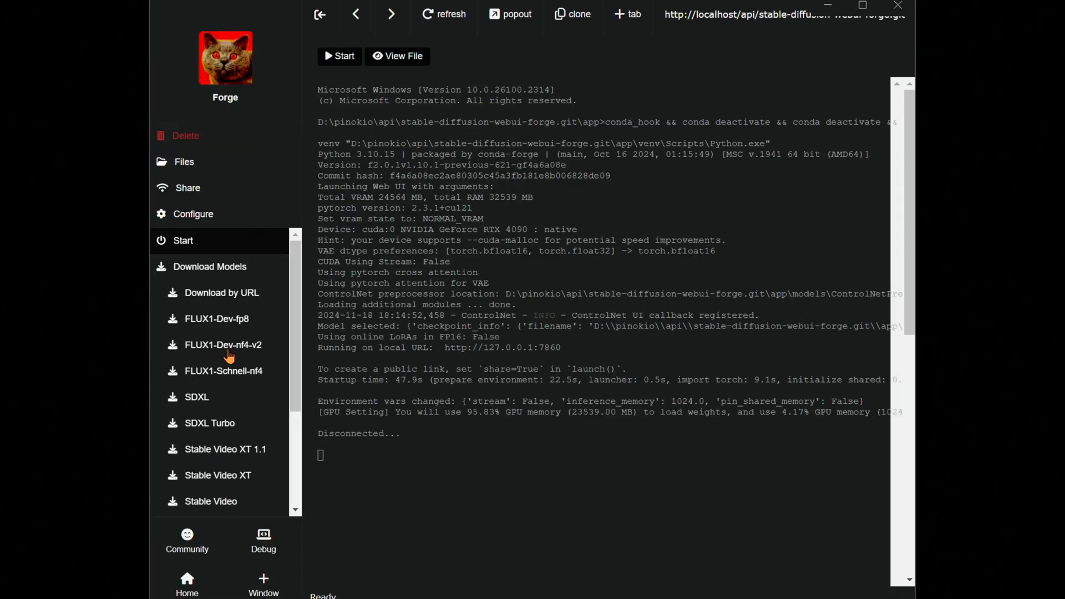
mouse_move(470, 134)
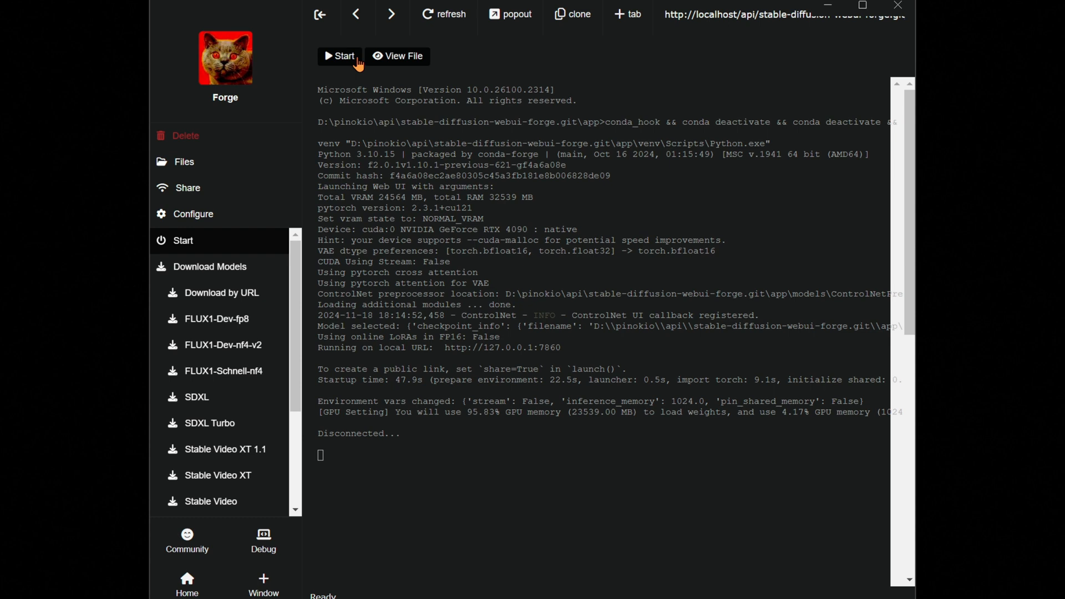
mouse_move(188, 245)
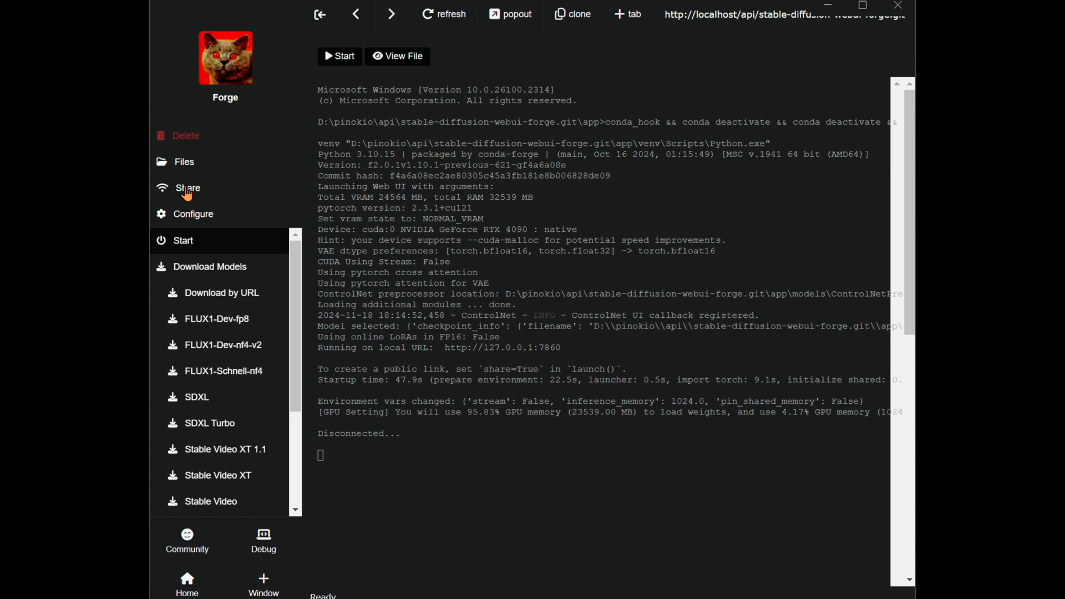
Start Forge from the sidebar so its Txt2img web interface loads.
left_click(339, 56)
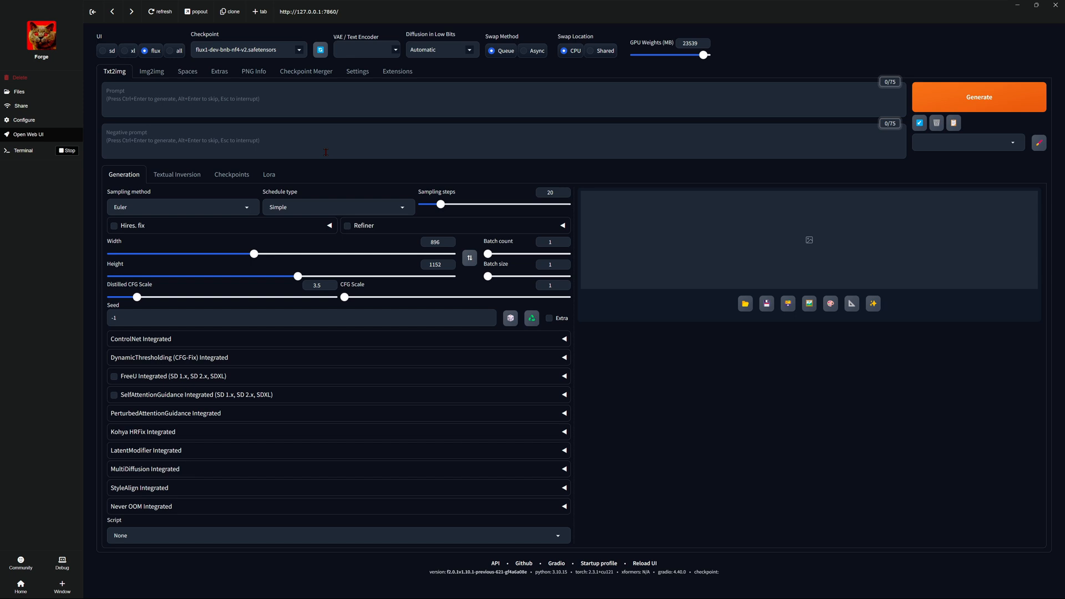
left_click(249, 50)
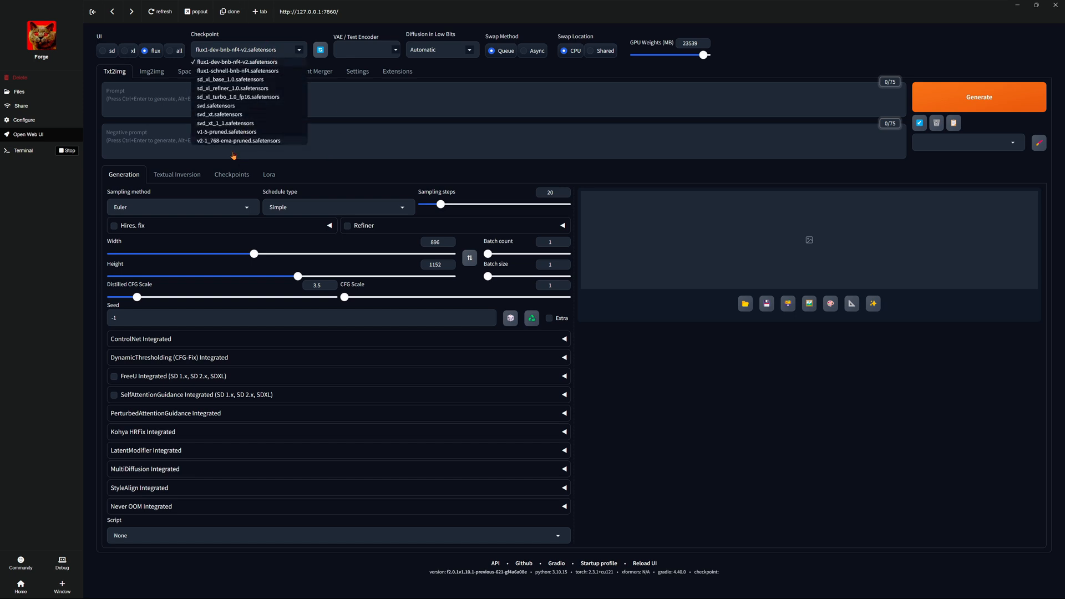
mouse_move(261, 110)
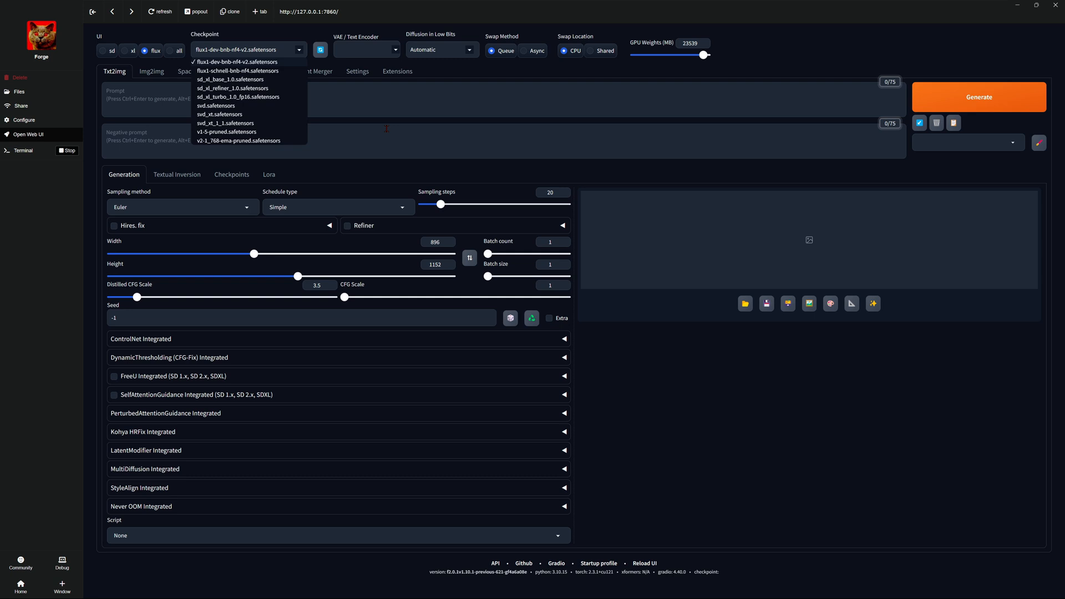
left_click(231, 174)
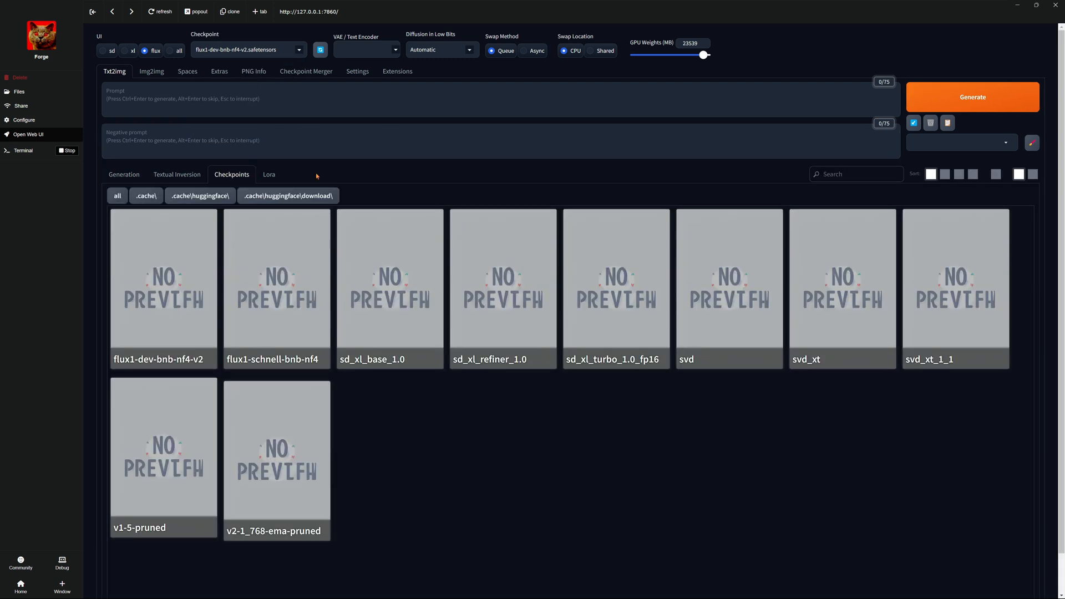
mouse_move(66, 406)
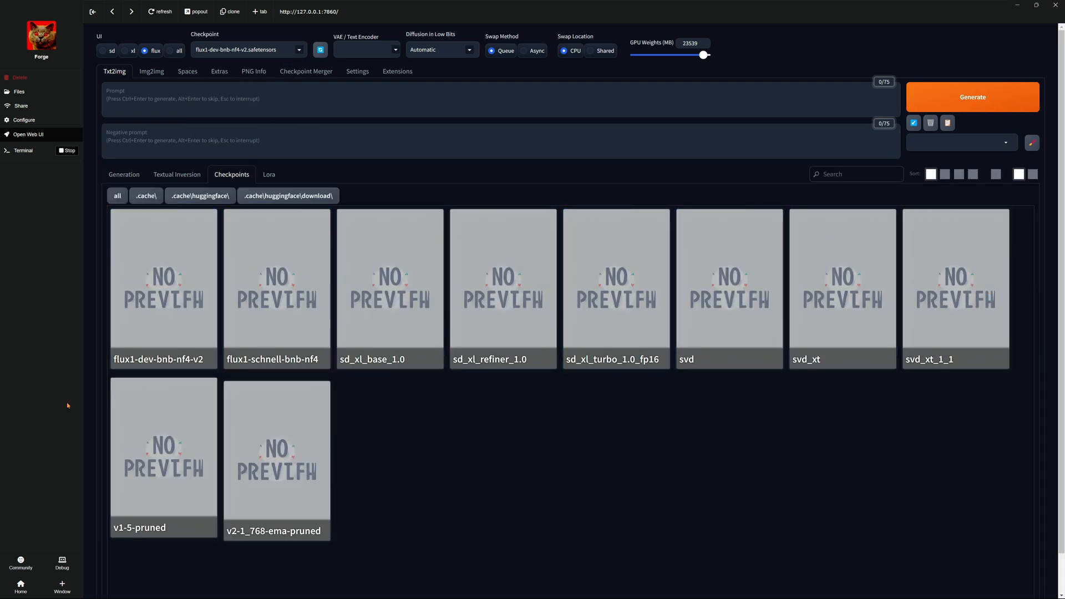
mouse_move(557, 312)
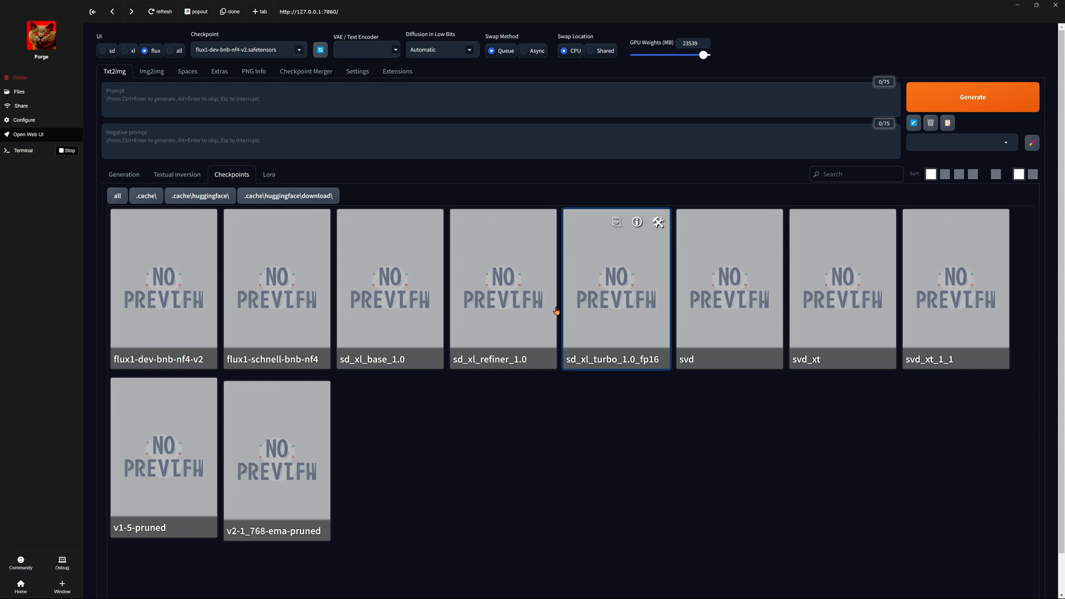
left_click(248, 50)
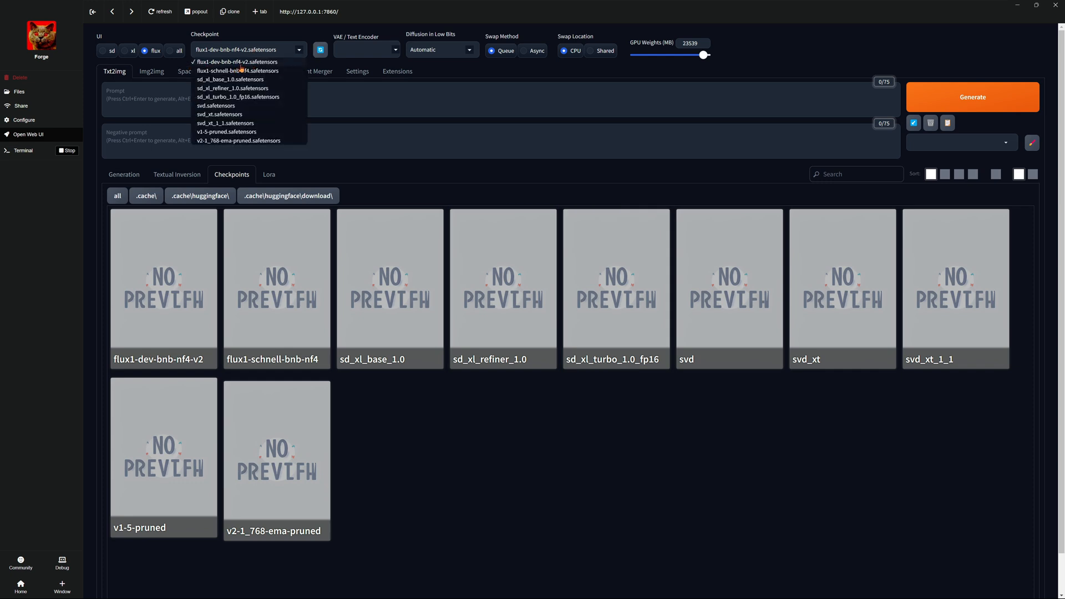
mouse_move(134, 76)
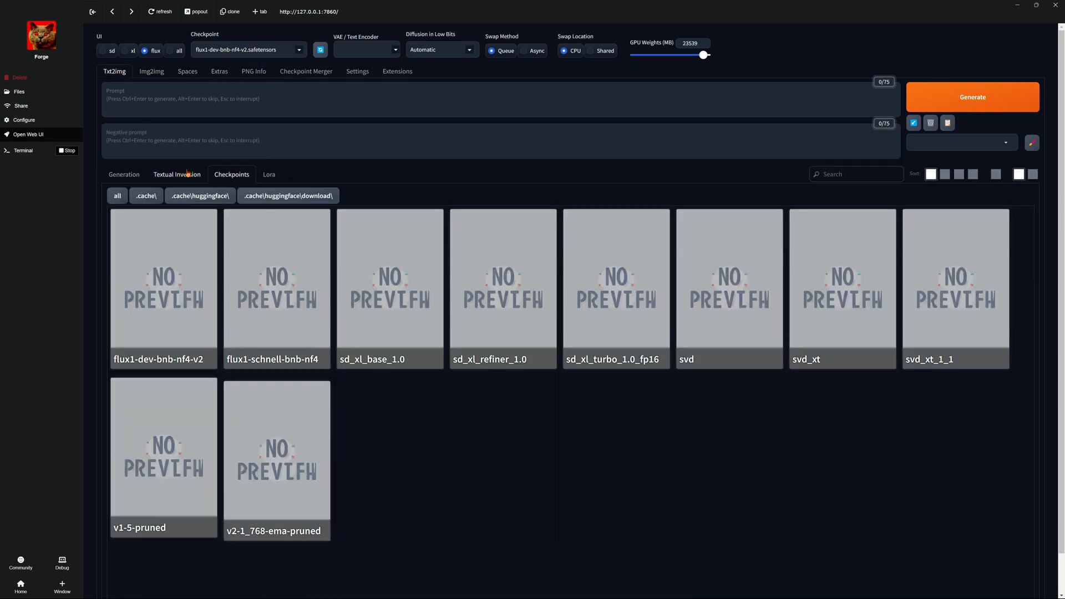
left_click(124, 174)
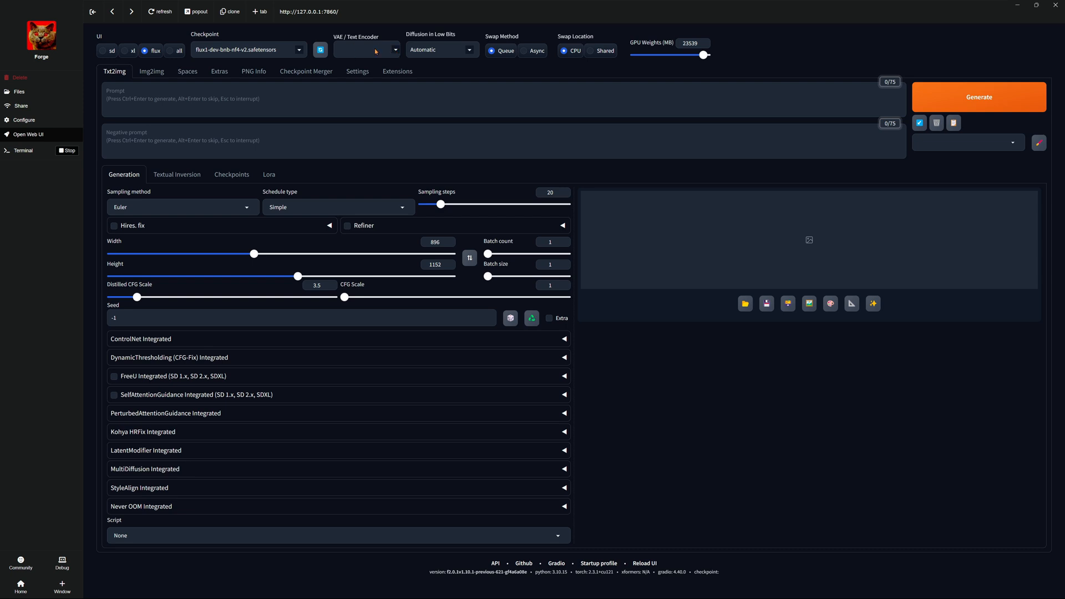
Keep low-bit diffusion on Automatic and lower GPU Weights from 23539 MB to about 15010 MB.
left_click(441, 50)
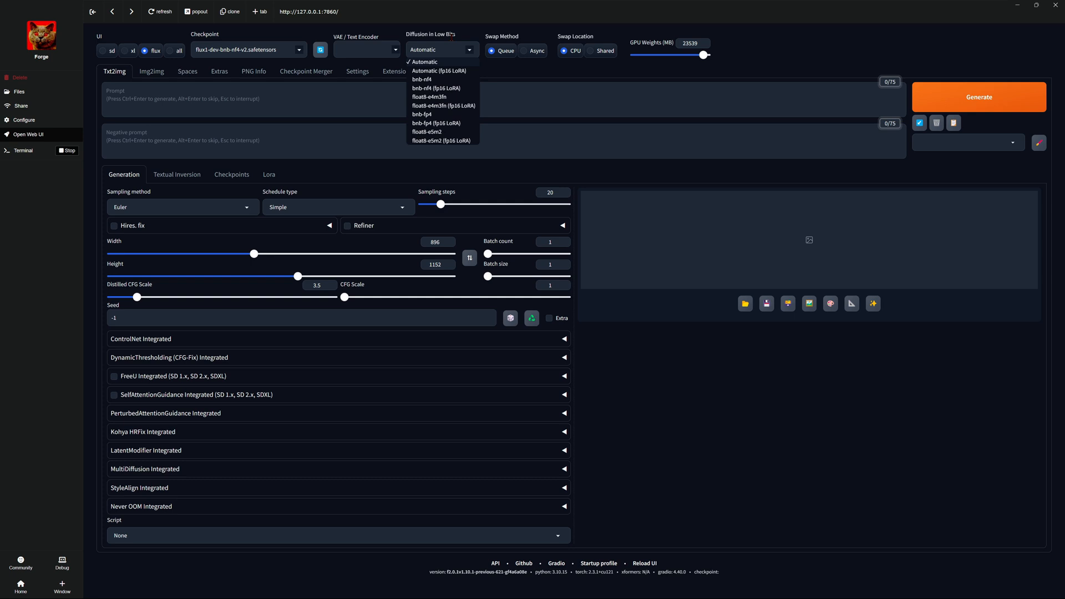
mouse_move(513, 61)
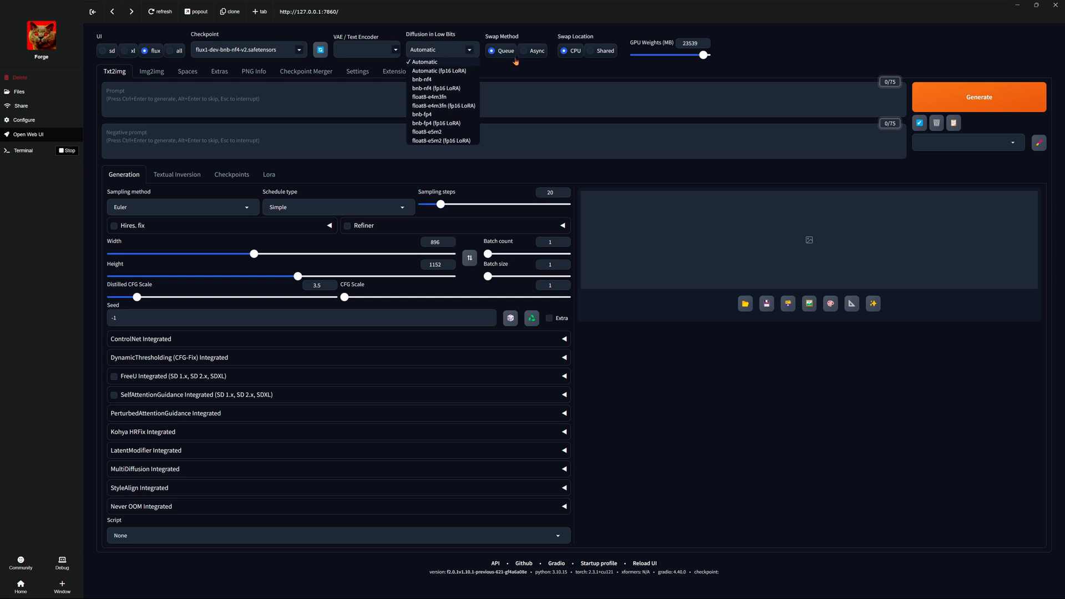
left_click(422, 63)
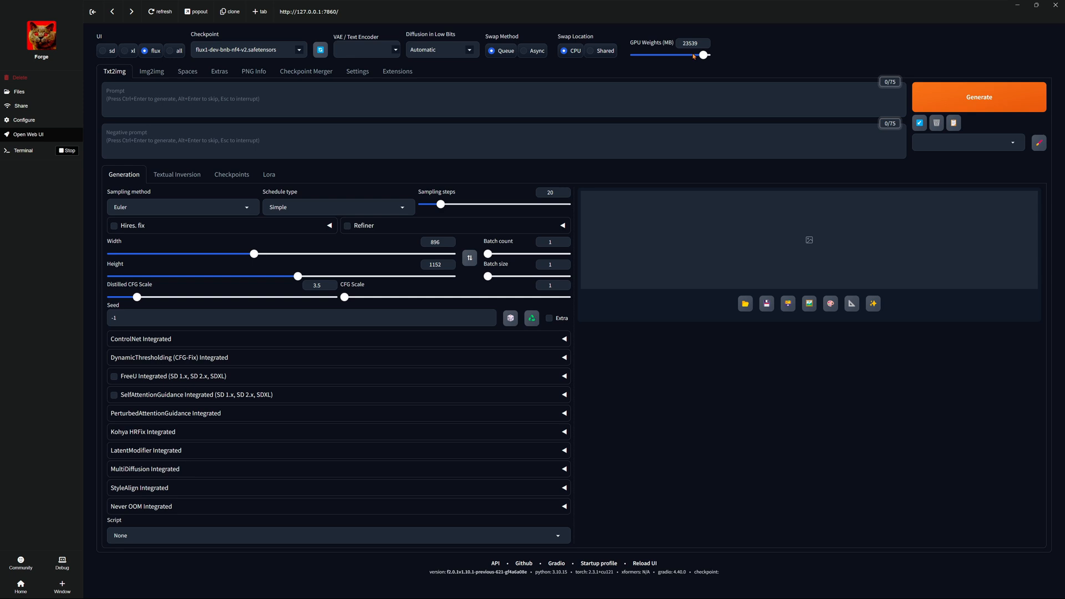
mouse_move(695, 56)
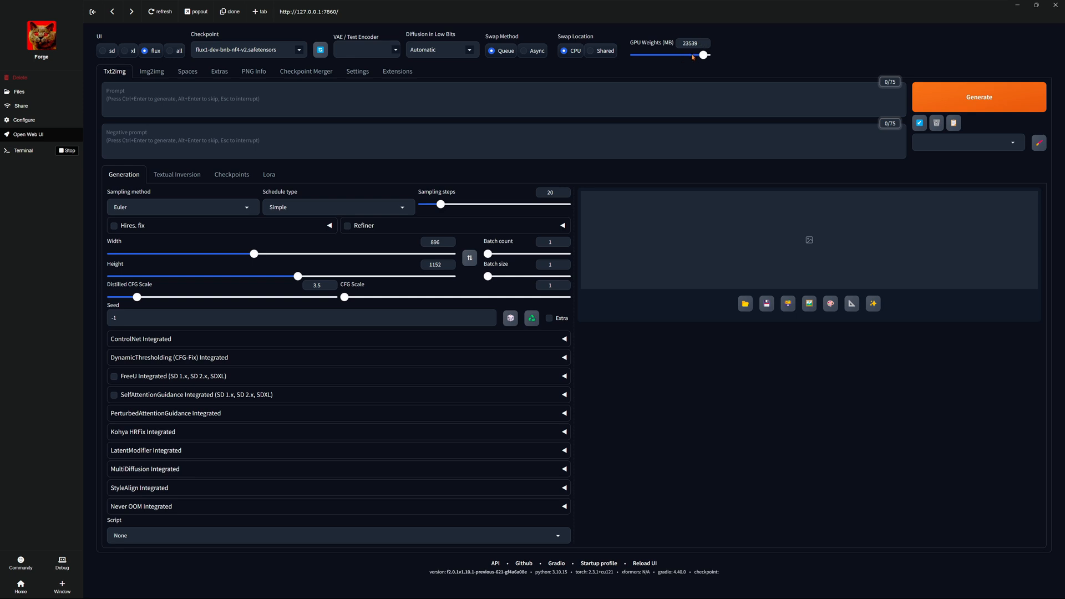
left_click_drag(703, 56, 689, 56)
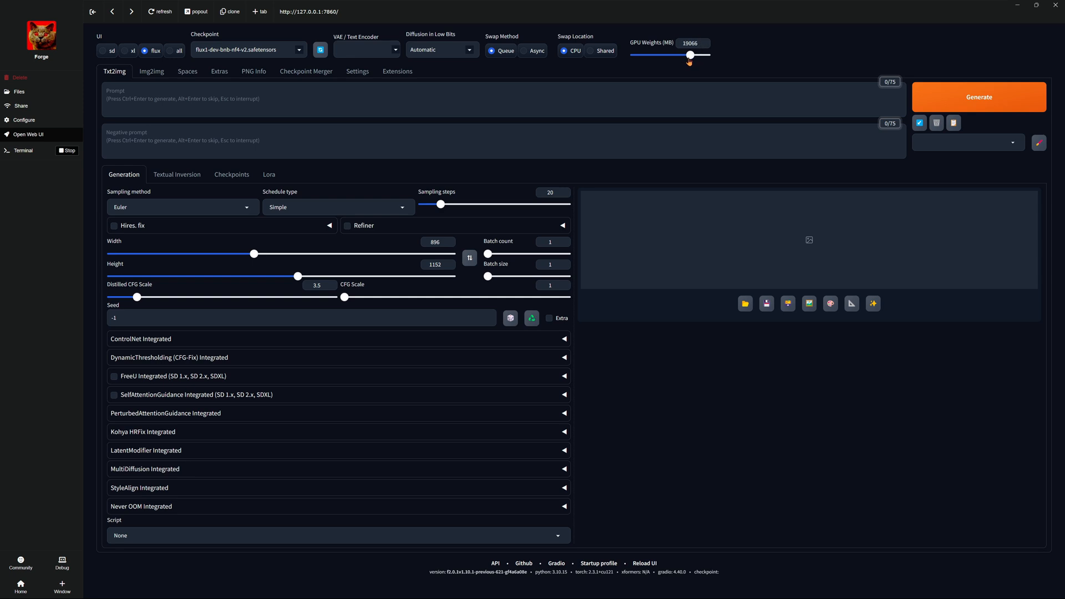
left_click_drag(689, 56, 680, 55)
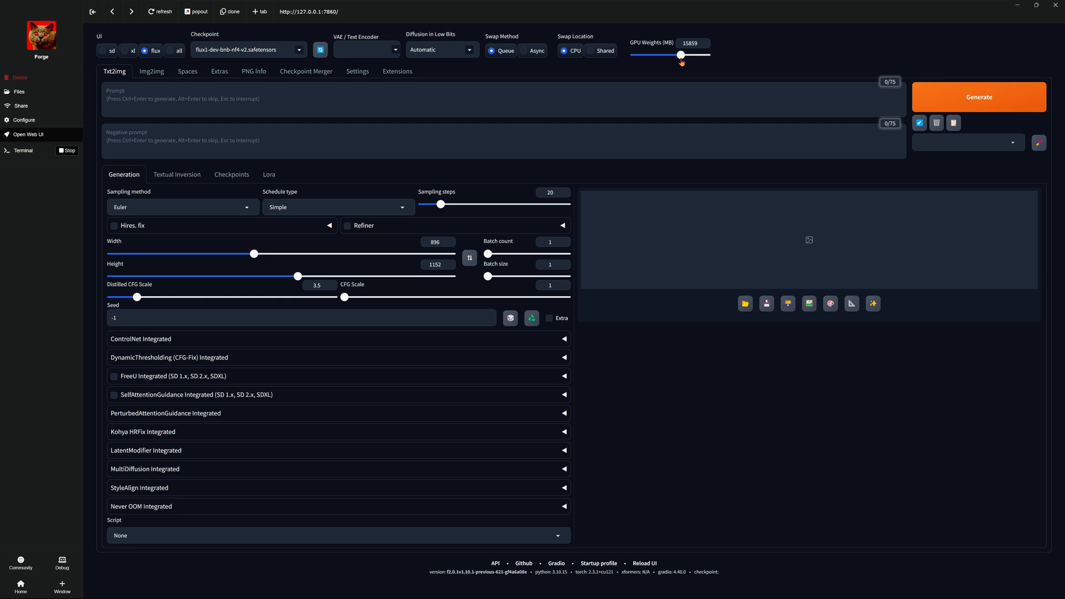
left_click_drag(681, 54, 678, 55)
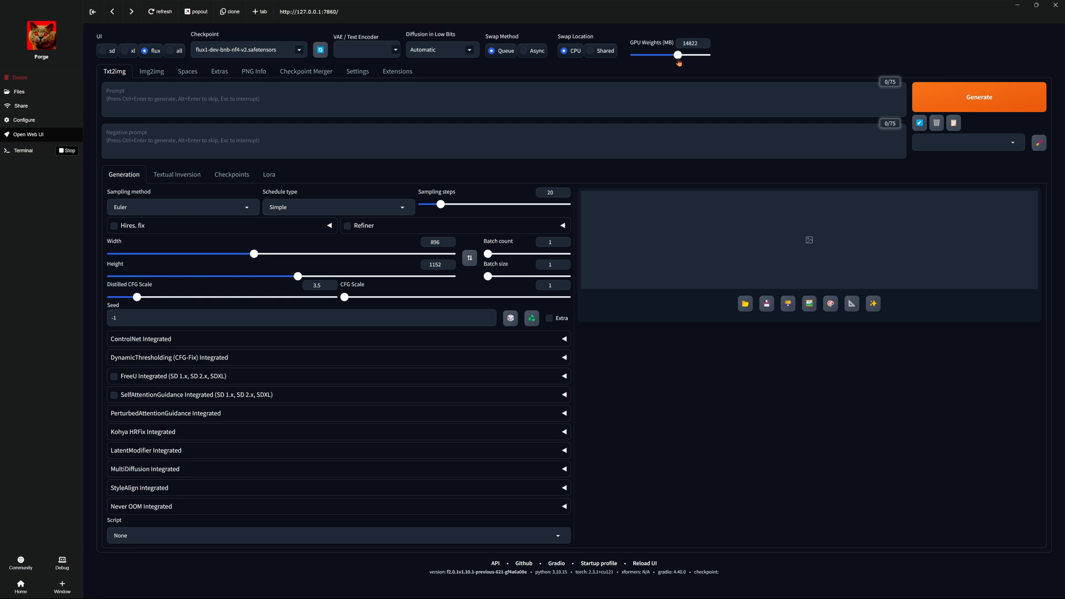
left_click_drag(678, 55, 678, 56)
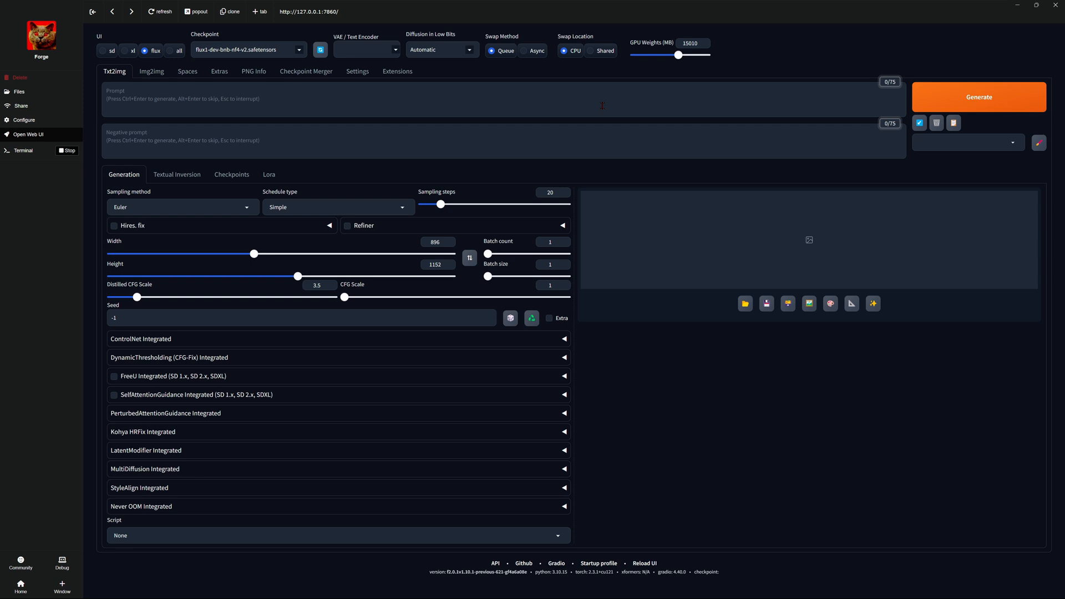
mouse_move(232, 20)
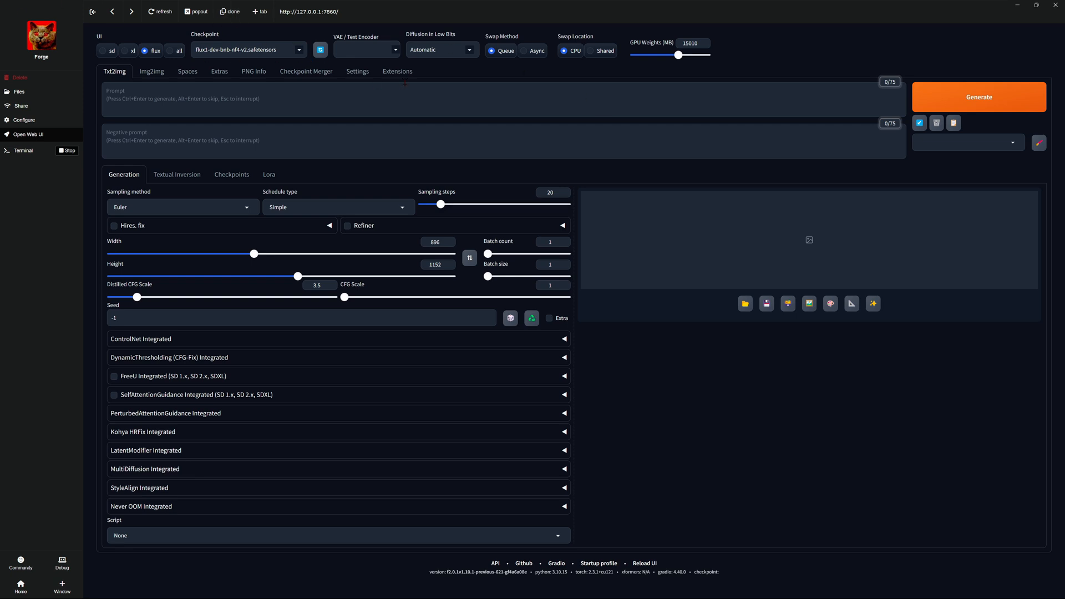
mouse_move(108, 212)
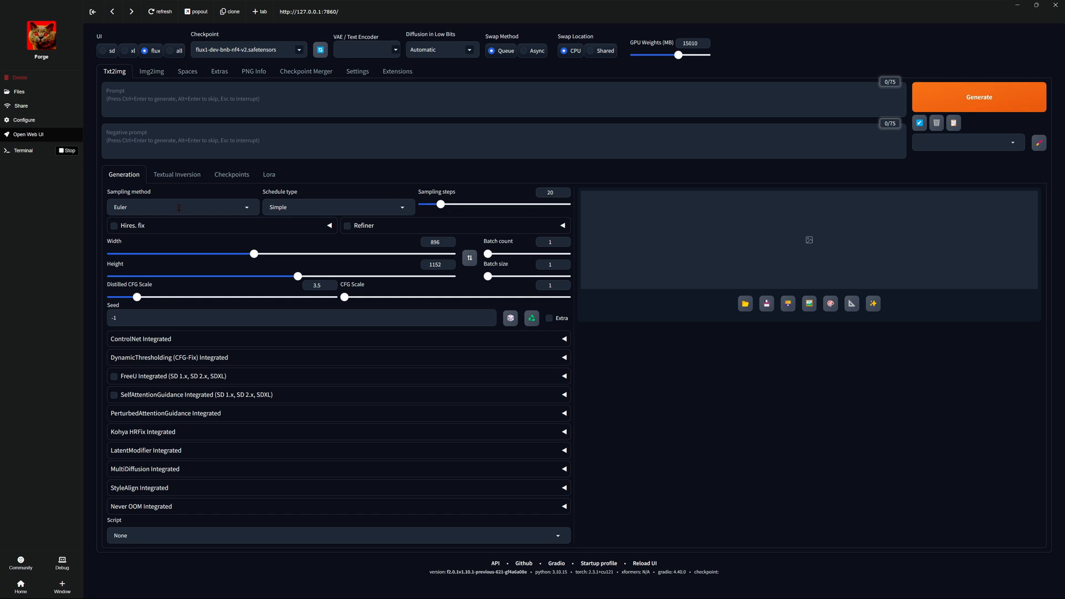
Review the sampling methods keeping Euler, then show the Textual Inversion embeddings.
left_click(183, 206)
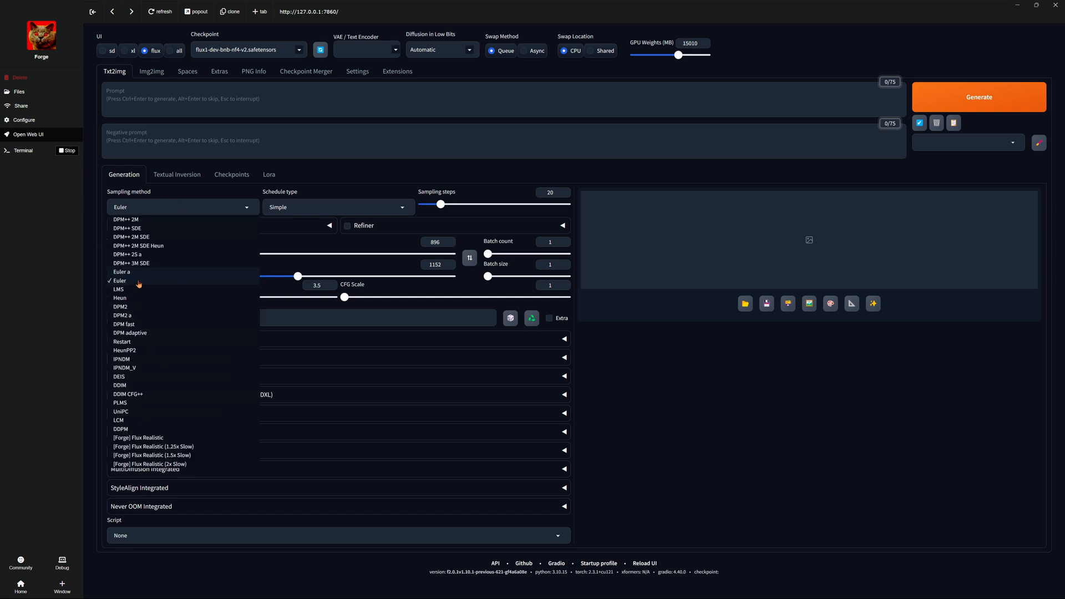
mouse_move(177, 237)
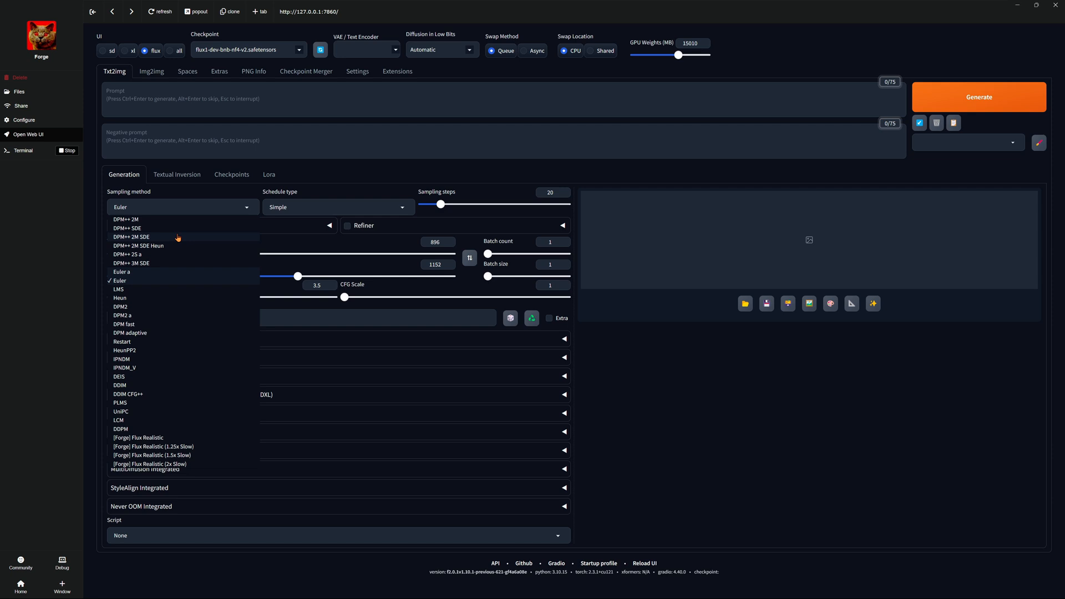
mouse_move(128, 228)
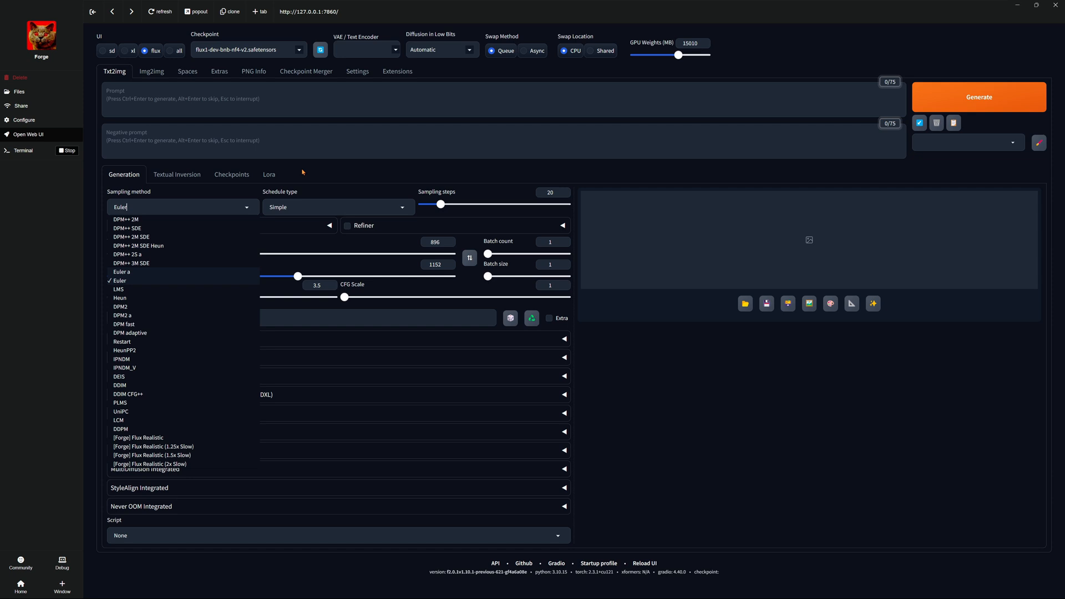
left_click(178, 174)
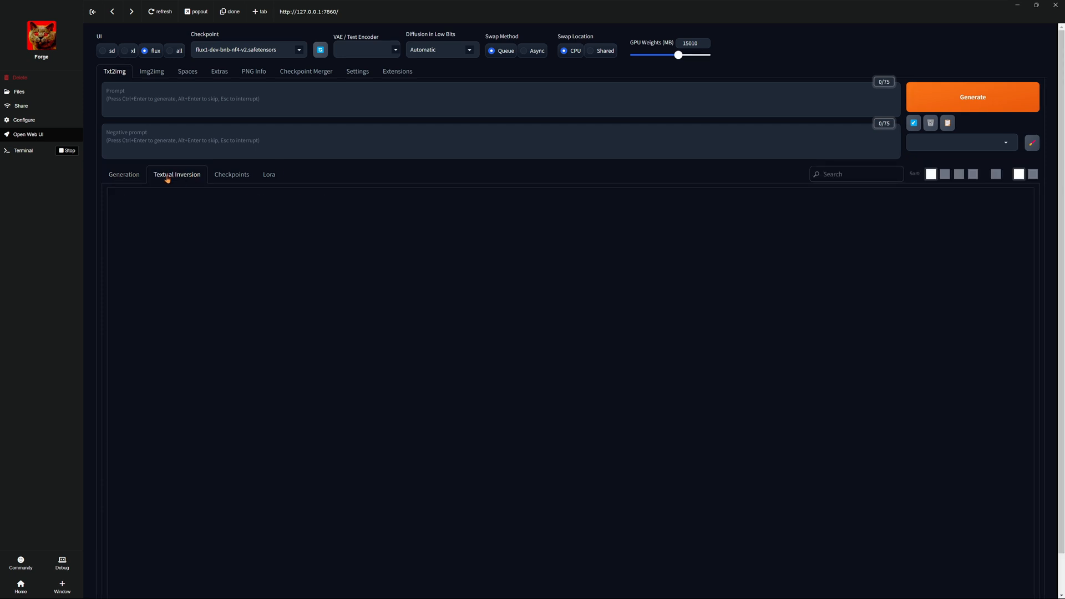
Browse the Checkpoints and Lora lists (pytorch_lora_weights), then return to the Generation settings.
left_click(231, 174)
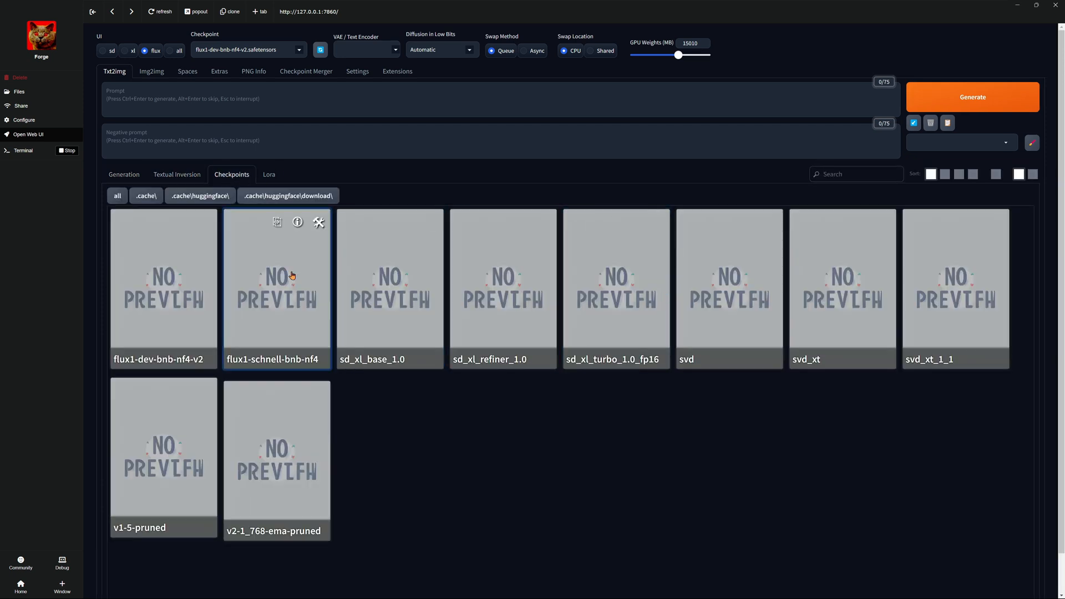
left_click(268, 175)
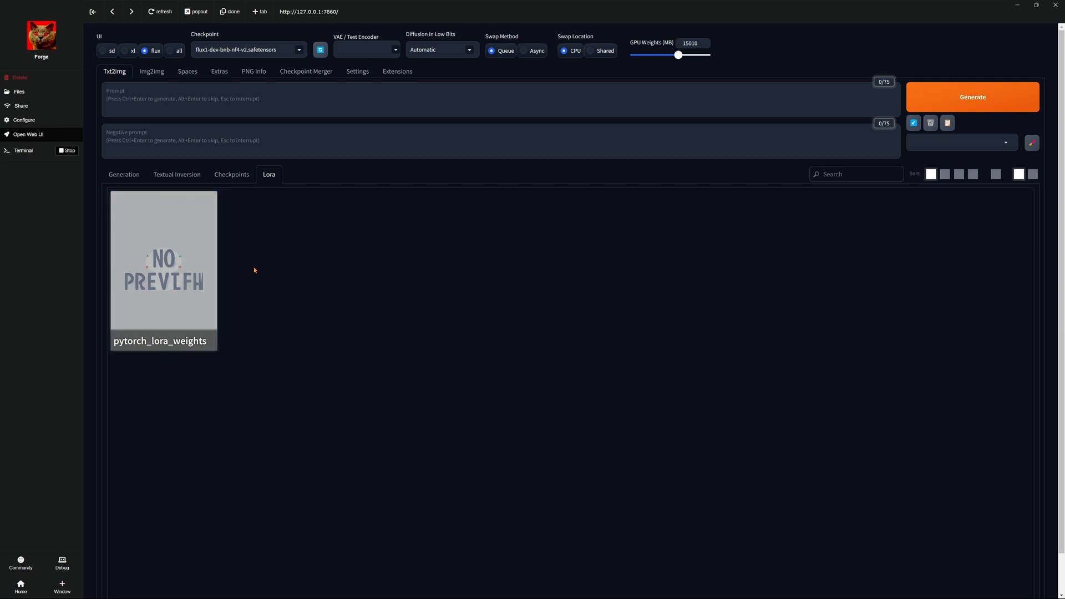
mouse_move(233, 210)
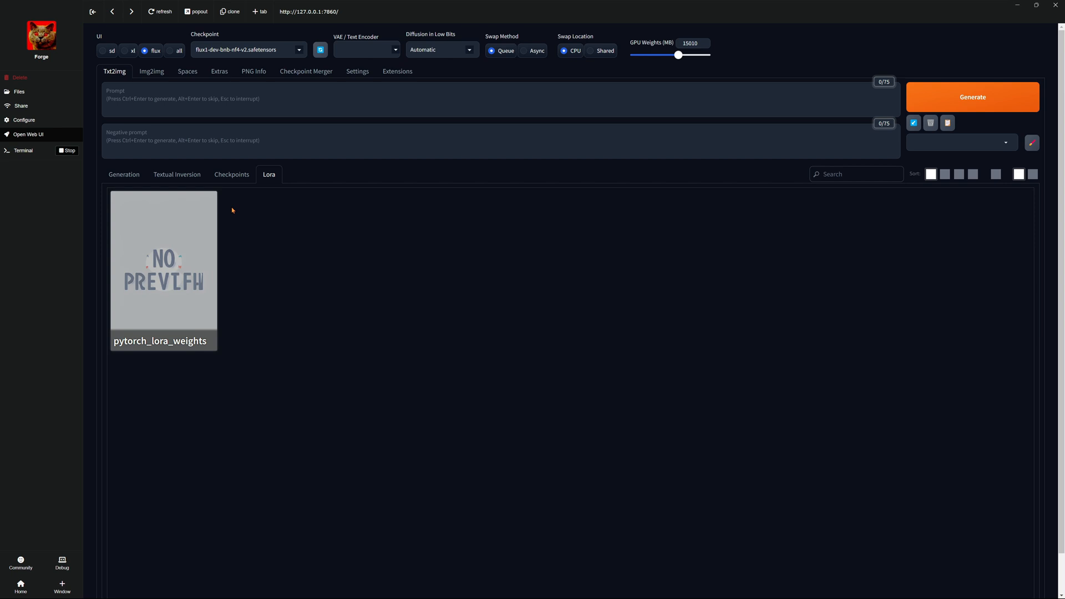
left_click(124, 174)
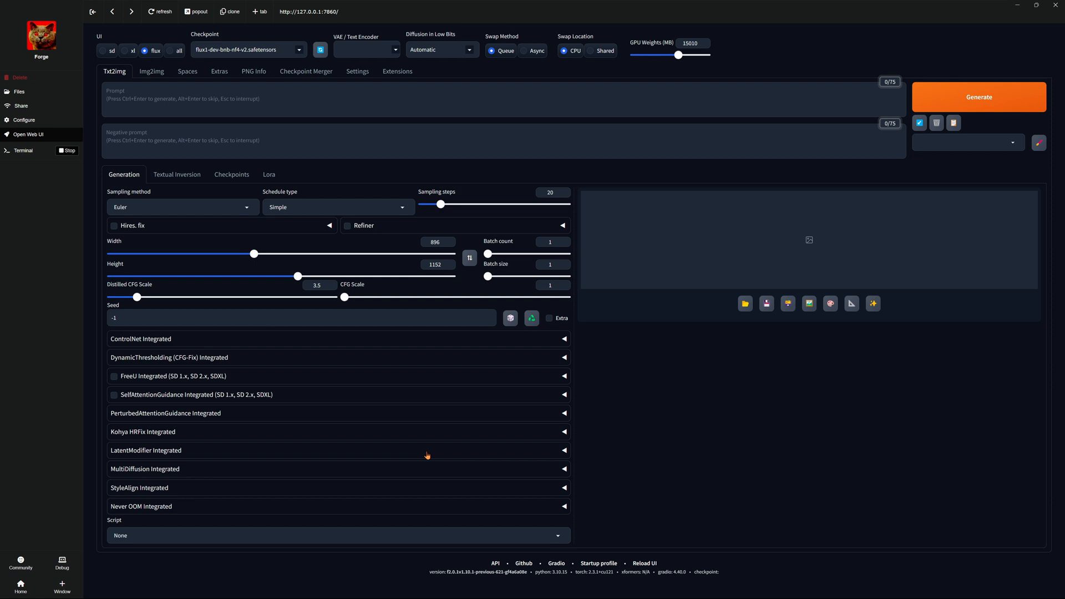
mouse_move(411, 483)
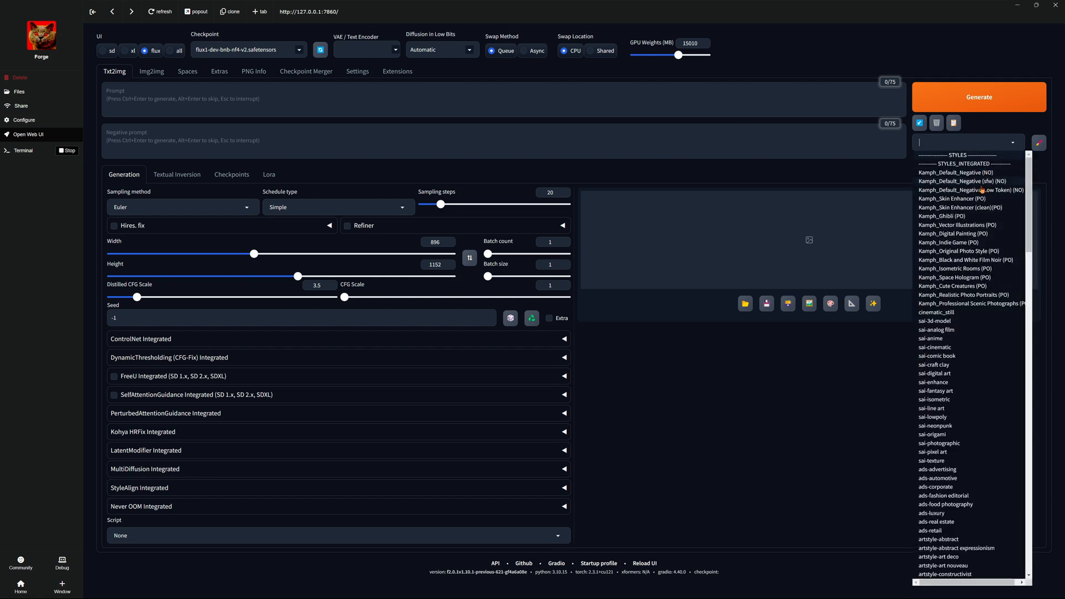
mouse_move(945, 355)
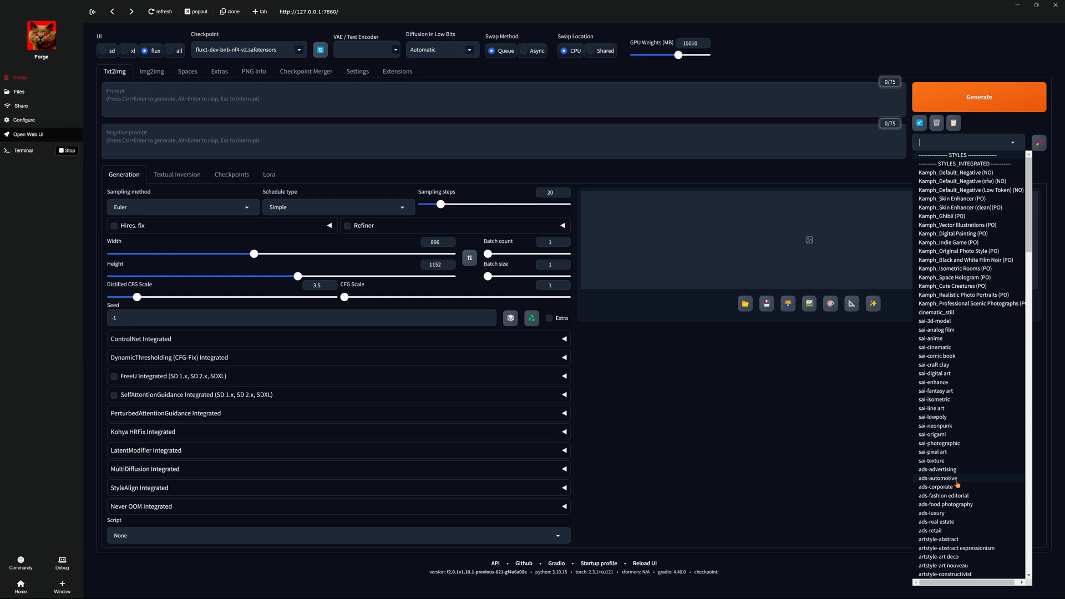
mouse_move(978, 447)
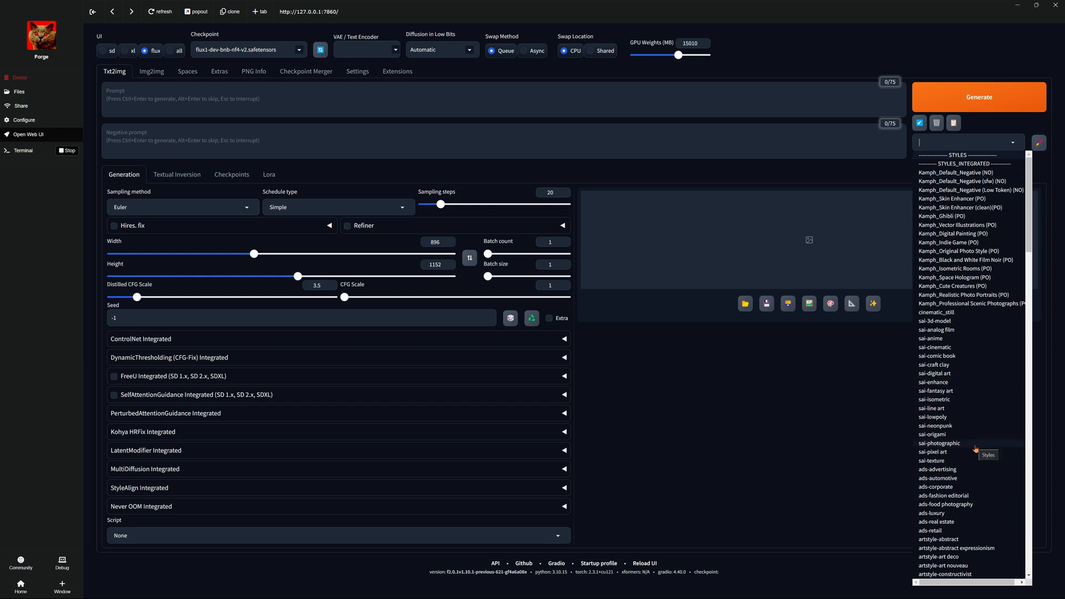
scroll("down", 3)
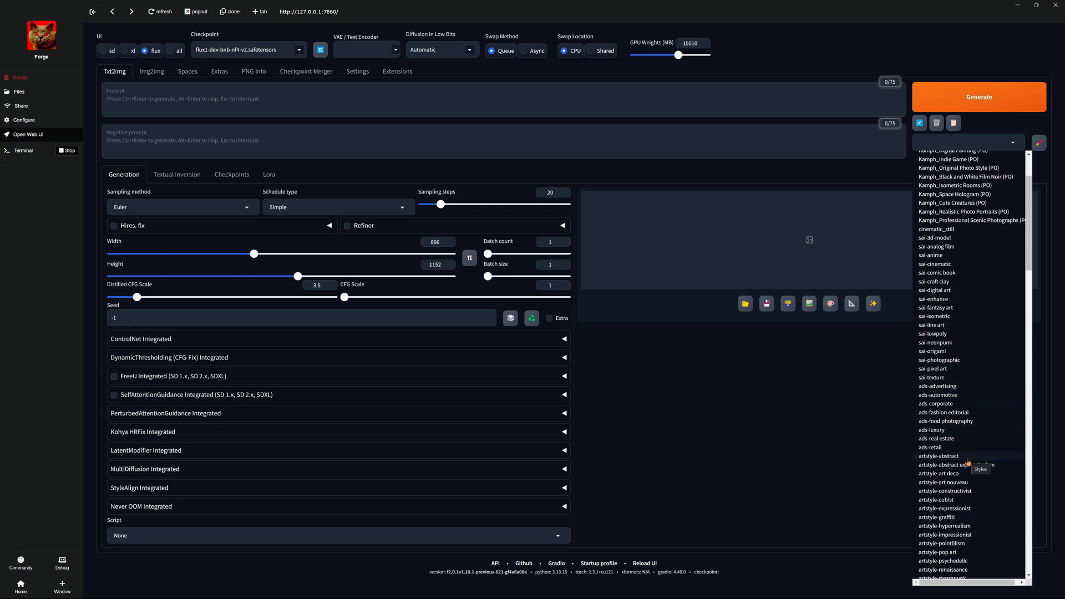
scroll("down", 3)
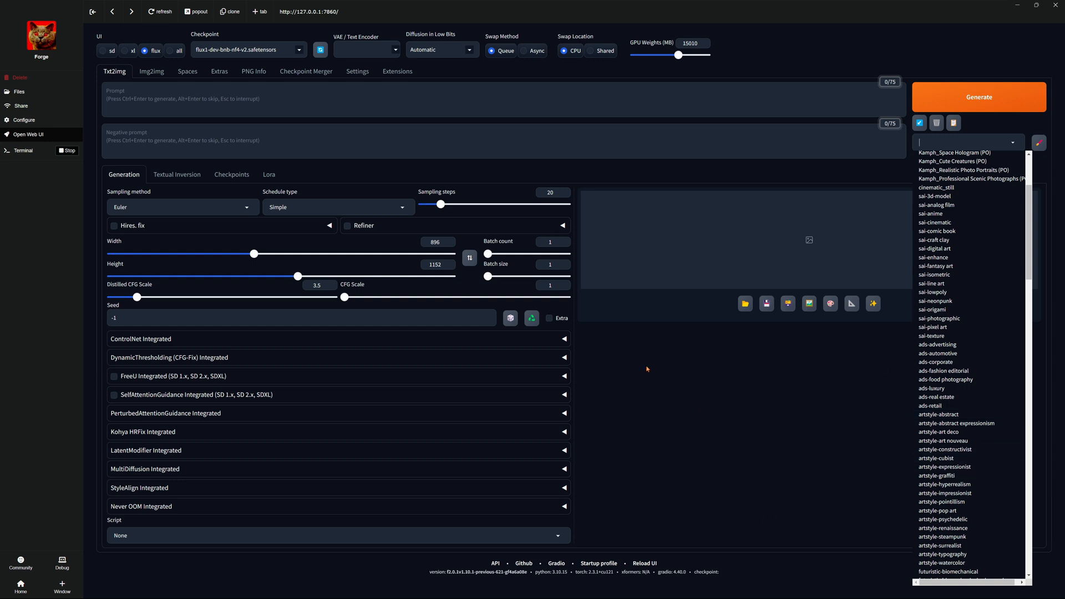
mouse_move(746, 323)
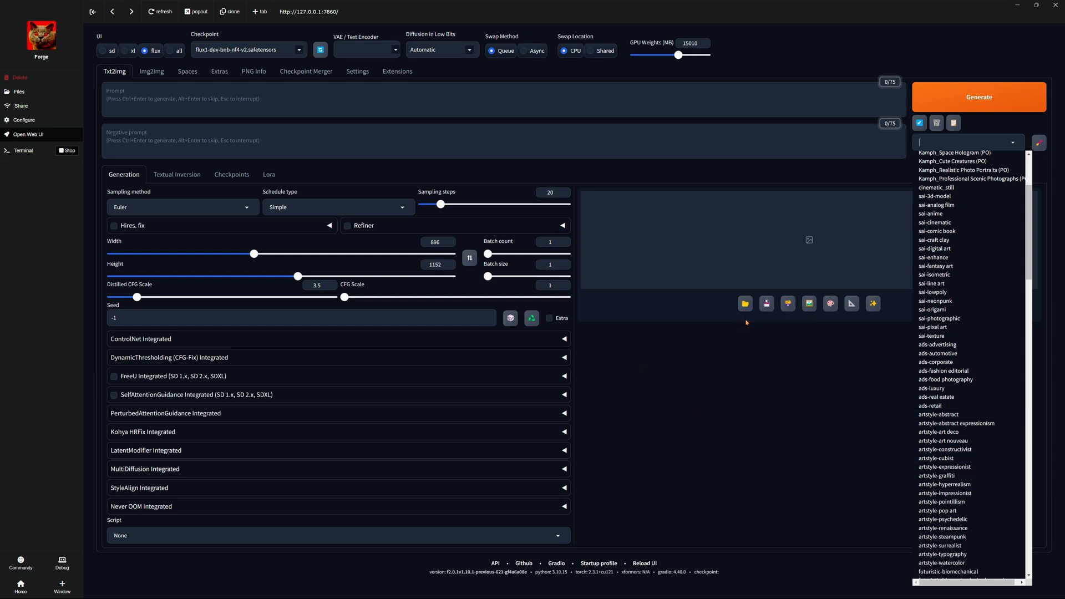
mouse_move(746, 303)
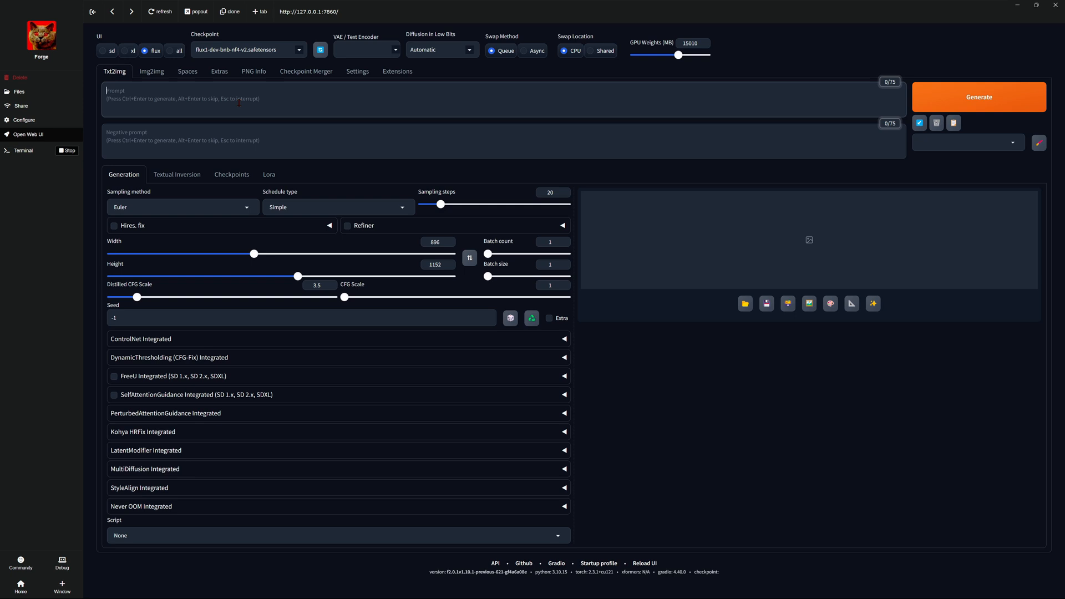
mouse_move(515, 268)
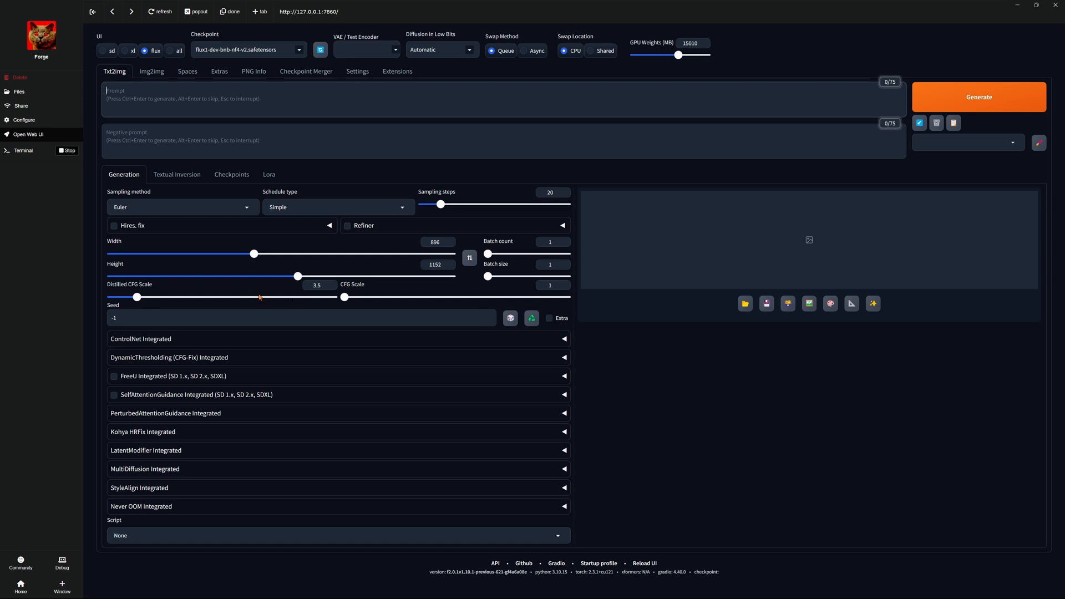
mouse_move(268, 297)
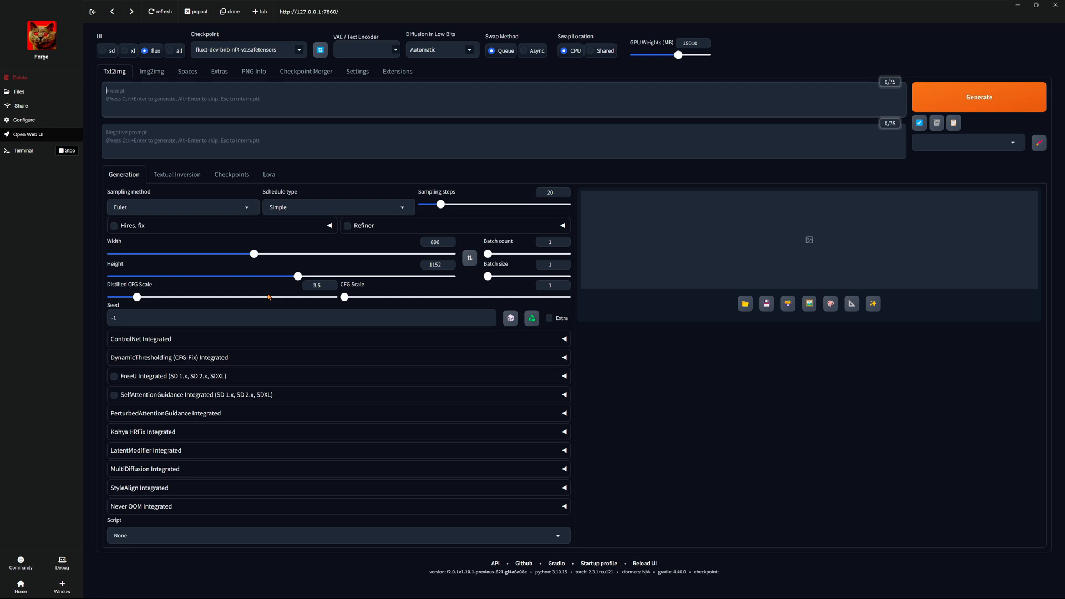
mouse_move(153, 302)
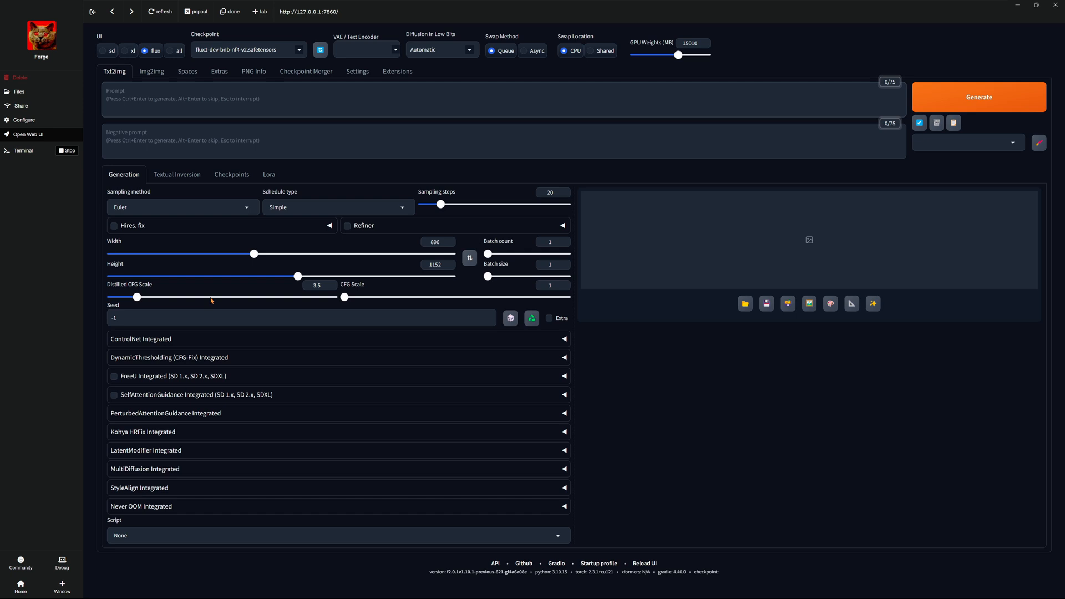
mouse_move(547, 203)
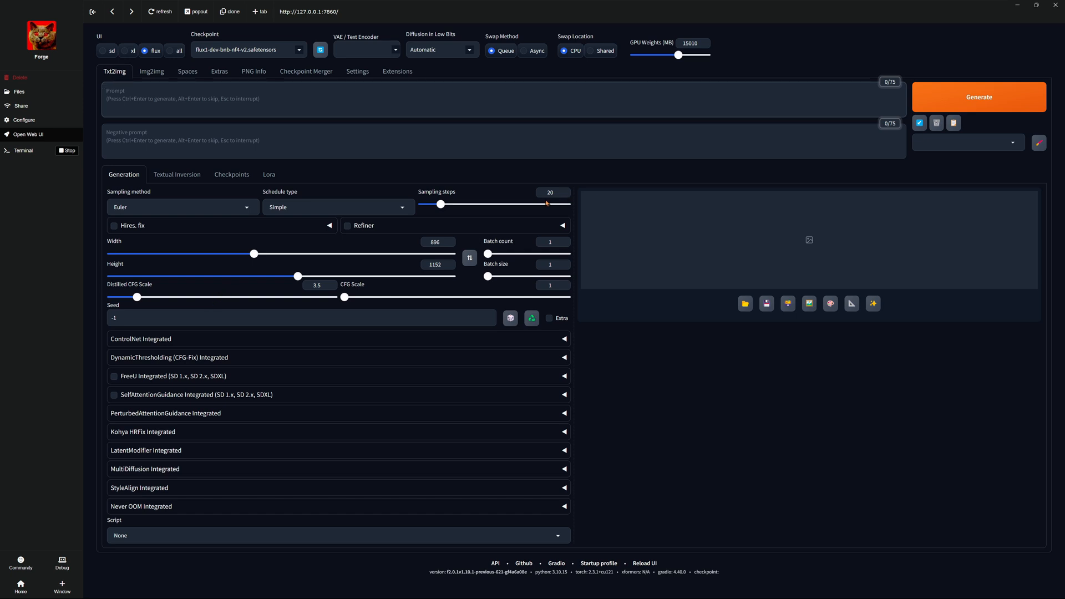
mouse_move(535, 216)
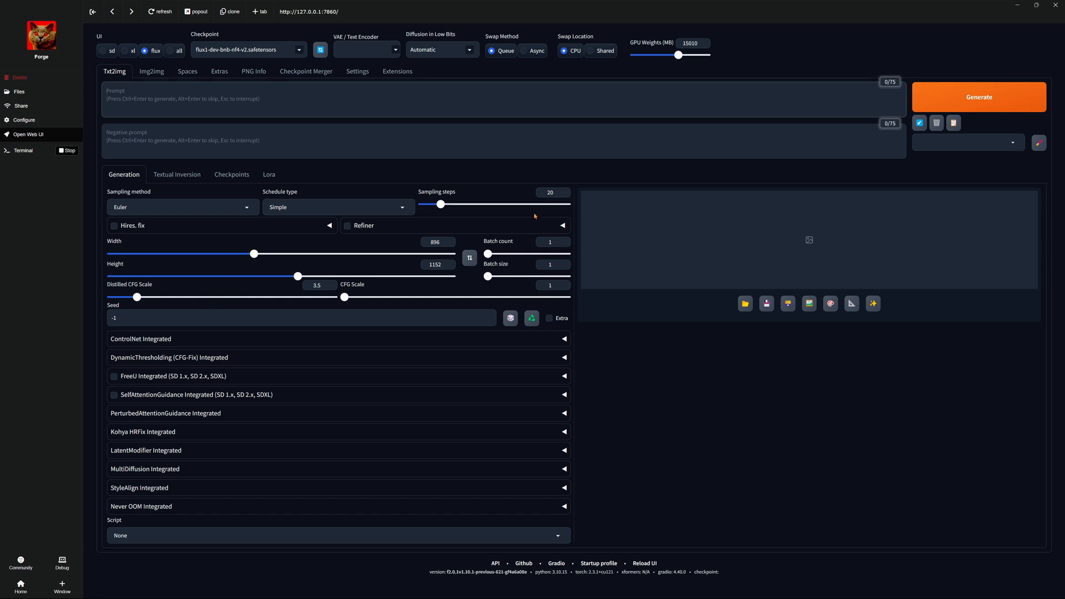
mouse_move(541, 217)
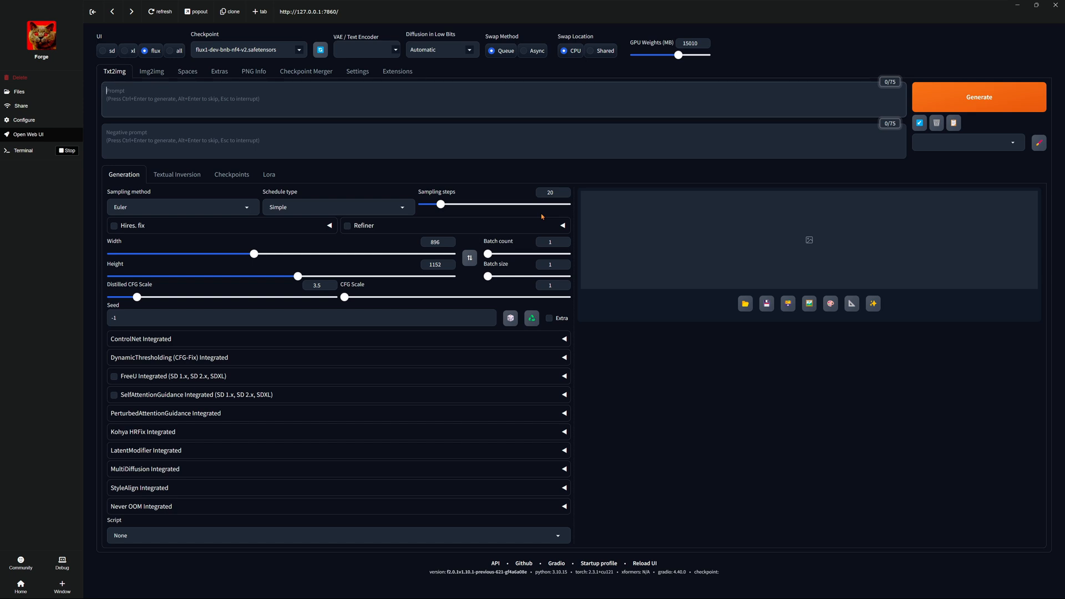
mouse_move(304, 200)
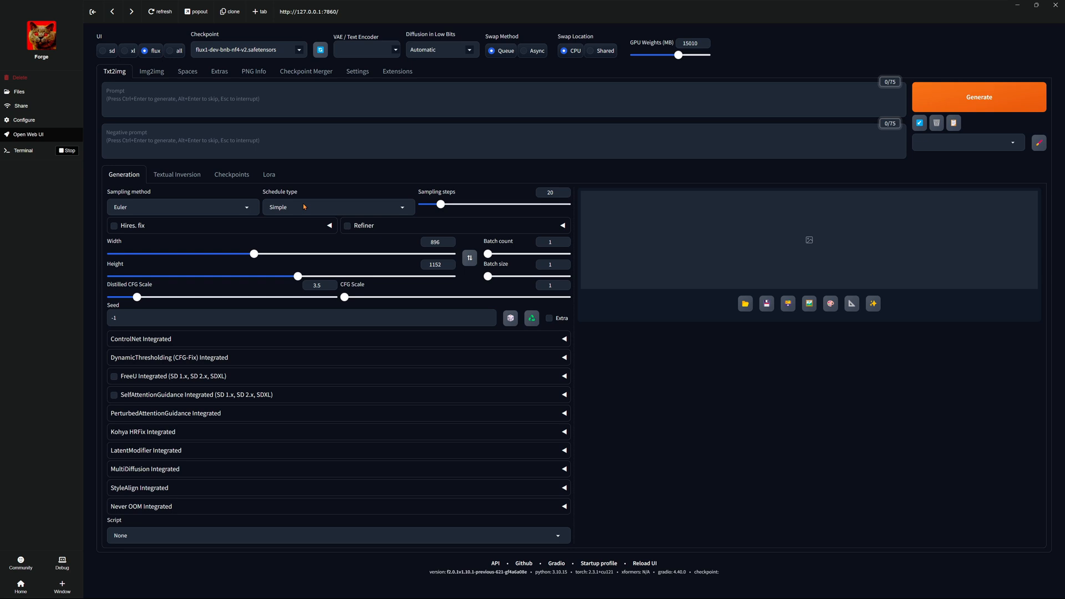
left_click(337, 206)
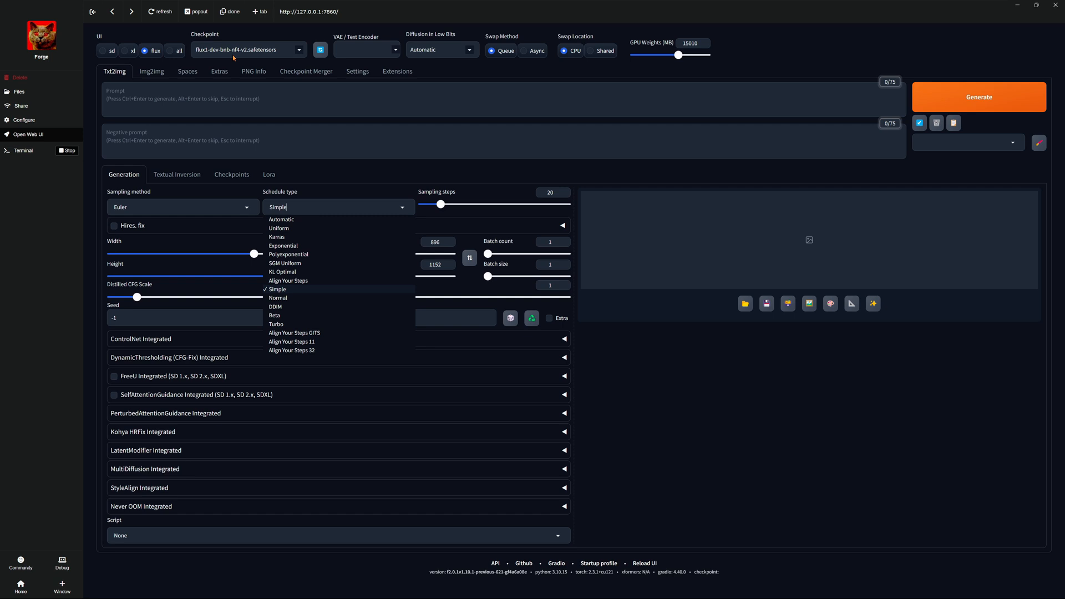
left_click(247, 50)
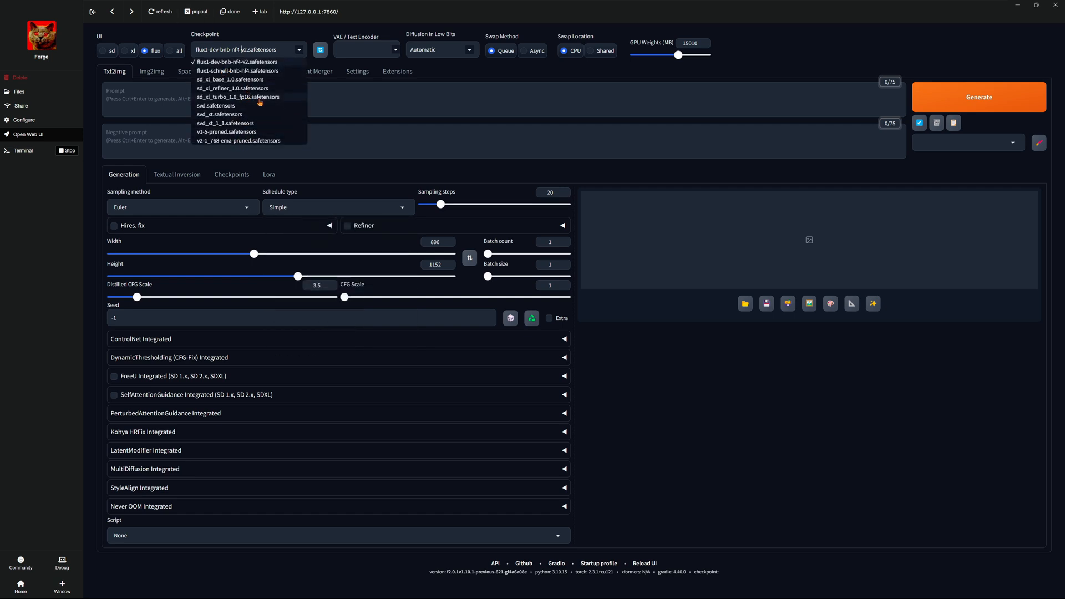
left_click(239, 62)
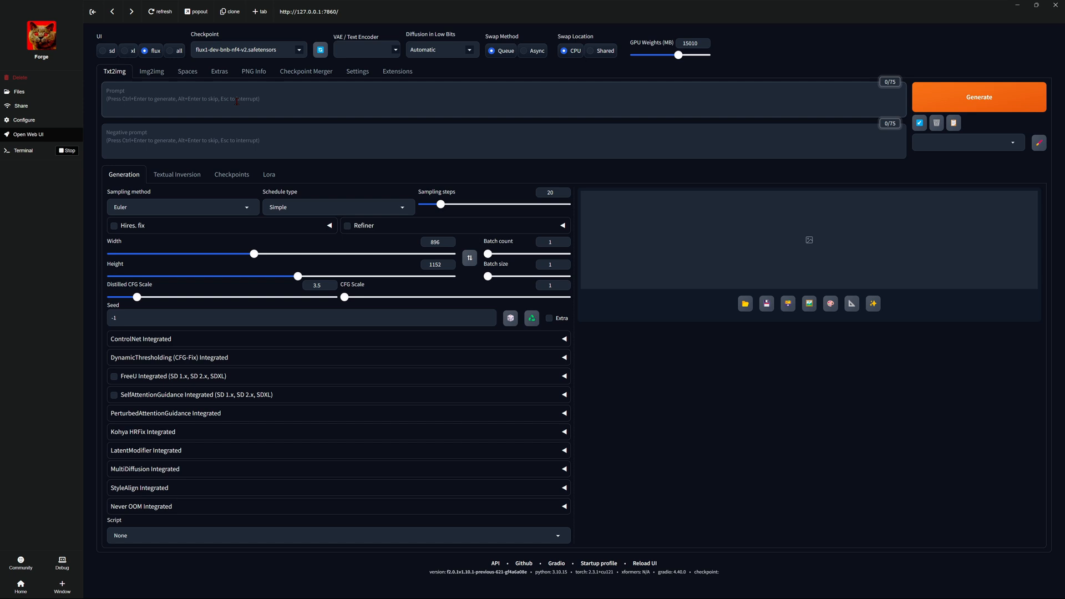
Write the prompt 'cinematic, 8k, dog and cat walking on the surface of the moon'.
type("cat and d")
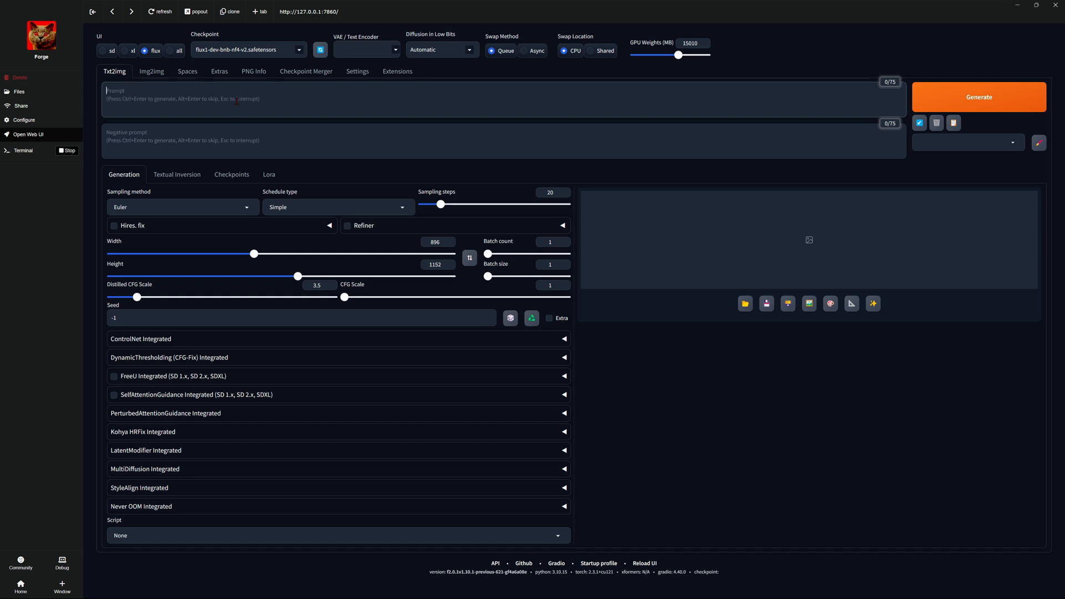
type("make a c")
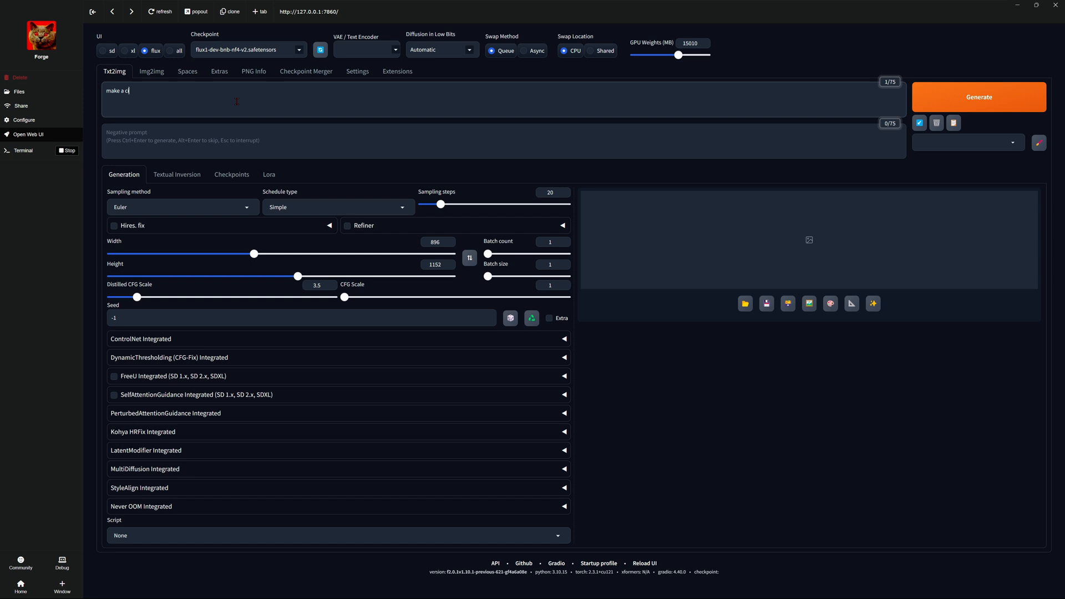
type("inamatic")
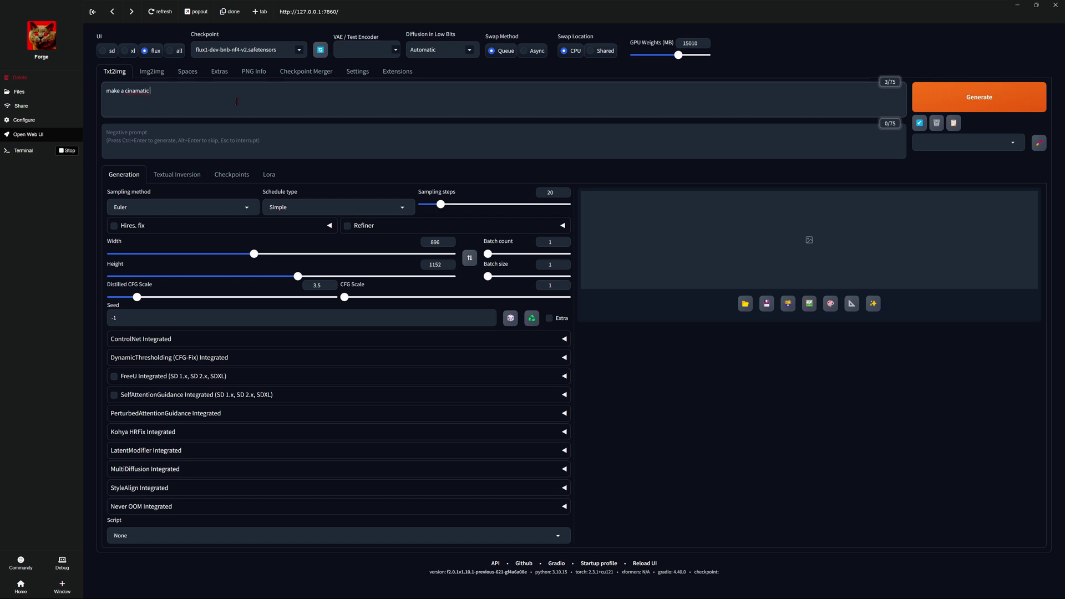
type("8k")
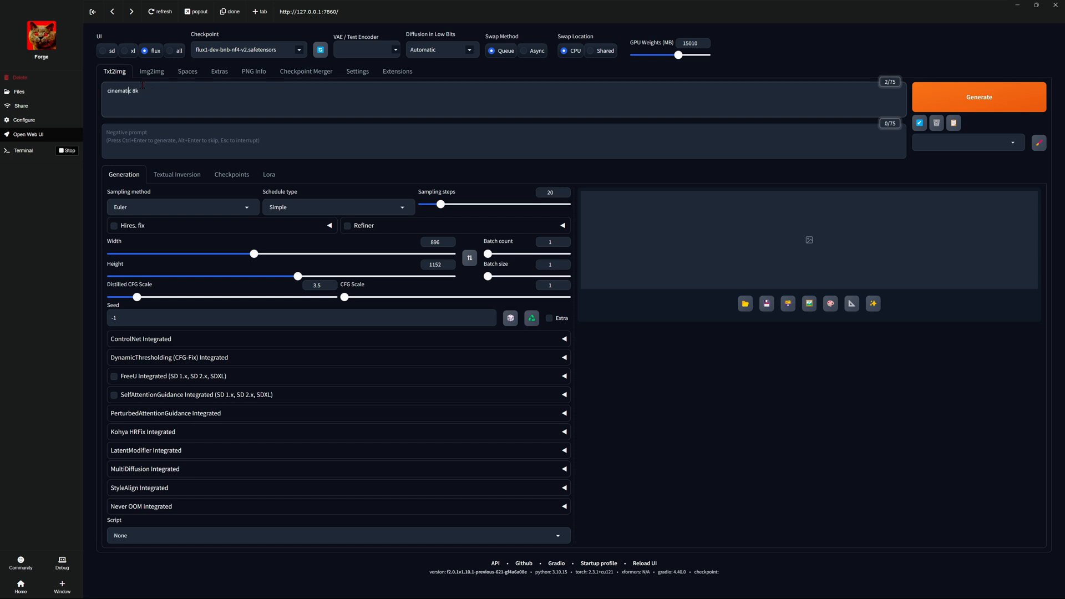
type(",")
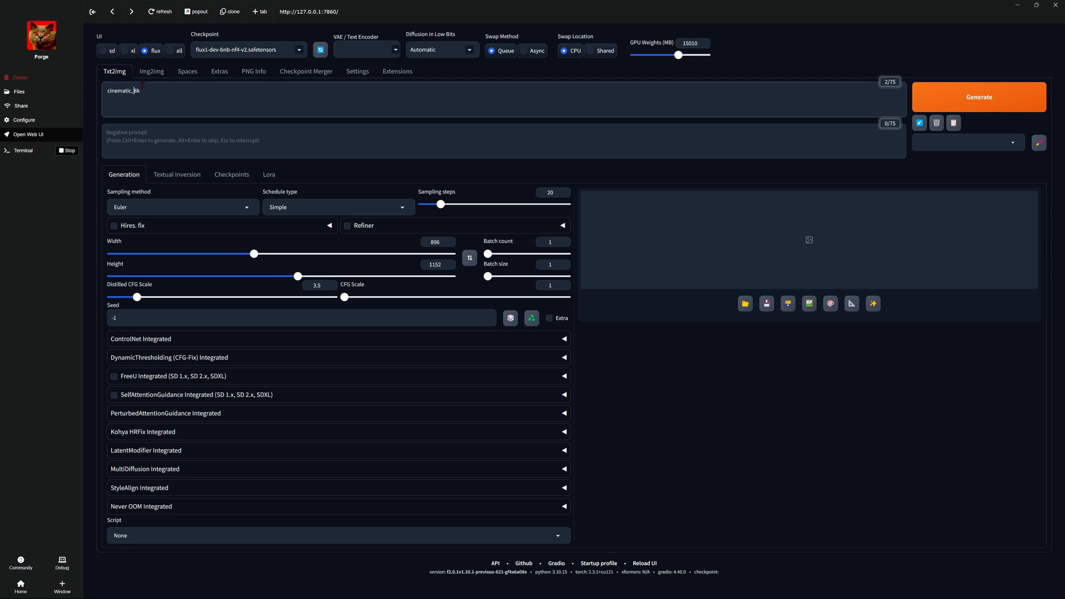
type(",")
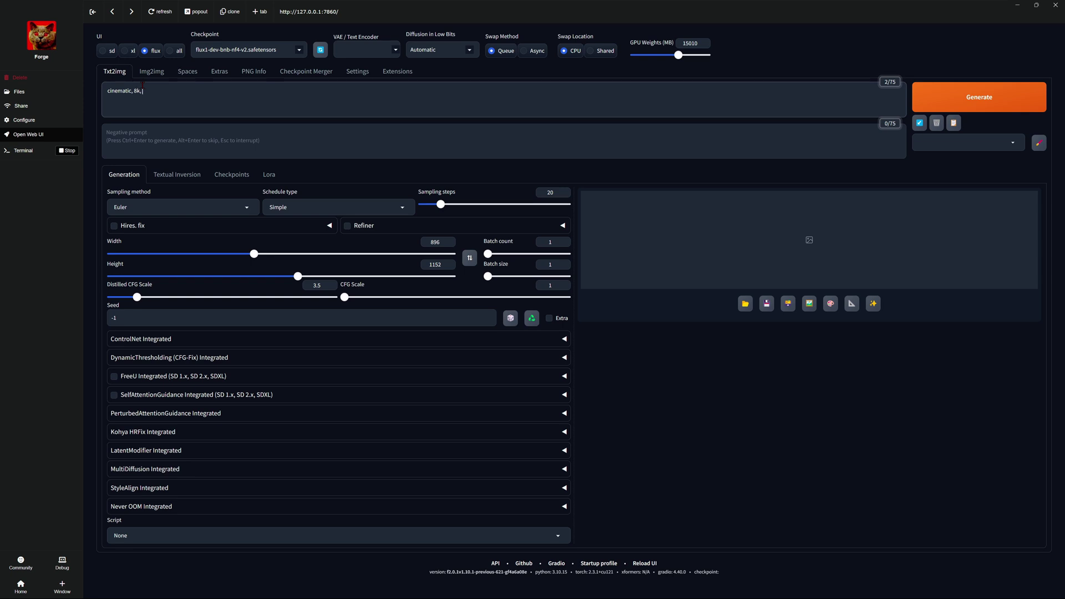
type("dog and cat")
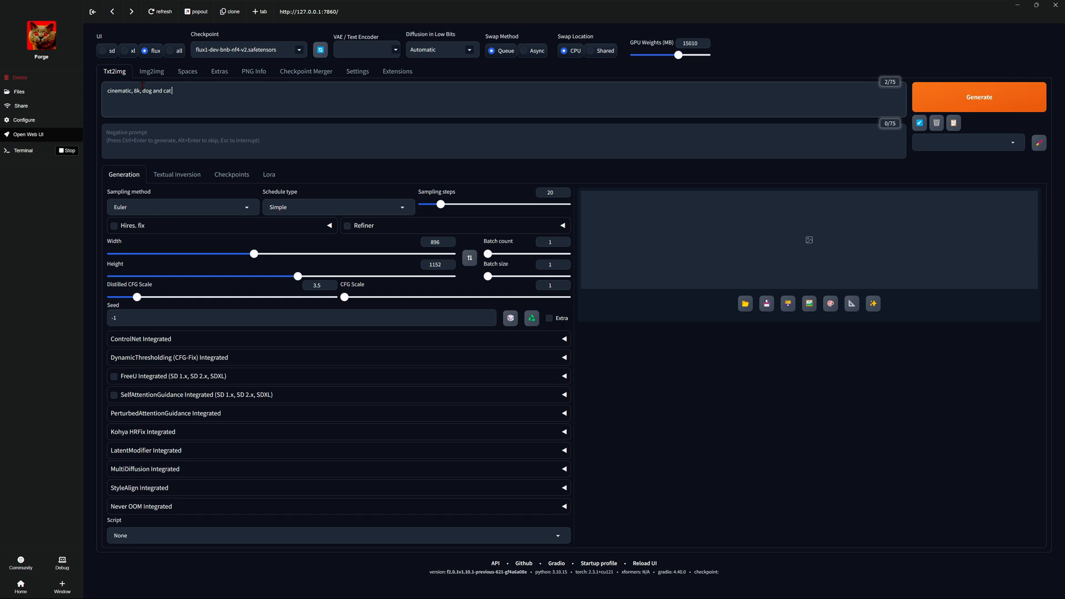
type("walking on")
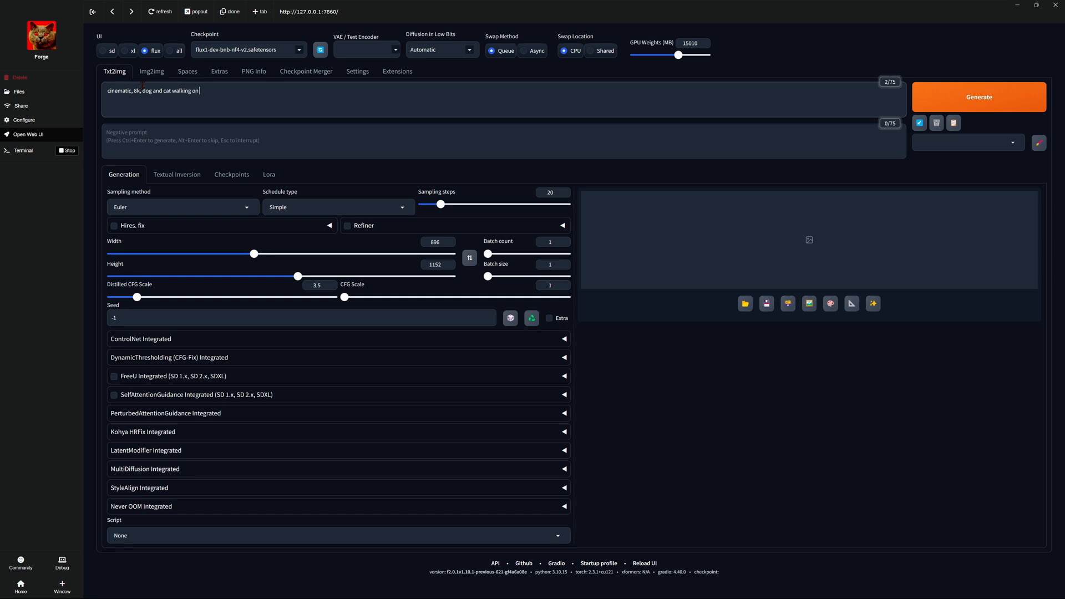
type("the surface of the moo")
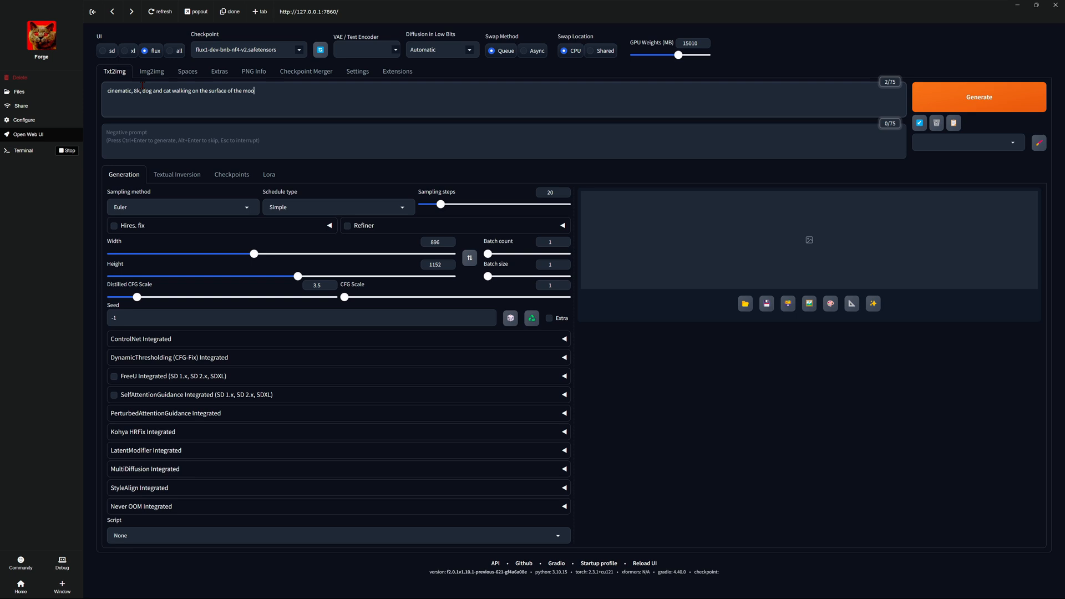
type("n")
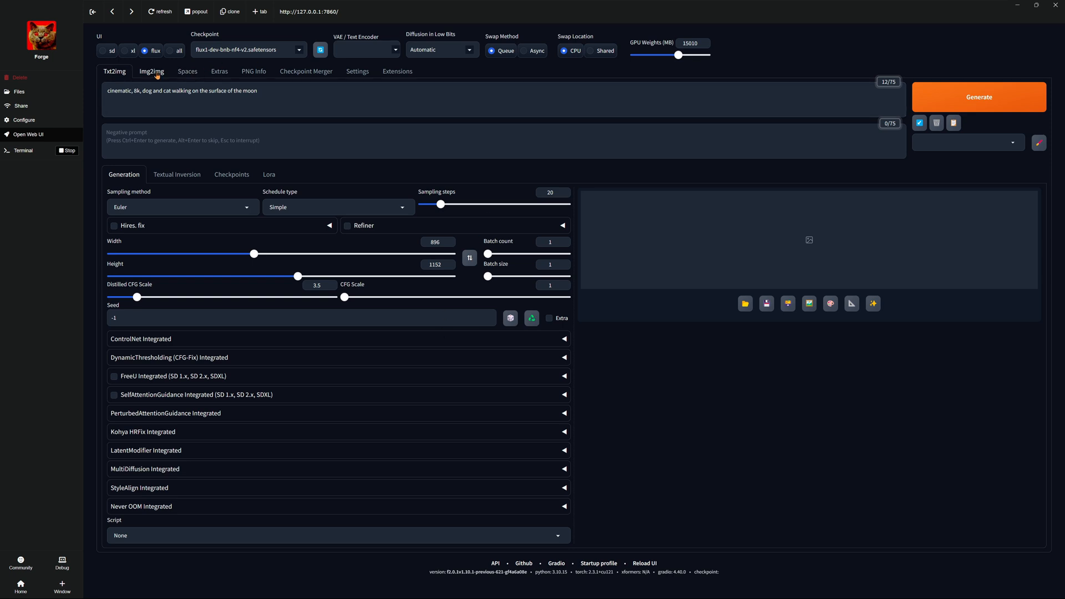
left_click(151, 71)
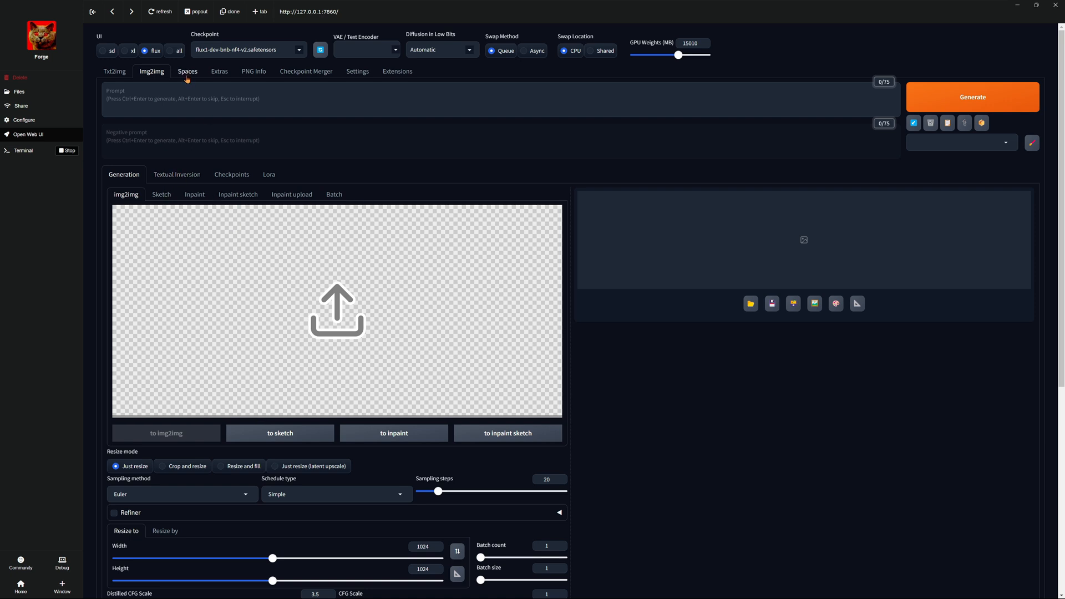
left_click(187, 71)
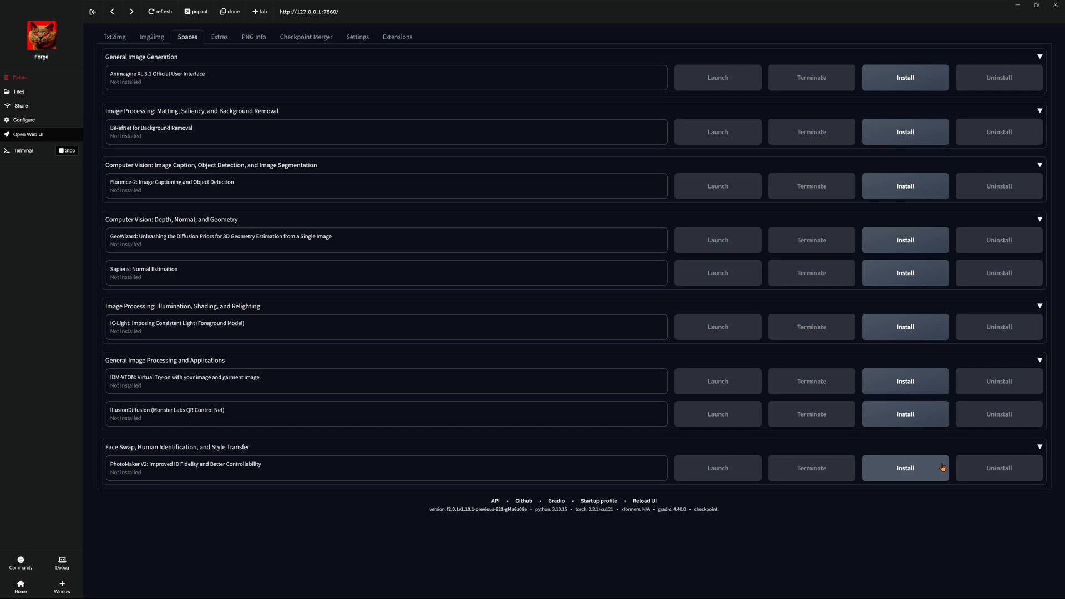
mouse_move(404, 215)
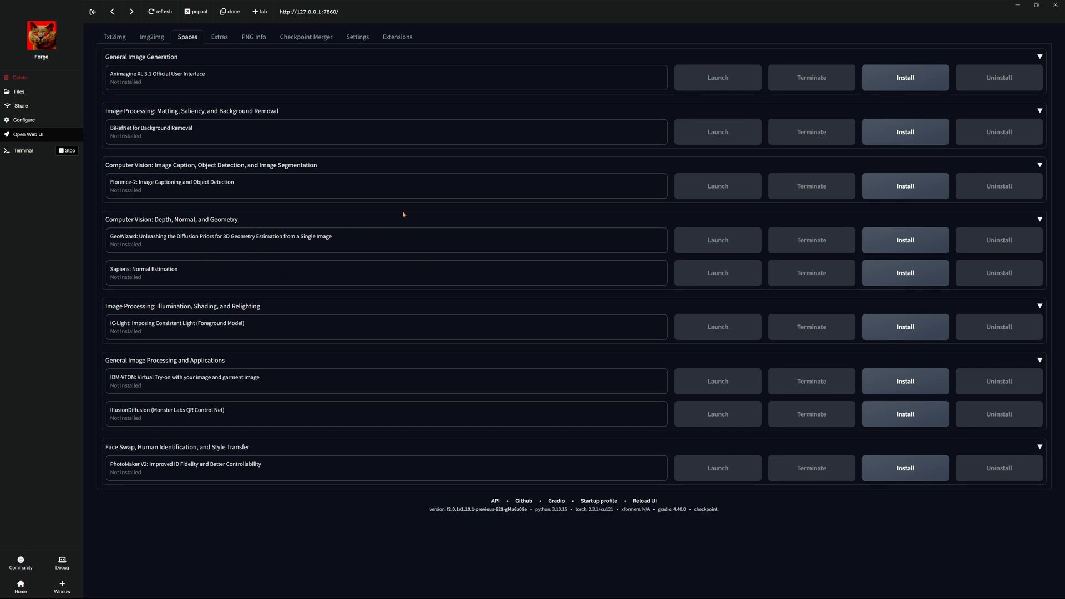
left_click(219, 37)
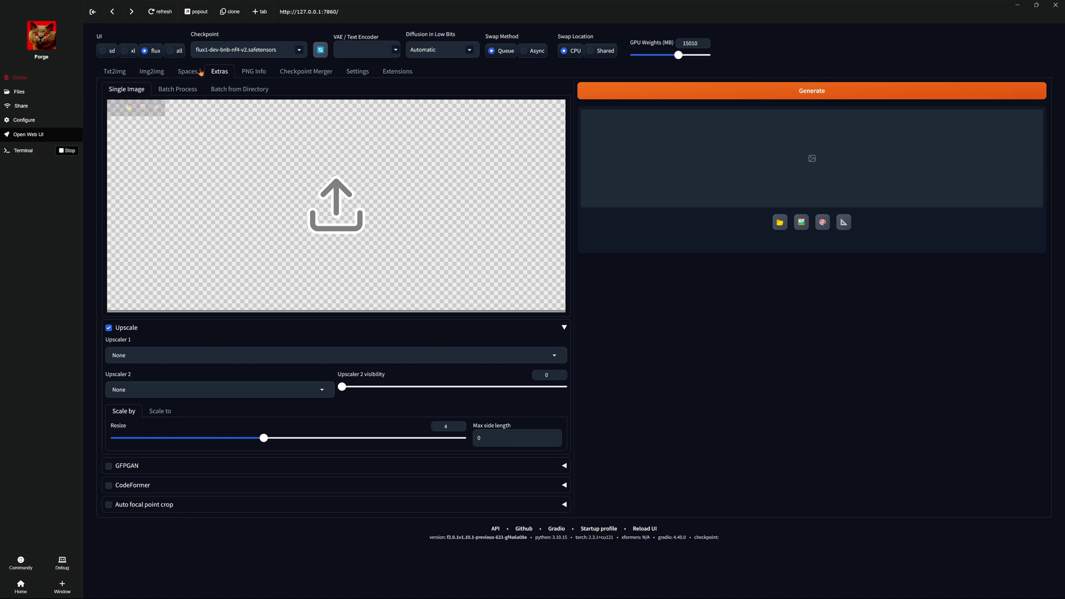
left_click(108, 71)
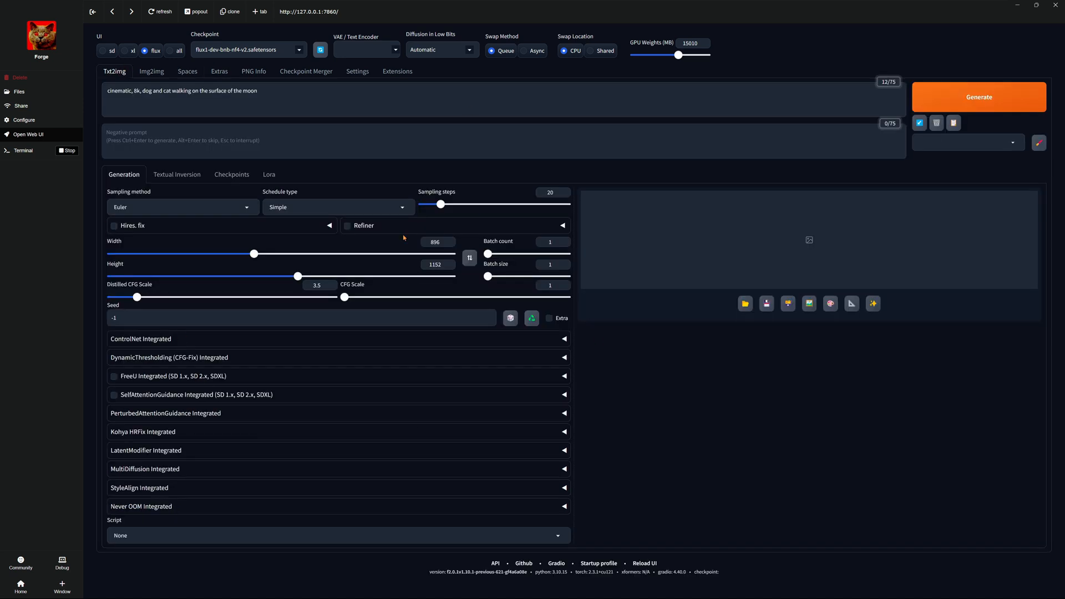
mouse_move(475, 238)
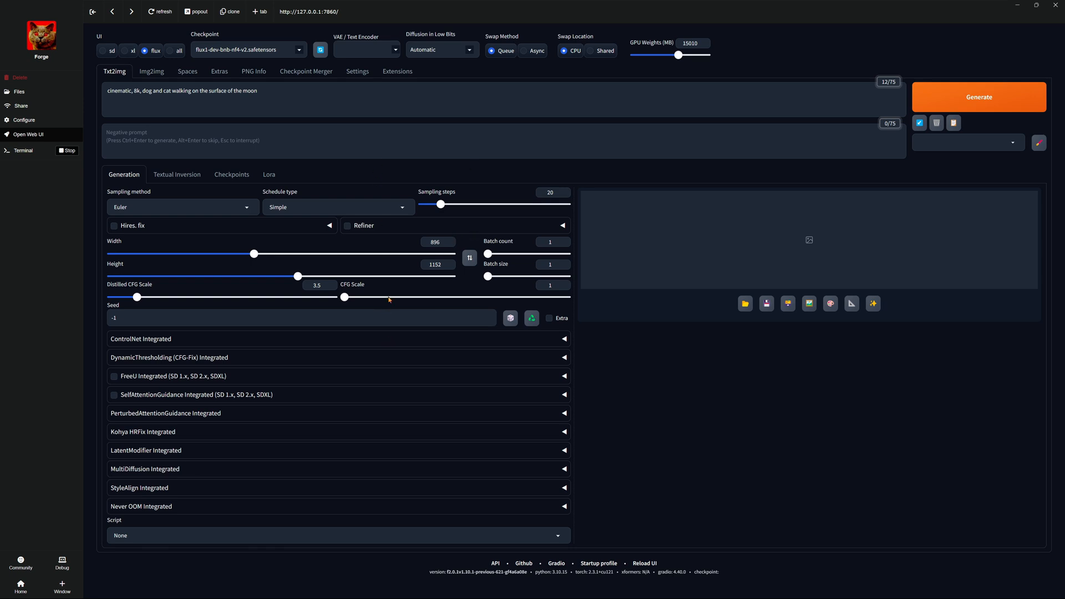
mouse_move(73, 291)
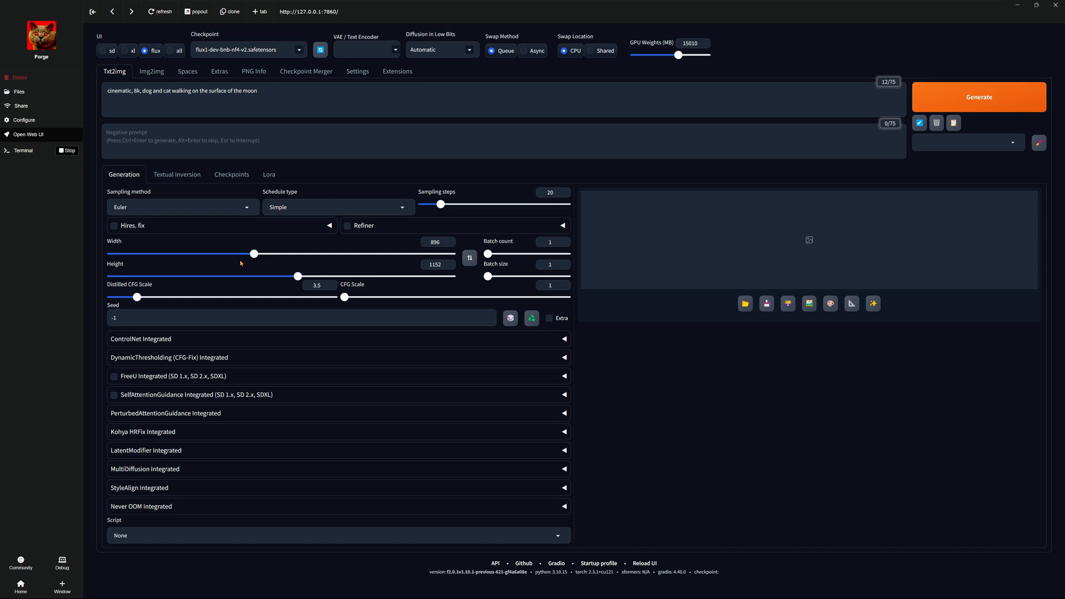
Keep the flux1-dev-bnb-nf4-v2 checkpoint and generate an image from the moon prompt.
left_click(249, 50)
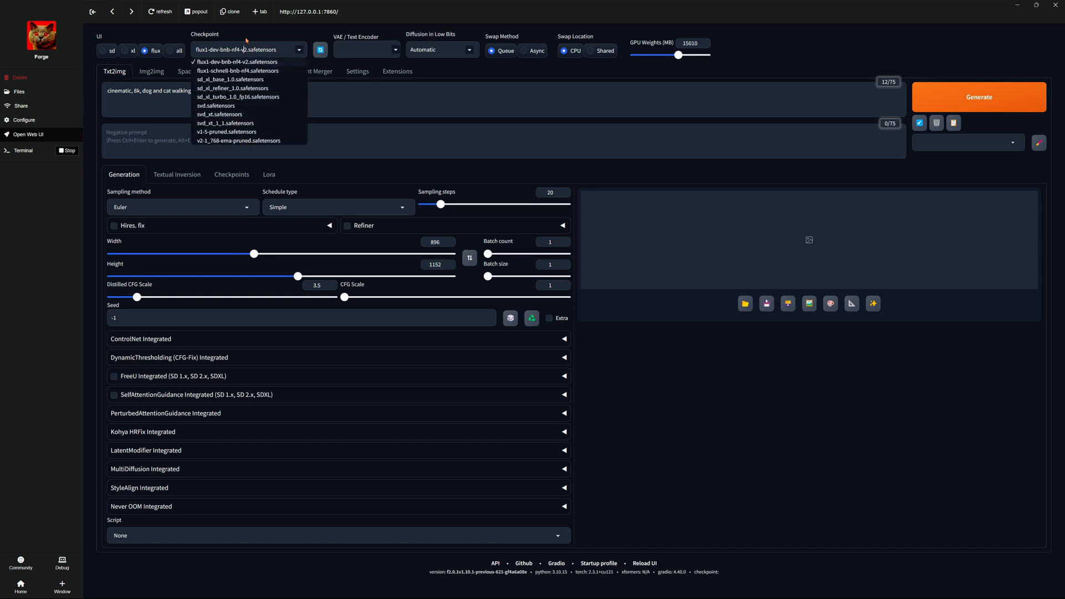
left_click(230, 63)
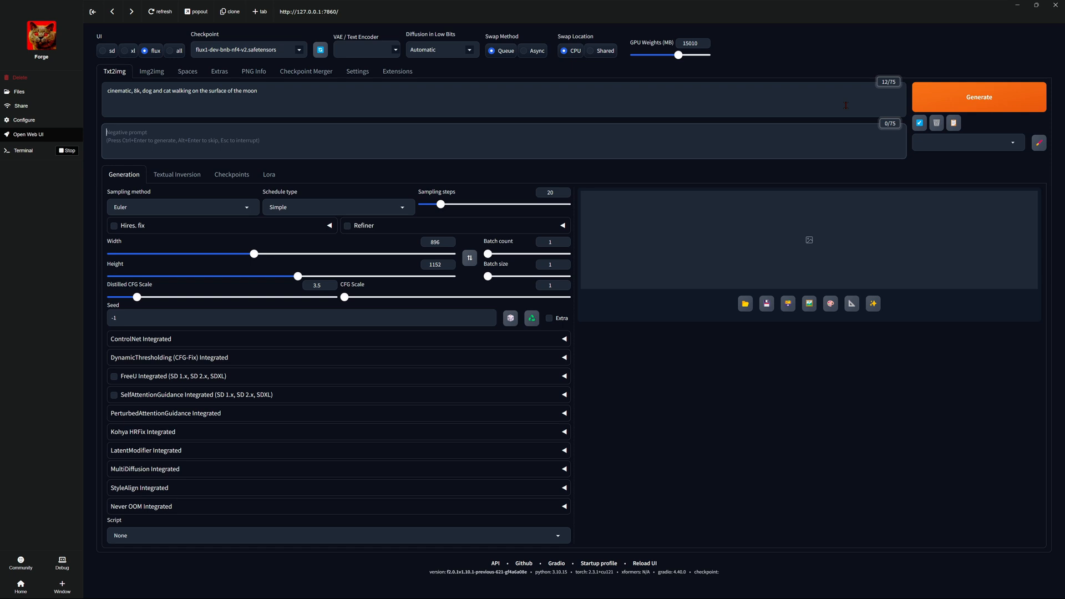
left_click(979, 96)
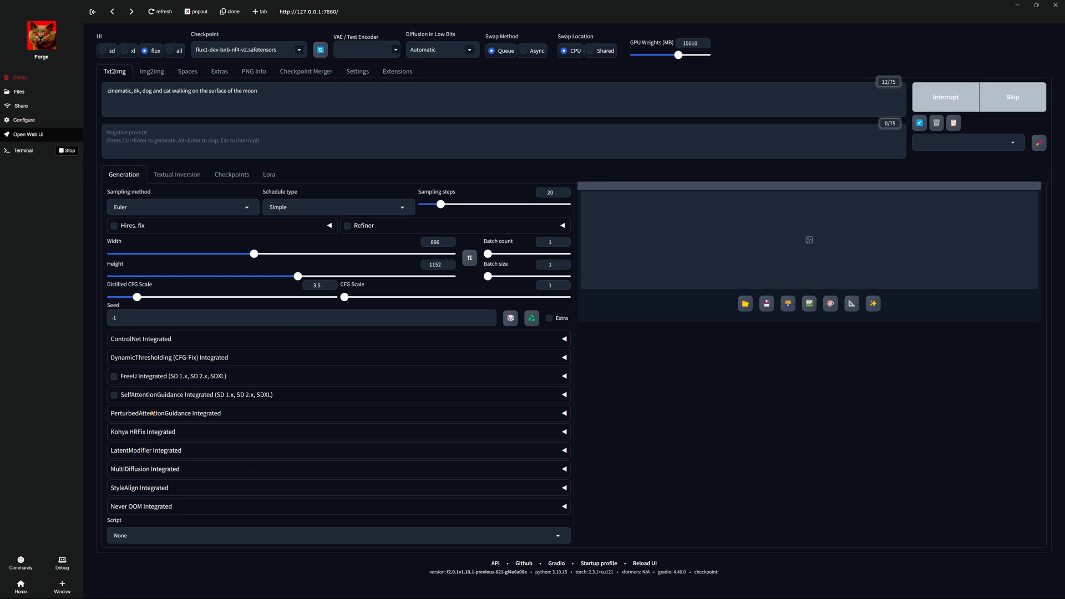
mouse_move(195, 536)
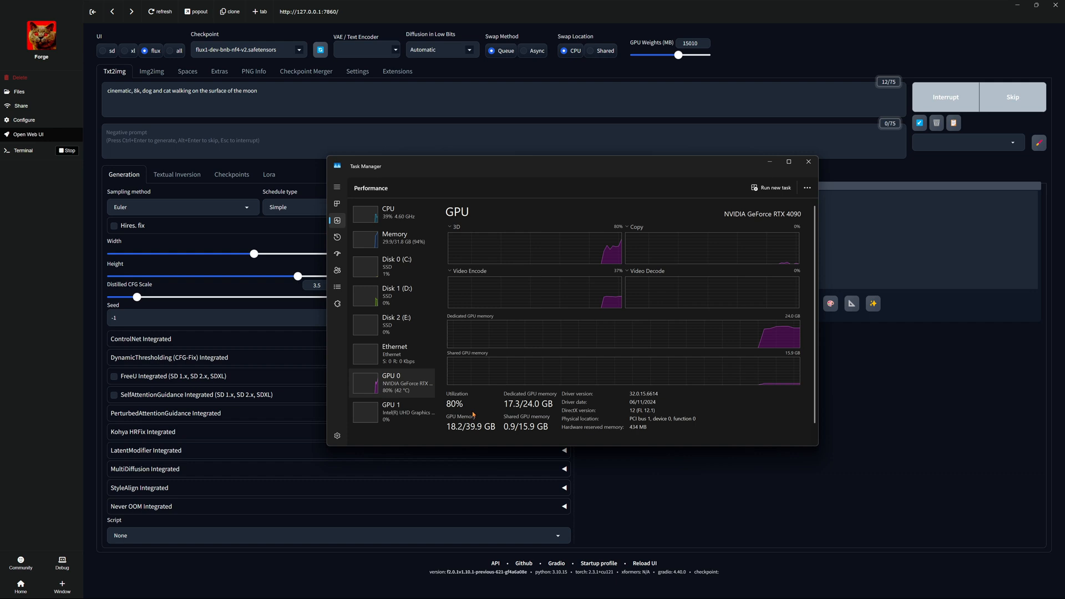
mouse_move(519, 415)
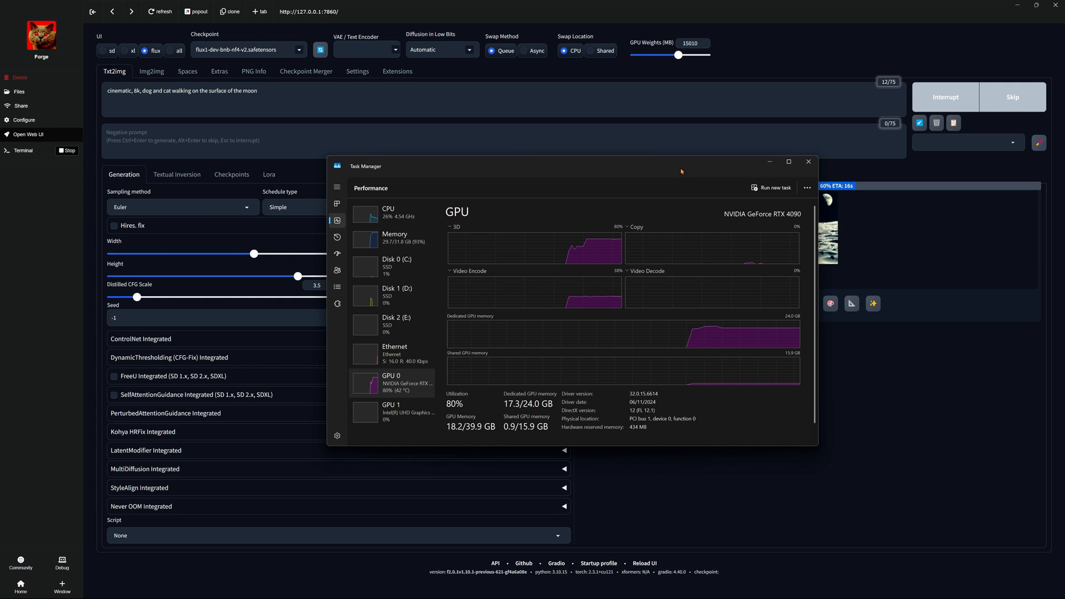
left_click(808, 162)
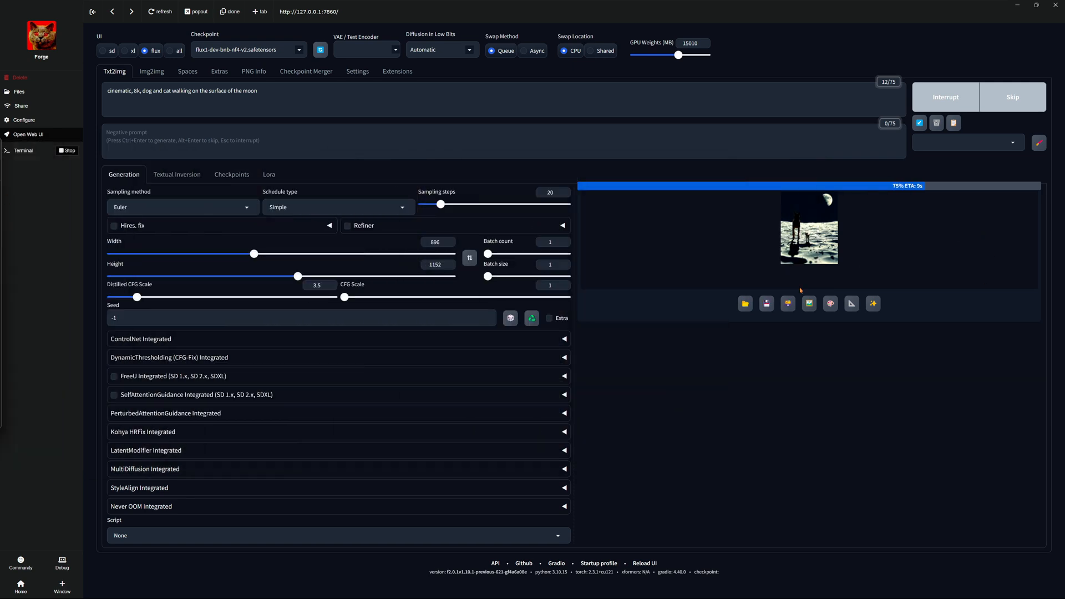
mouse_move(854, 270)
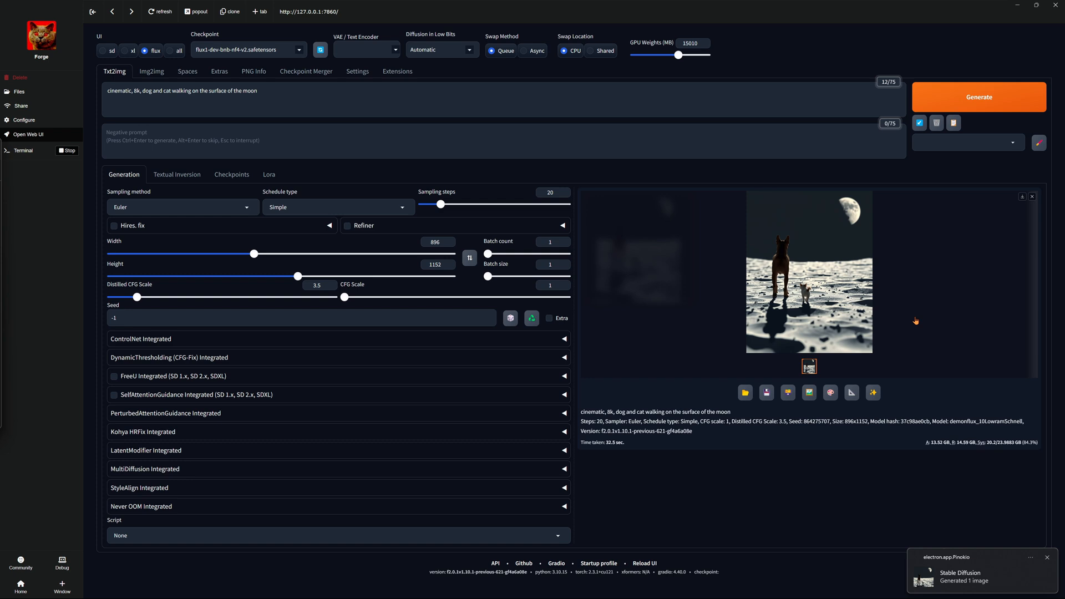
View the finished moon image full size, then generate another from the same prompt.
left_click(807, 276)
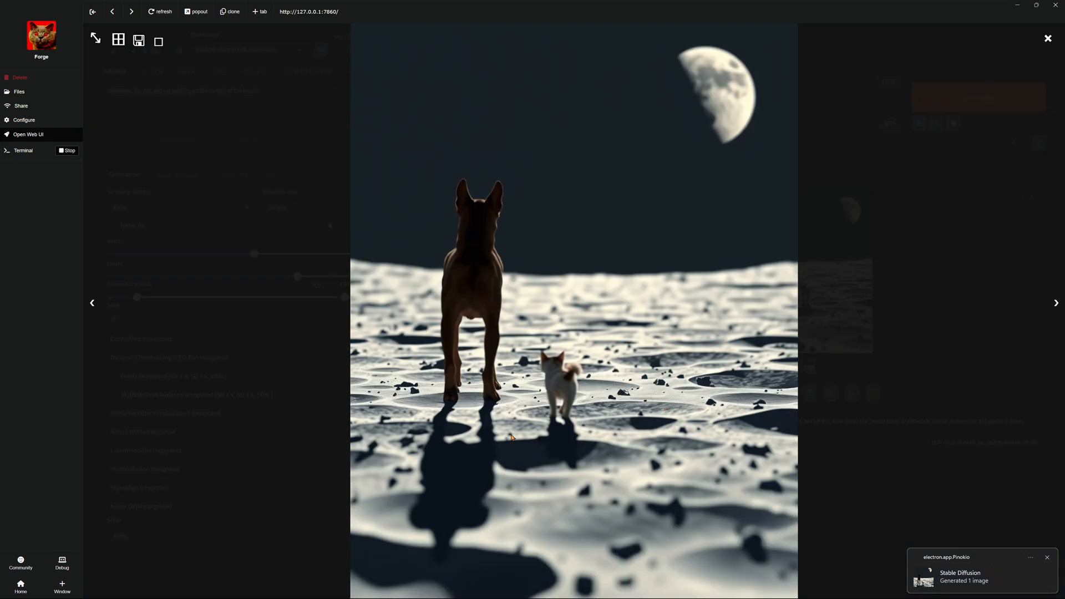
mouse_move(1036, 134)
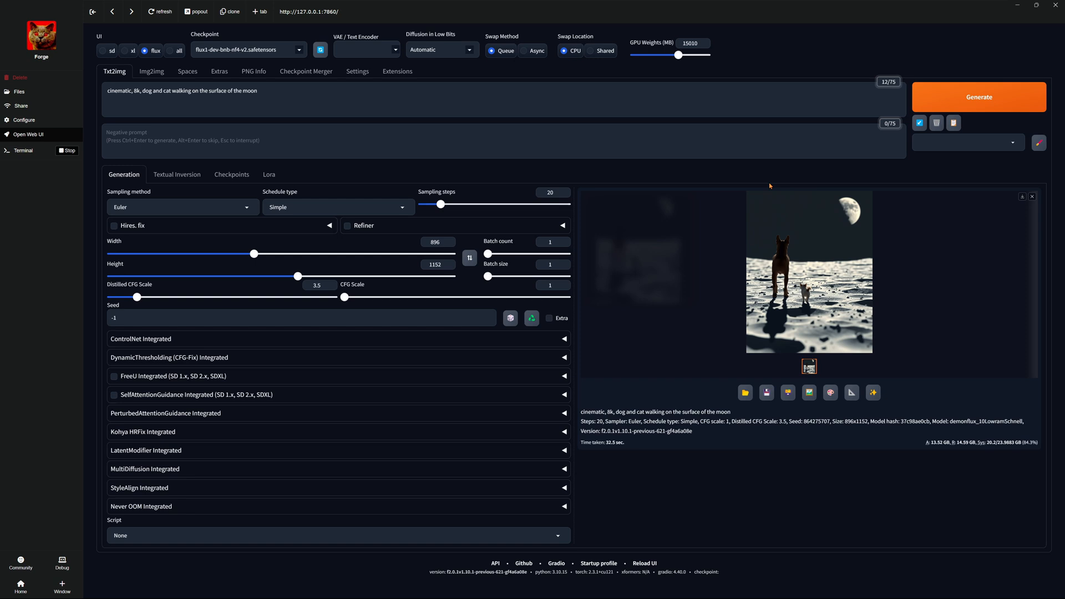
left_click(979, 97)
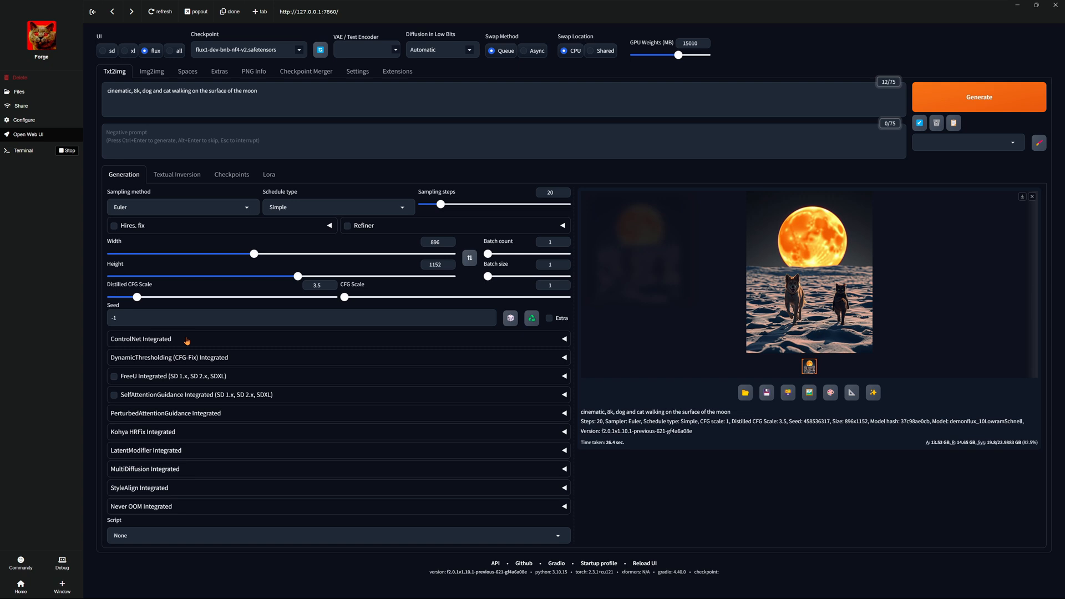
mouse_move(628, 456)
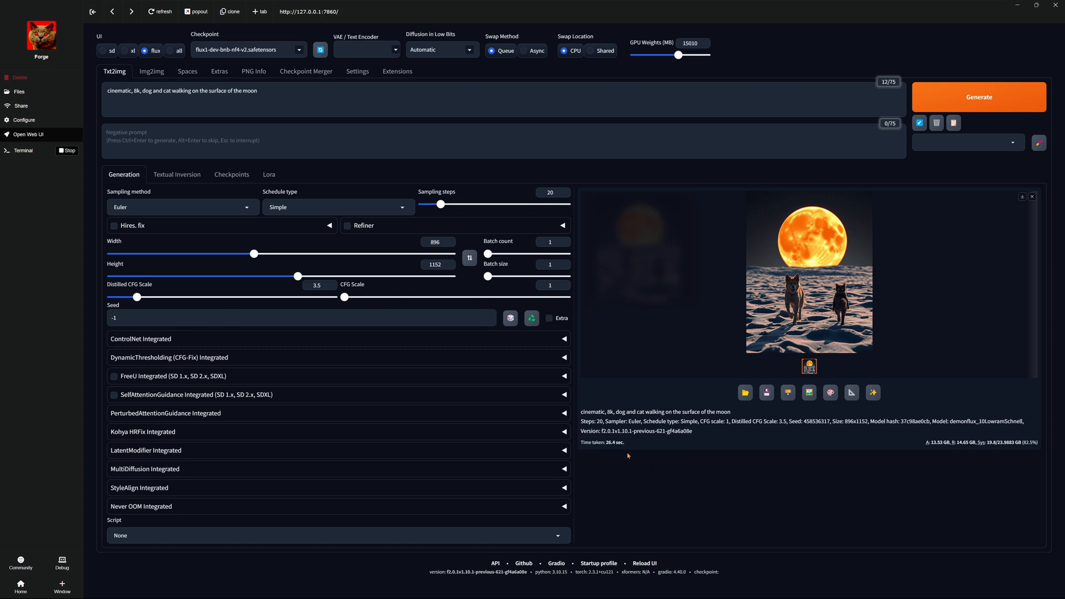
View the newly generated orange-moon dog-and-cat image full size.
left_click(810, 277)
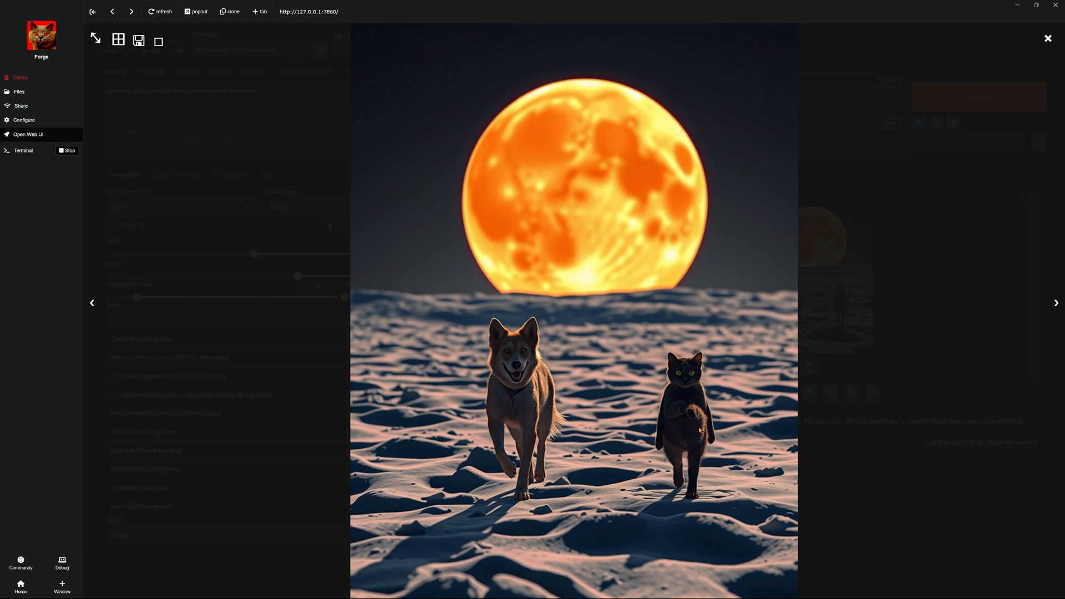
mouse_move(1048, 38)
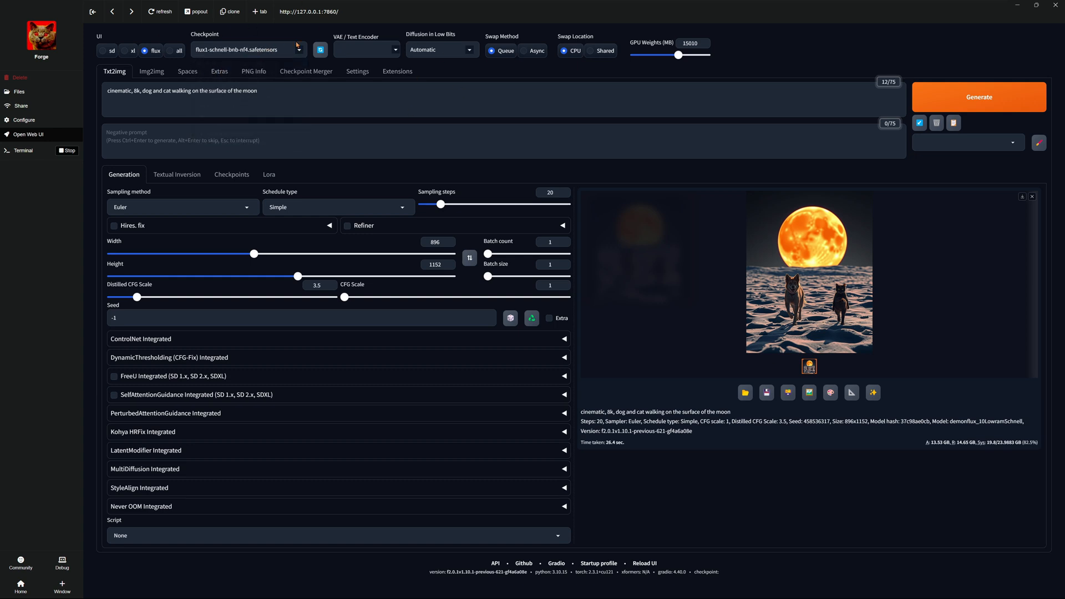
left_click(979, 96)
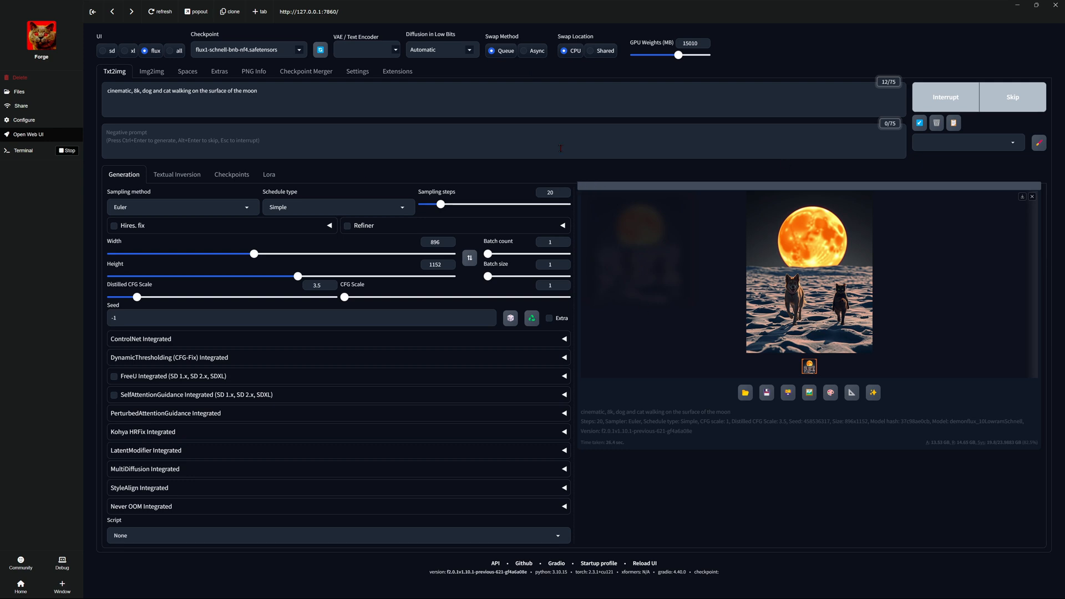
mouse_move(687, 341)
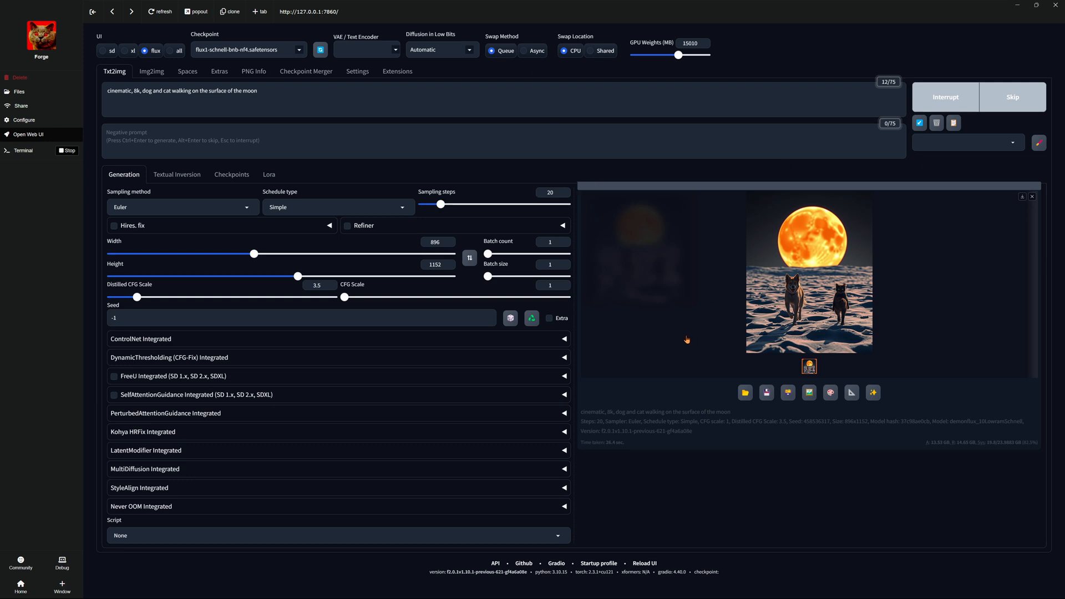
mouse_move(241, 52)
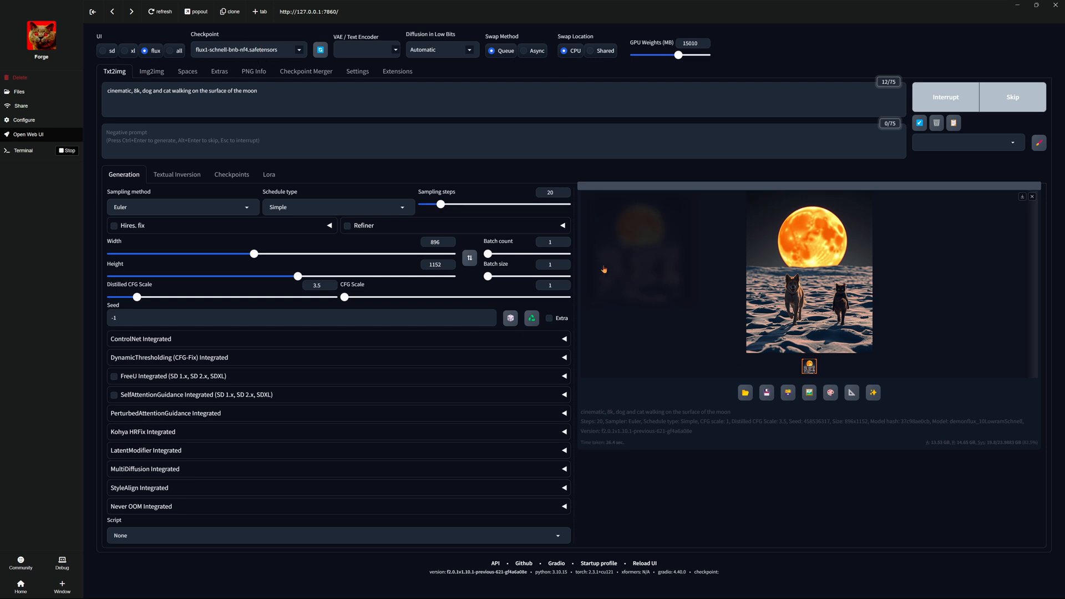
mouse_move(554, 306)
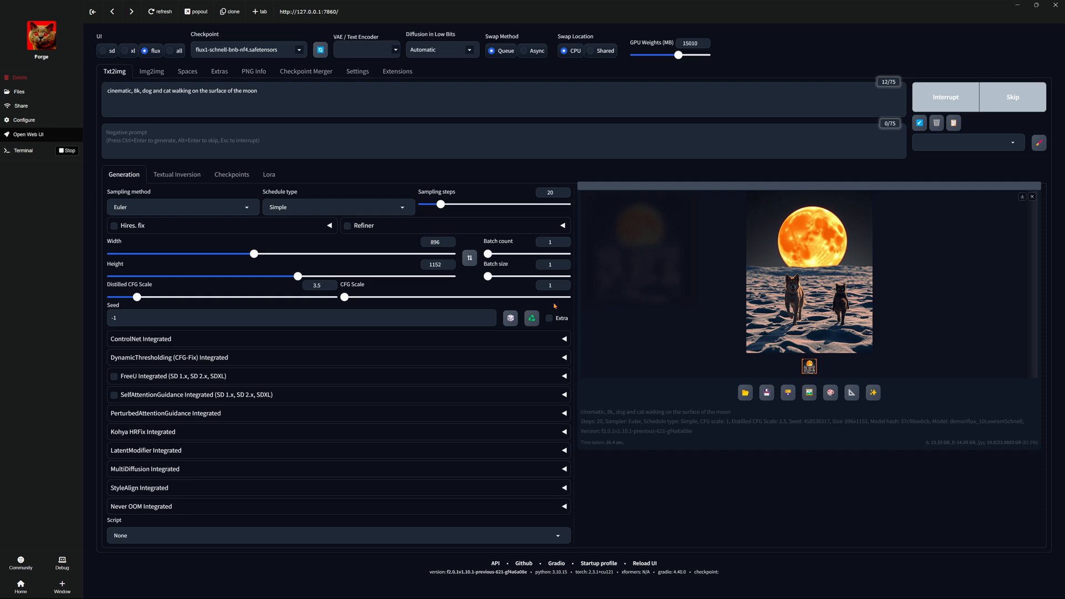
mouse_move(726, 304)
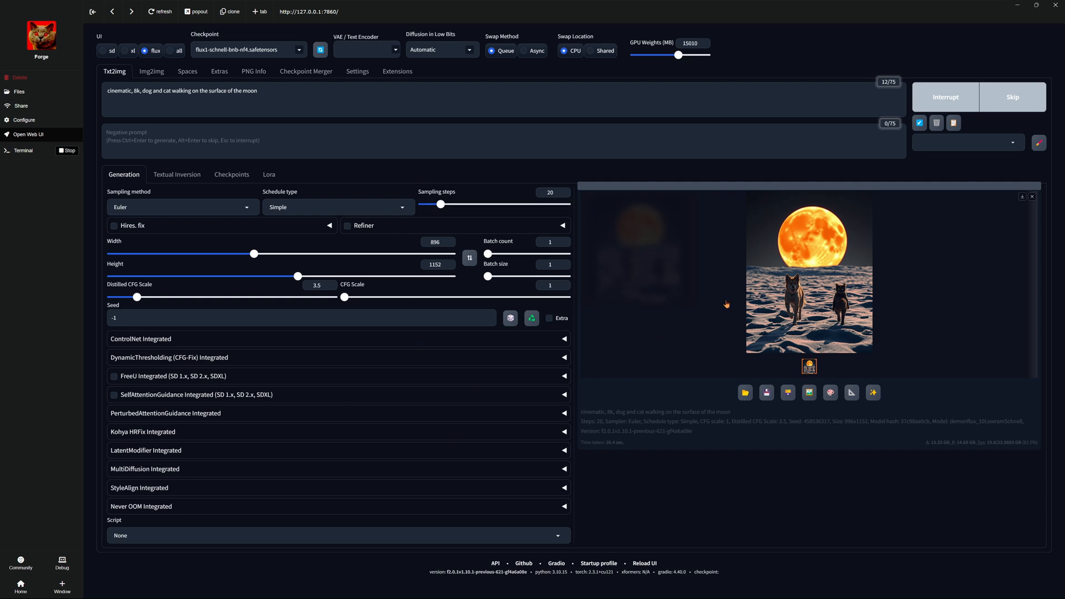
mouse_move(826, 366)
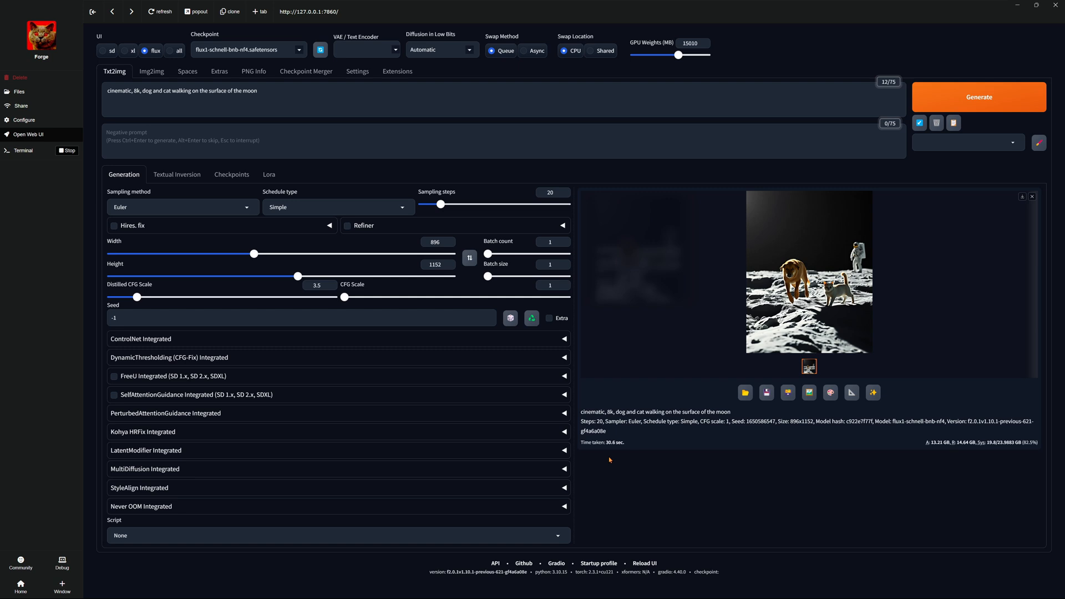
left_click(808, 277)
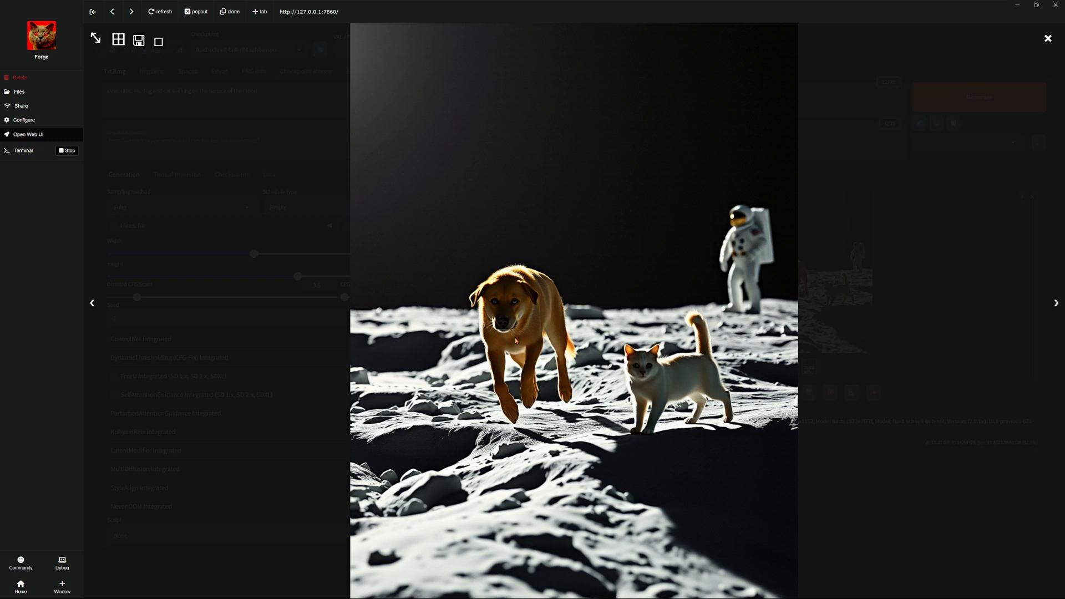
mouse_move(744, 240)
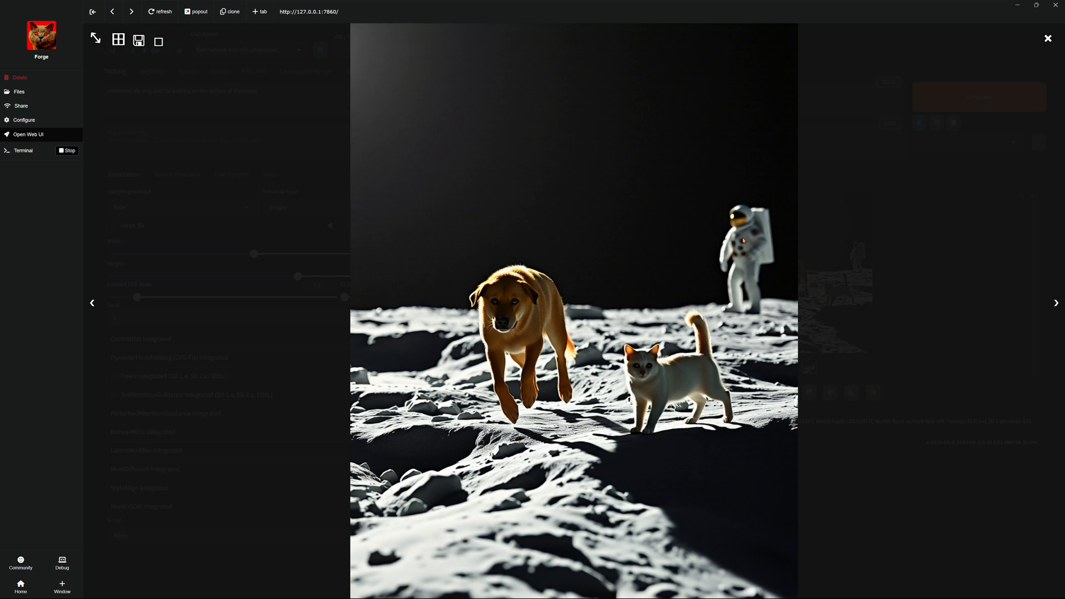
mouse_move(1048, 38)
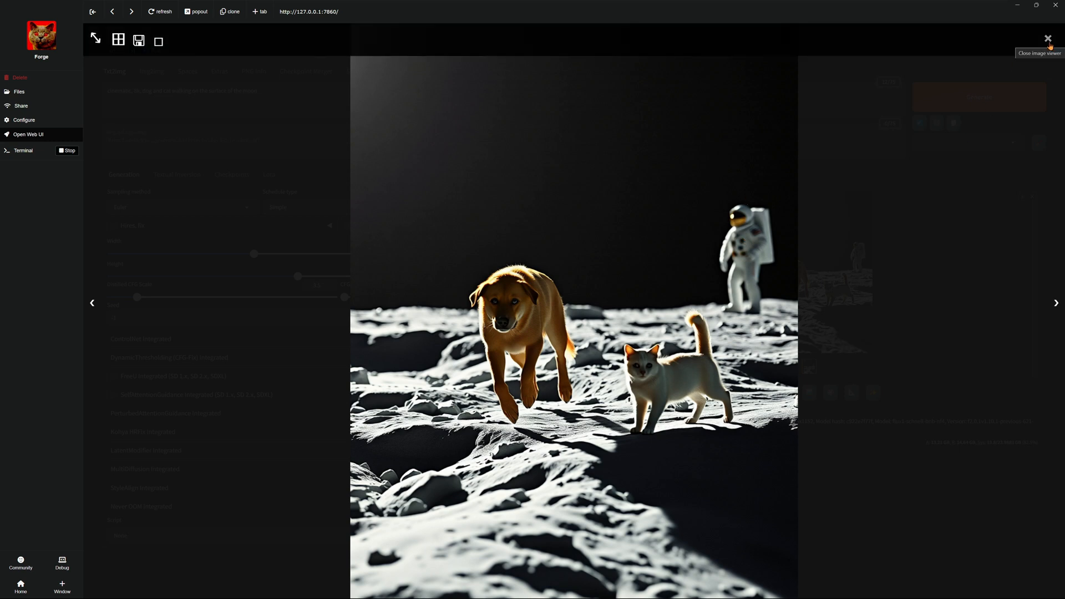
left_click(1047, 38)
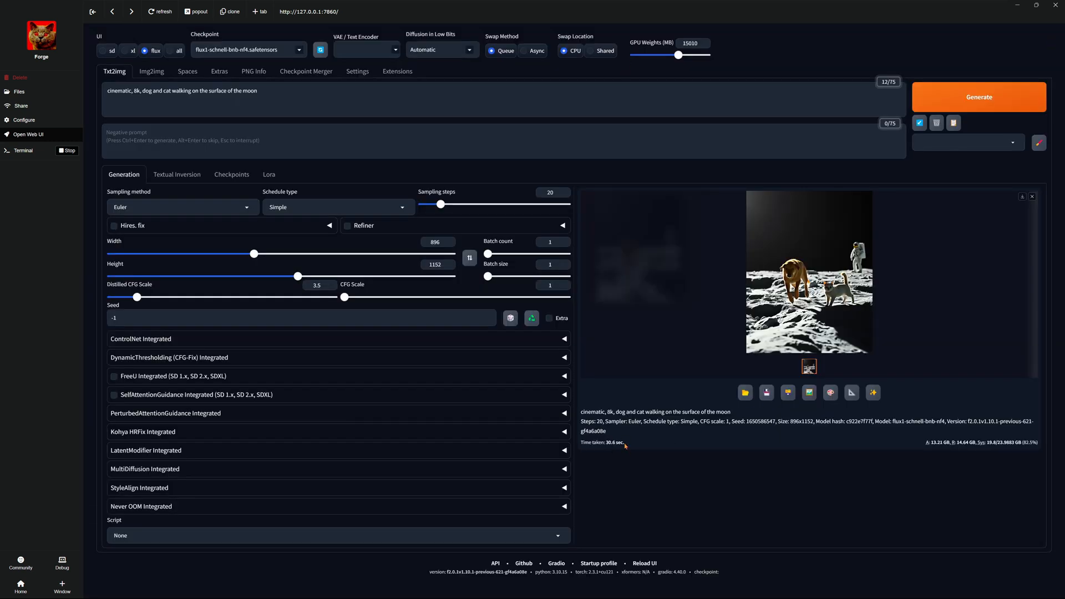
left_click(978, 96)
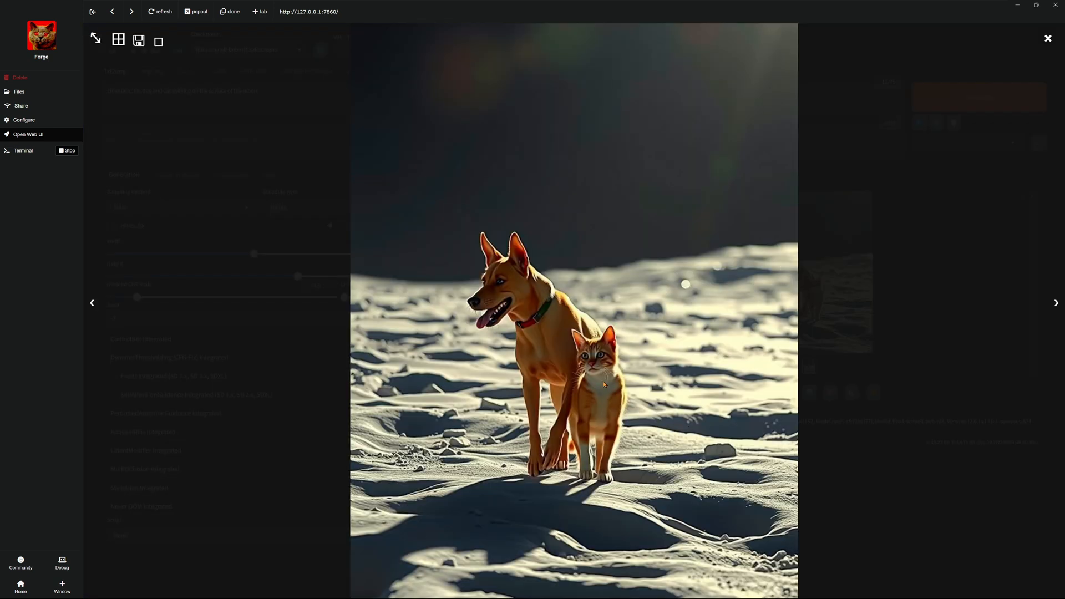
Close the image viewer and select the leading style words in the prompt for removal.
left_click(1047, 38)
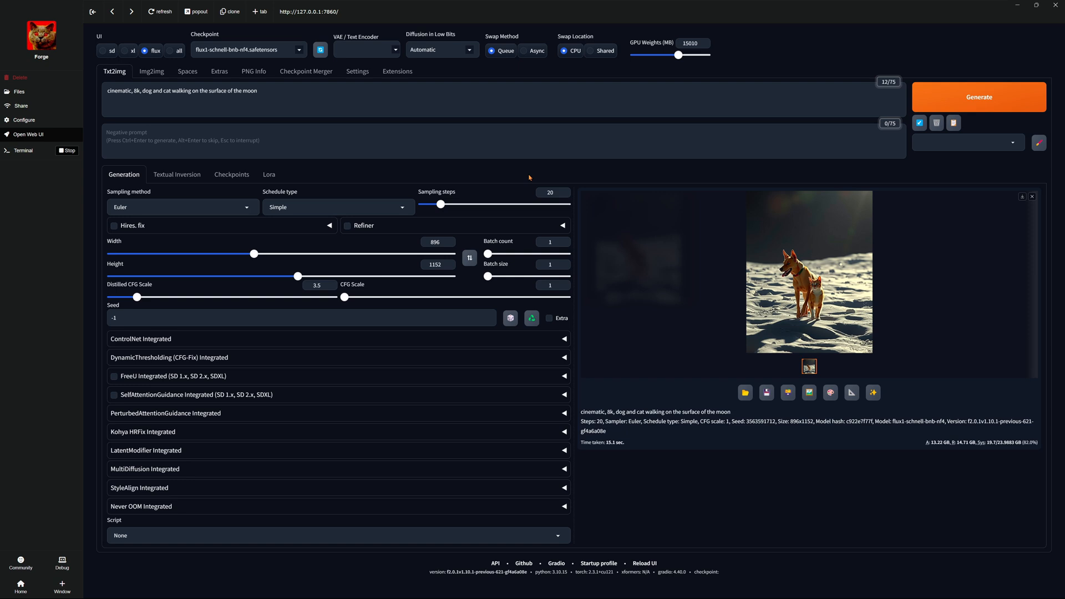
double_click(117, 91)
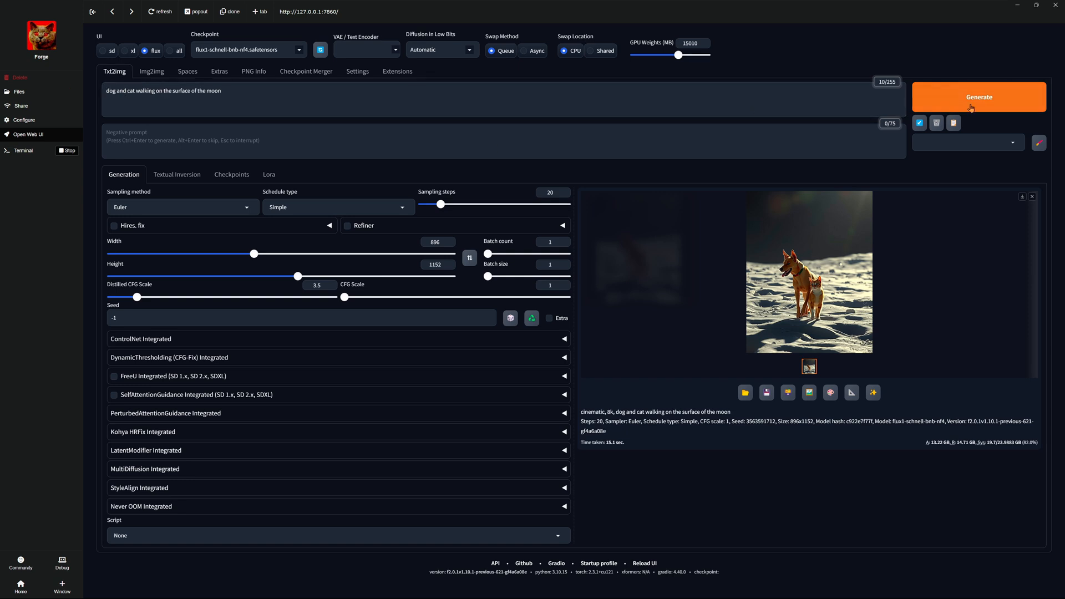
Generate from the prompt without 'cinematic, 8k' and inspect the golden full-moon silhouette image.
left_click(978, 97)
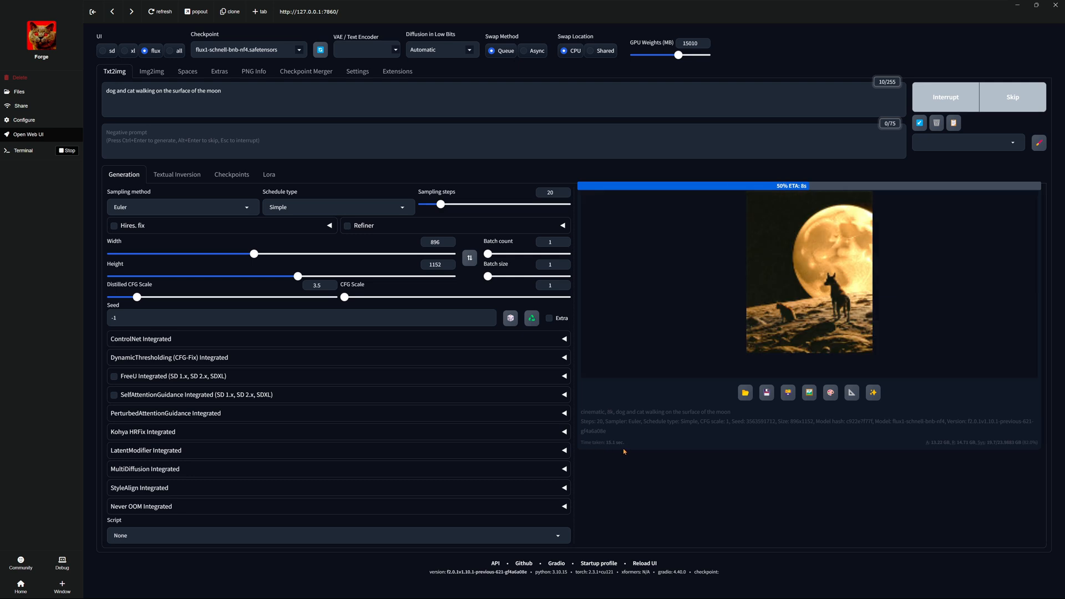
mouse_move(919, 402)
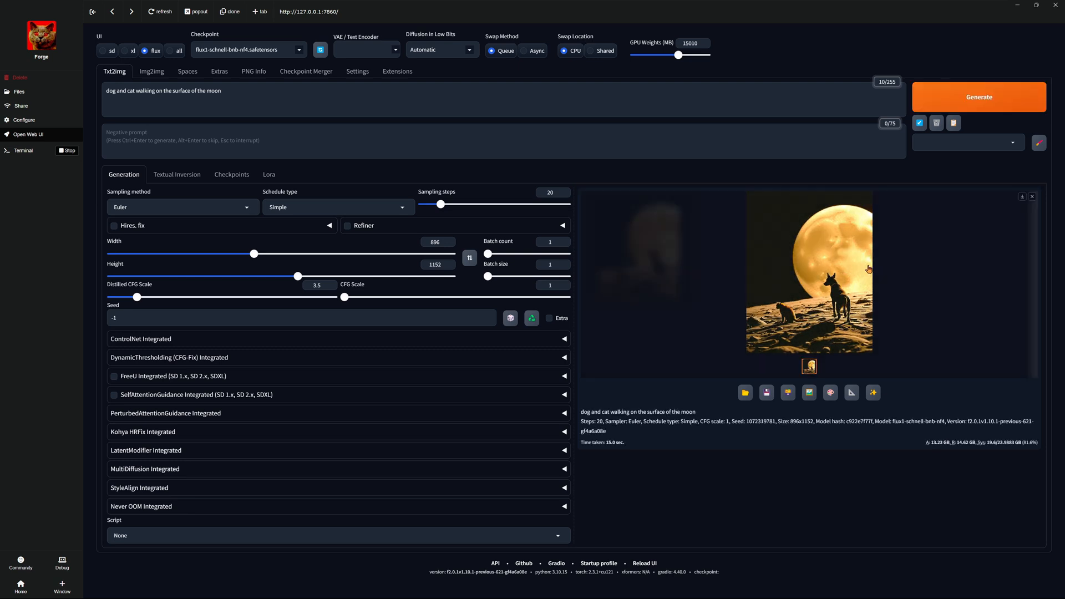
left_click(809, 271)
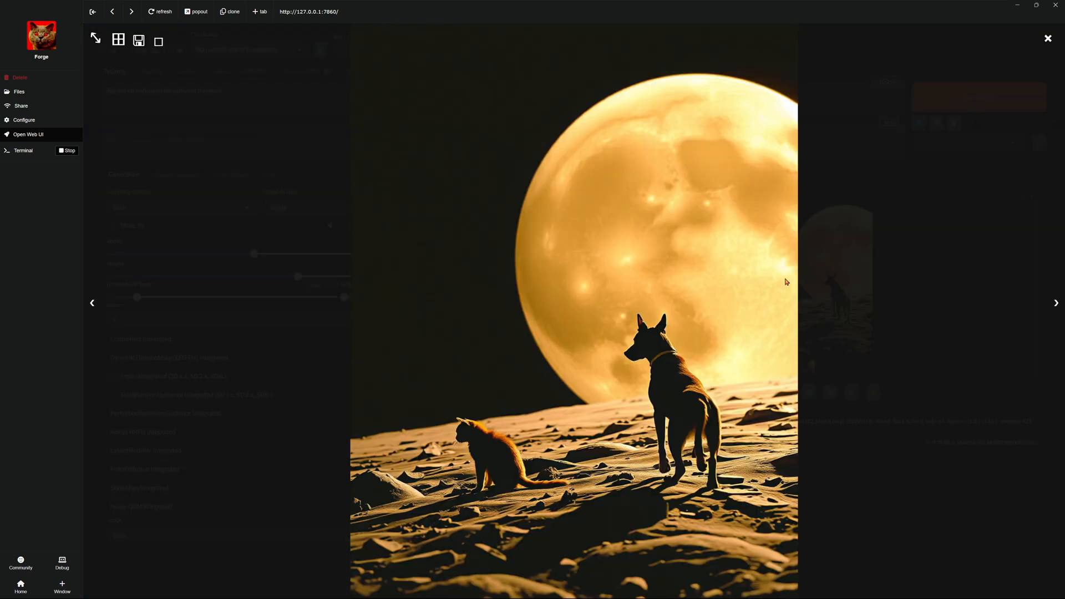
mouse_move(680, 398)
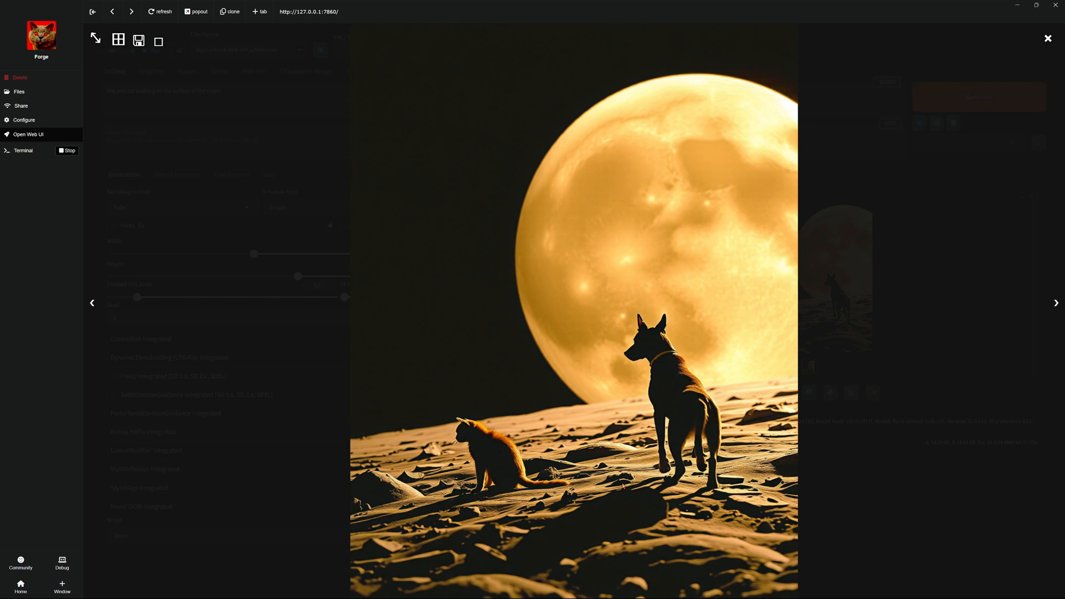
left_click(1047, 38)
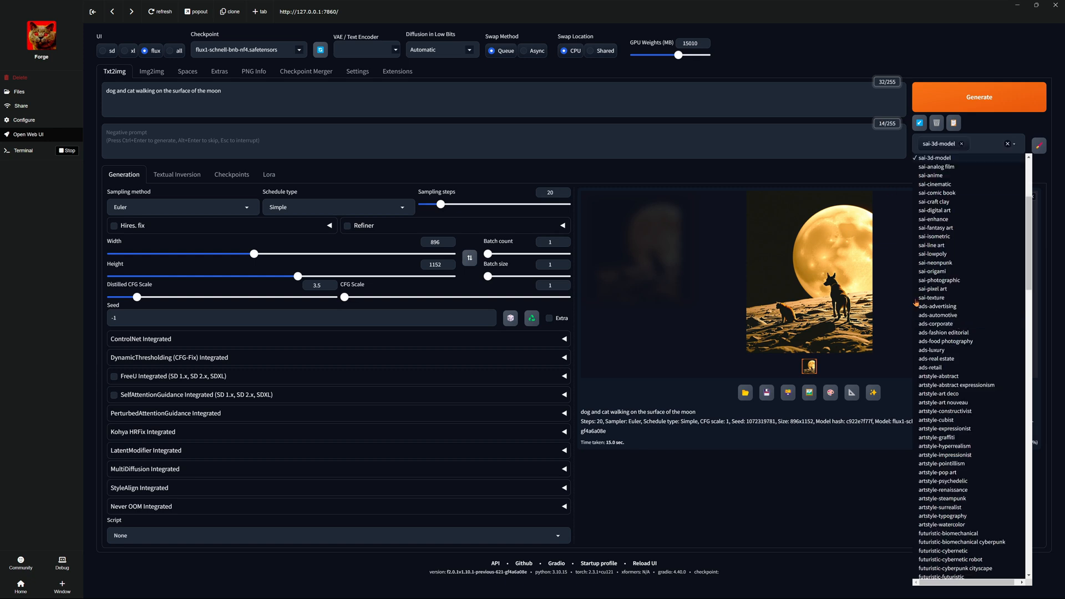
Generate a 3D-render dog-on-the-moon image with the sai-3d-model style, then reopen the Styles list.
left_click(979, 97)
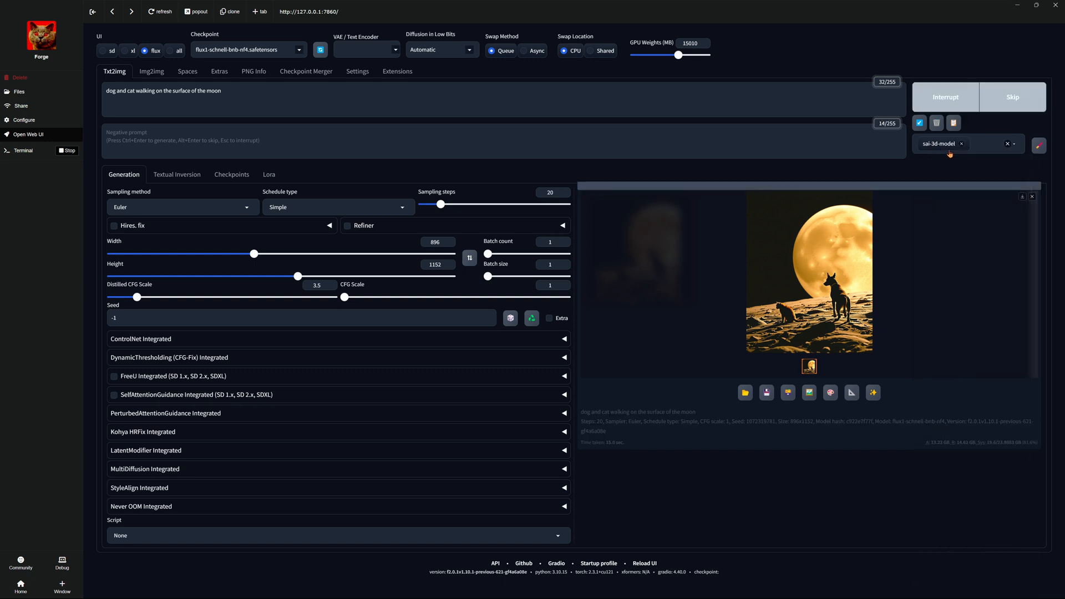
left_click(988, 143)
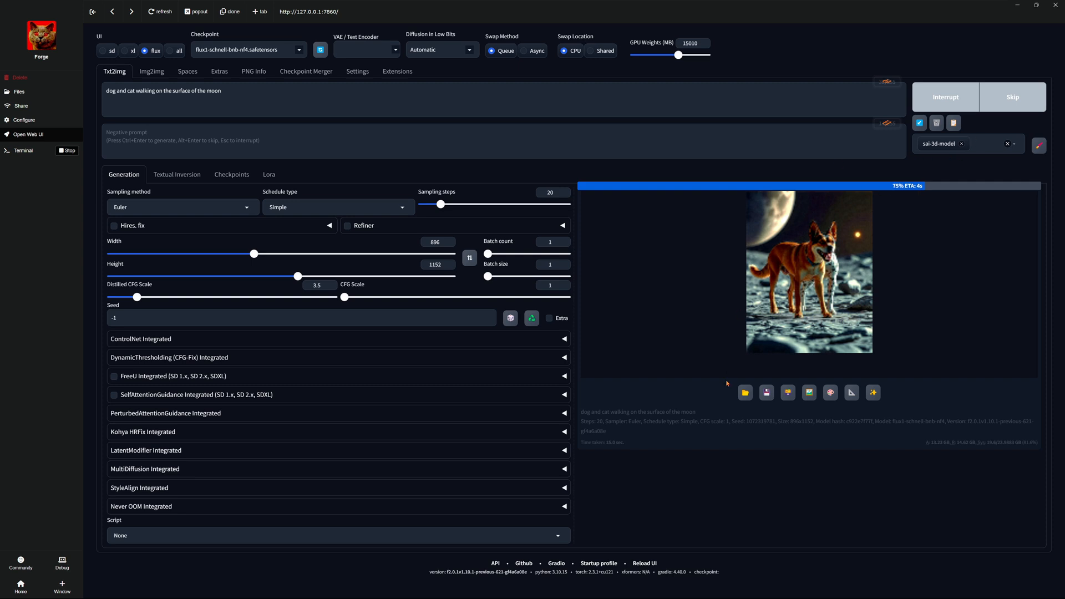
mouse_move(929, 155)
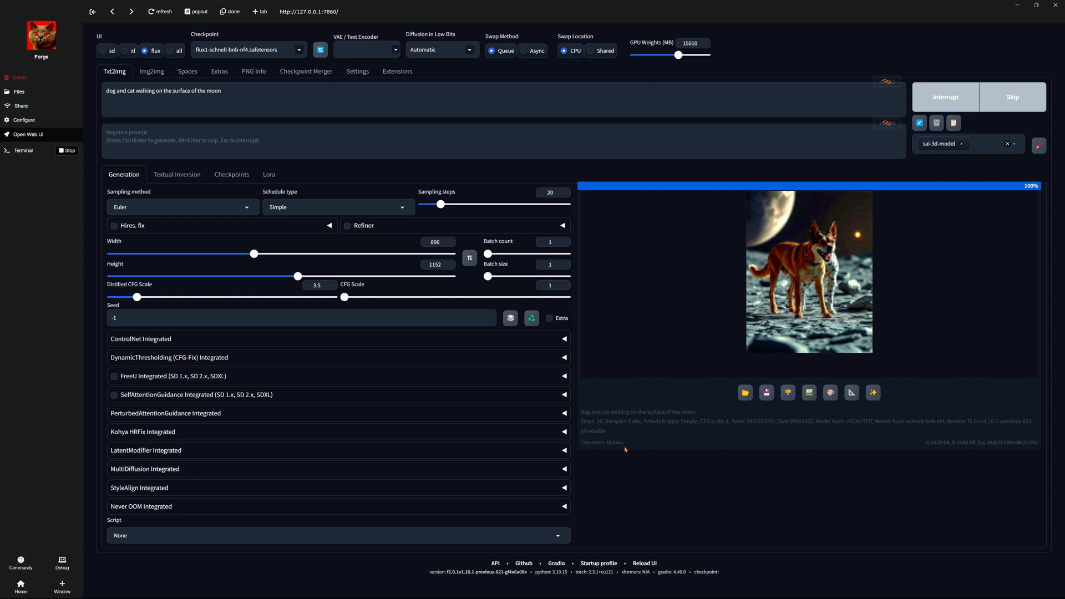
left_click(807, 271)
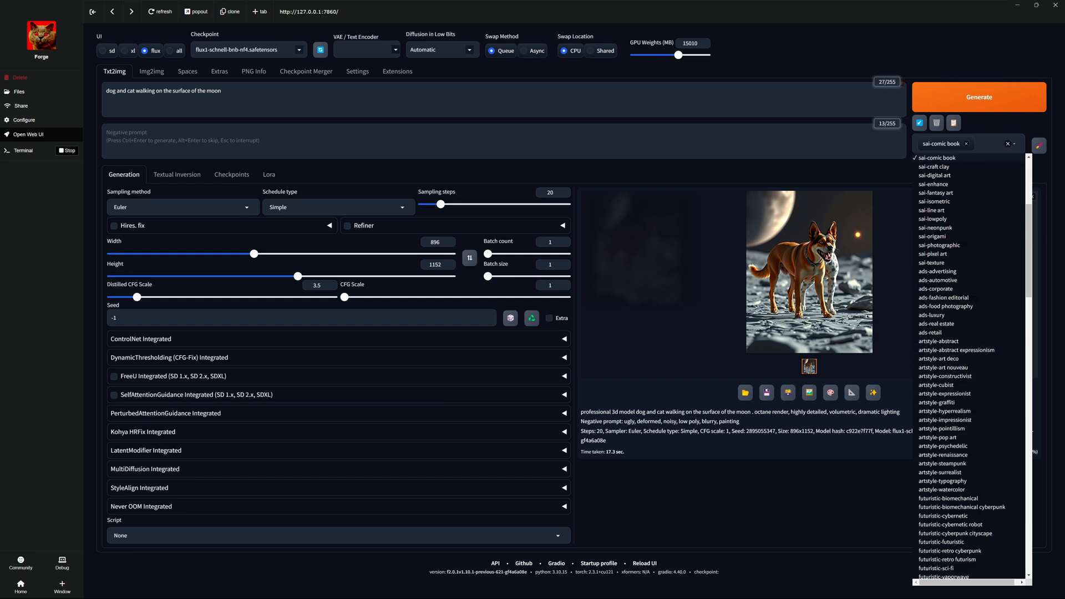
Generate a comic-book style orange dog and black cat moon image and inspect it full size.
left_click(979, 97)
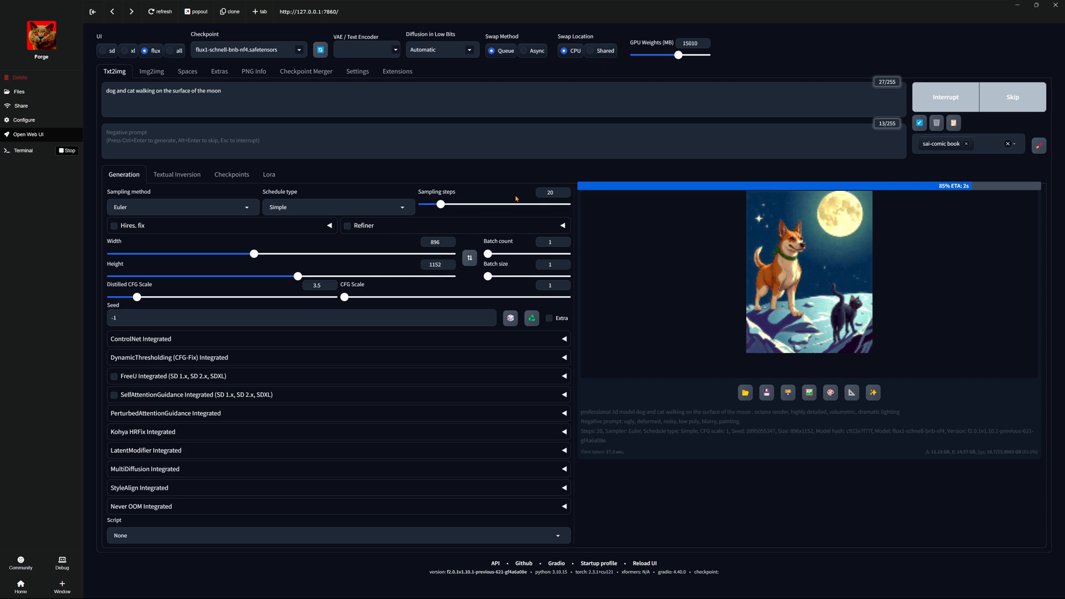
left_click(808, 271)
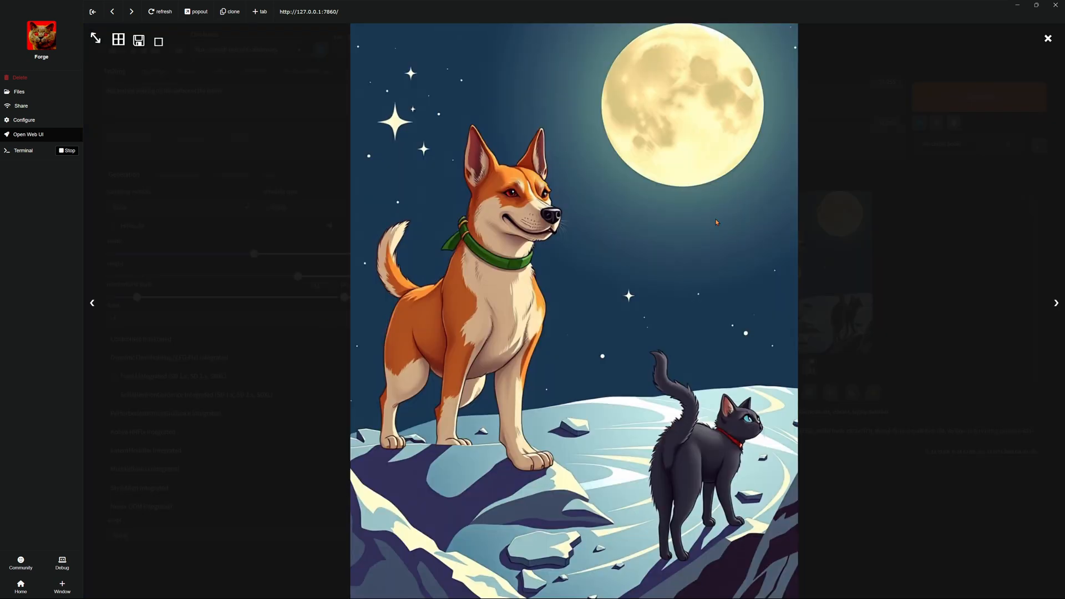
mouse_move(622, 496)
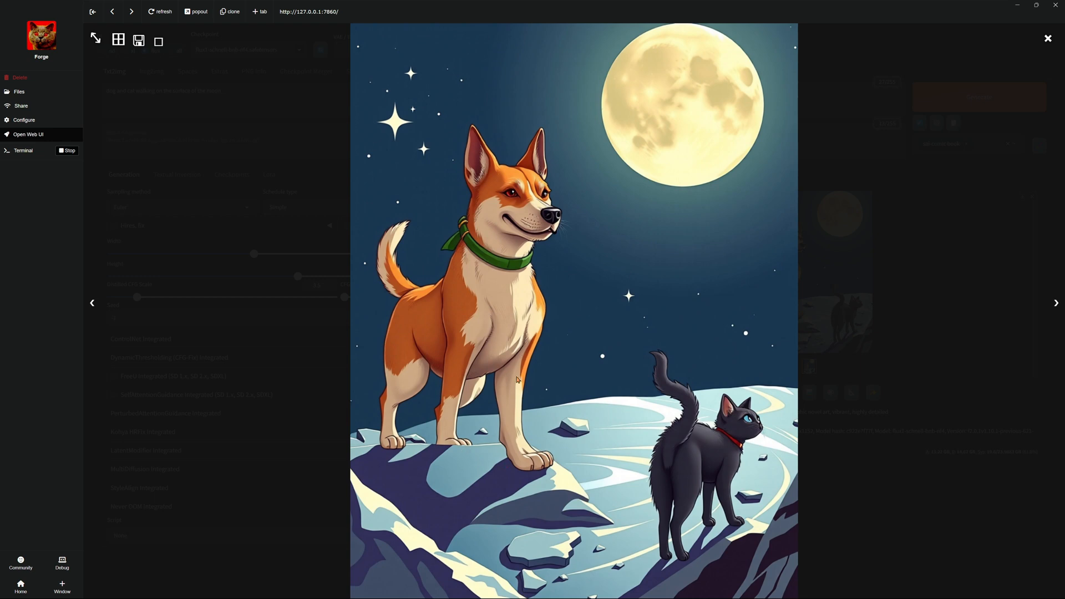
mouse_move(476, 396)
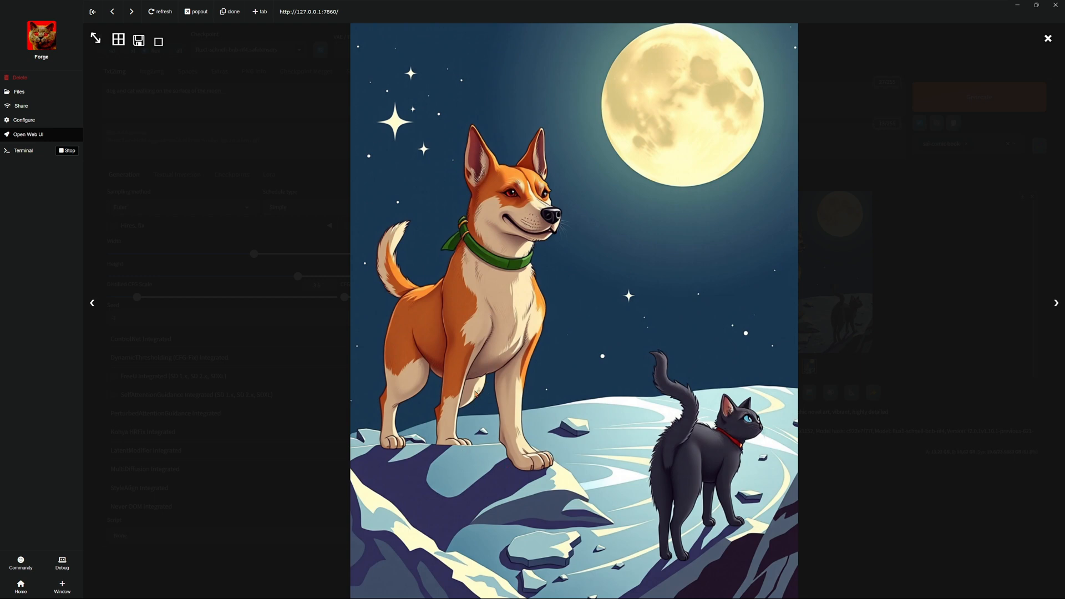
mouse_move(445, 324)
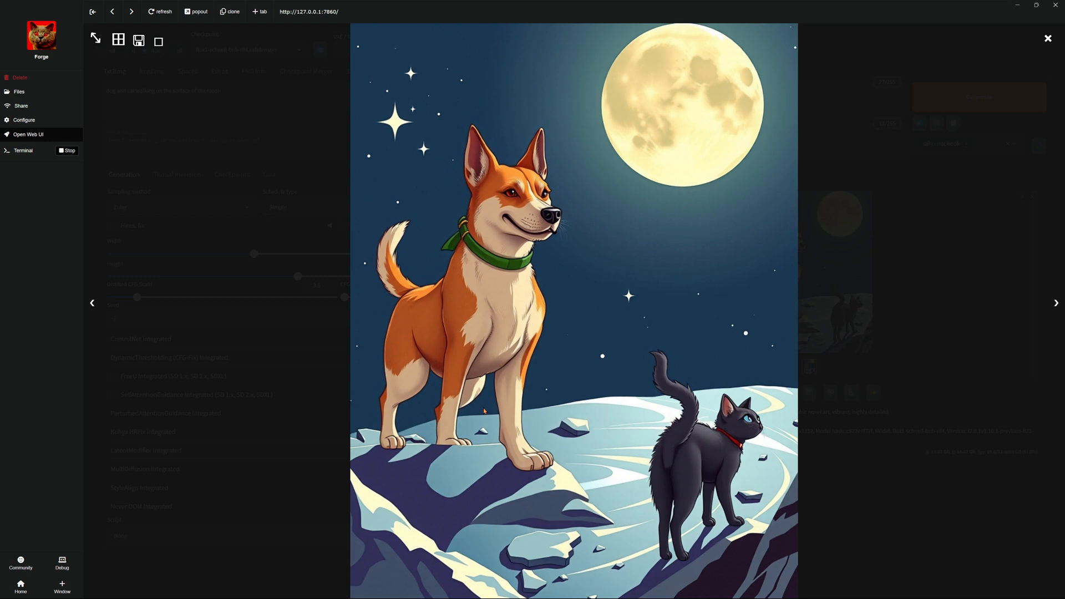
left_click(1047, 37)
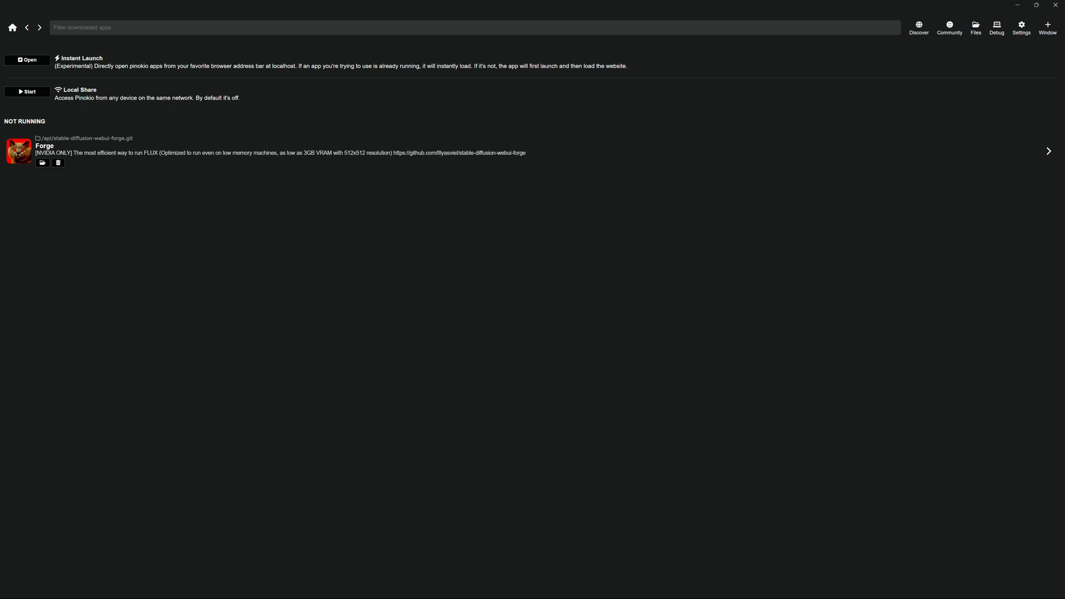
mouse_move(77, 291)
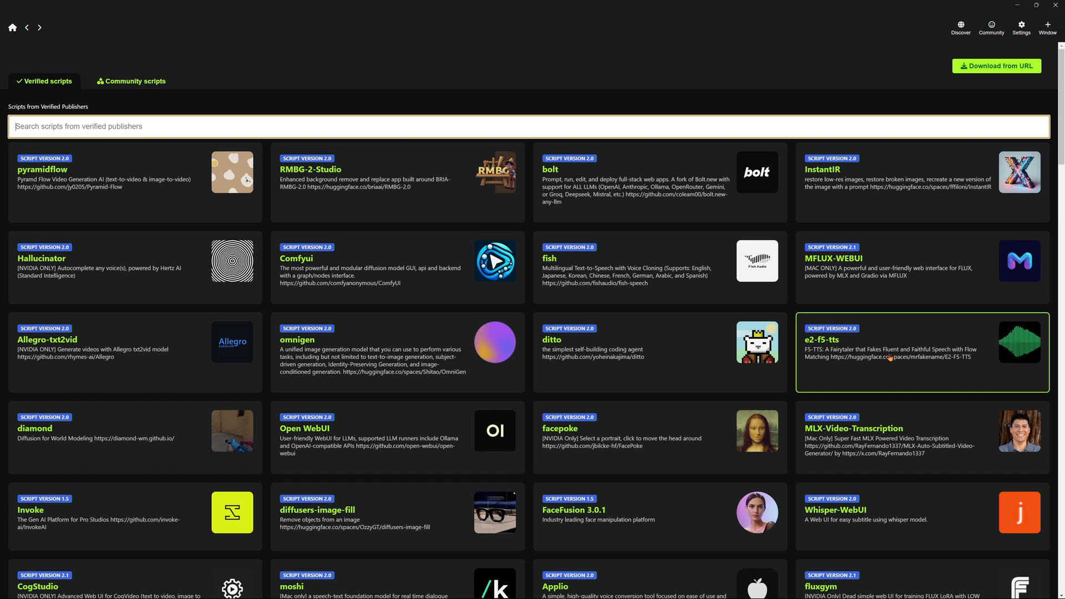
mouse_move(630, 417)
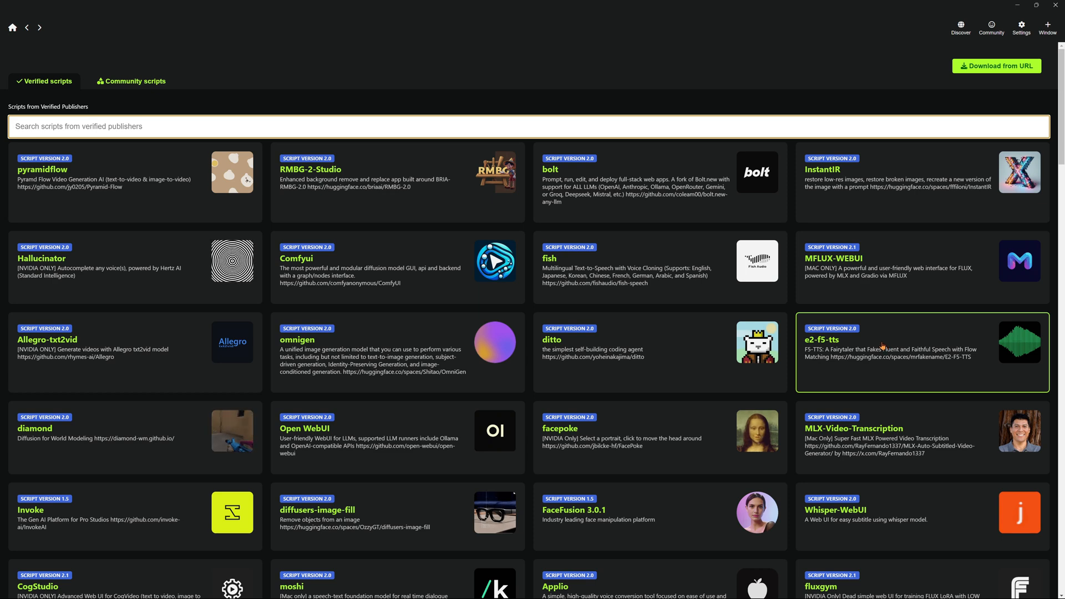
Scroll through the Verified scripts list showing apps like Forge, Fooocus and StableAudio.
scroll("down", 3)
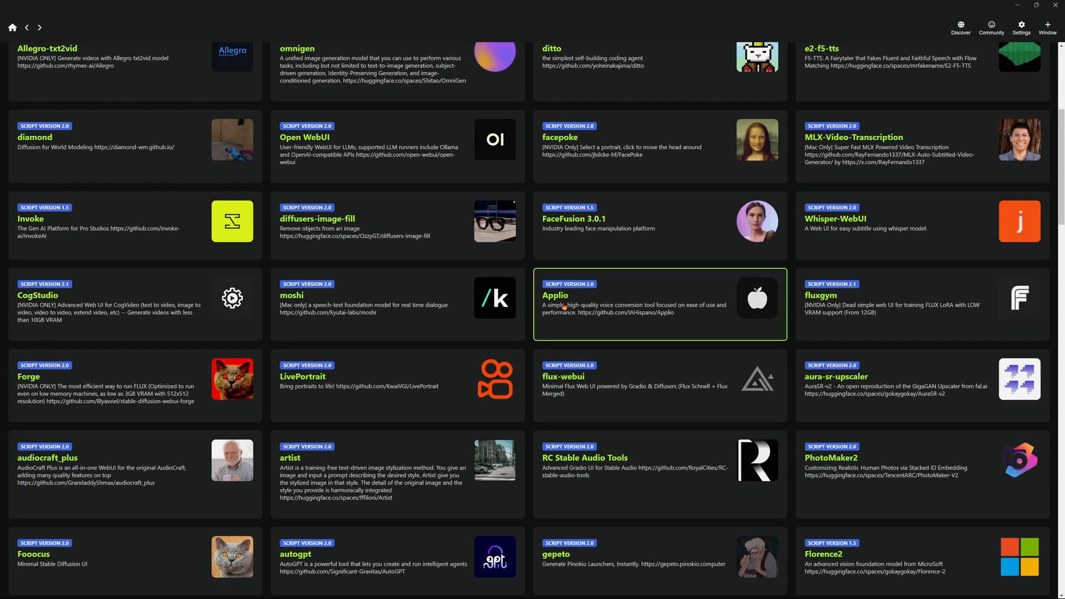
scroll("down", 3)
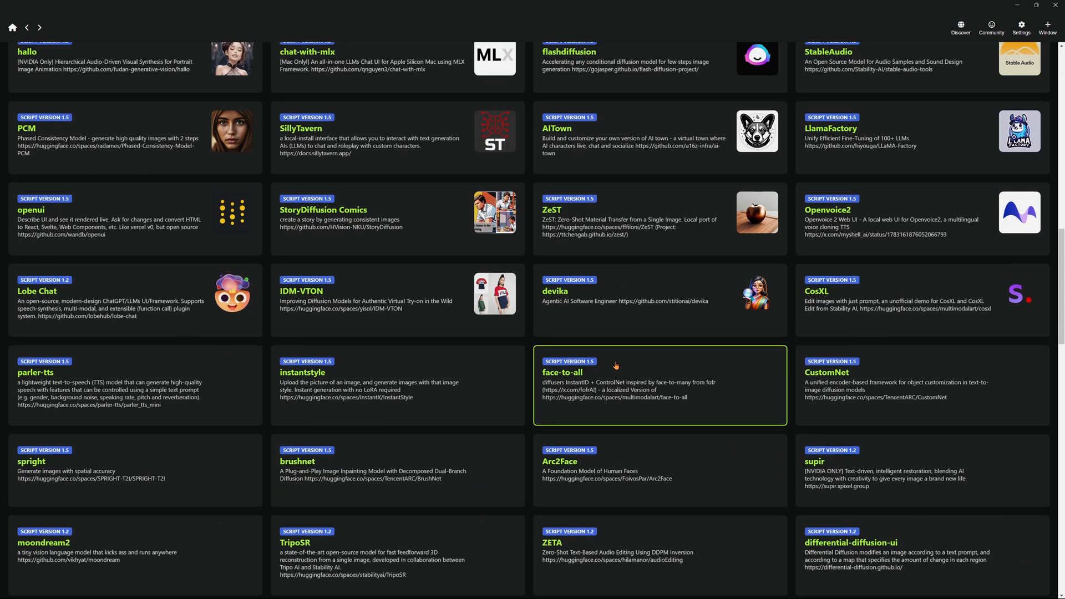
scroll("up", 3)
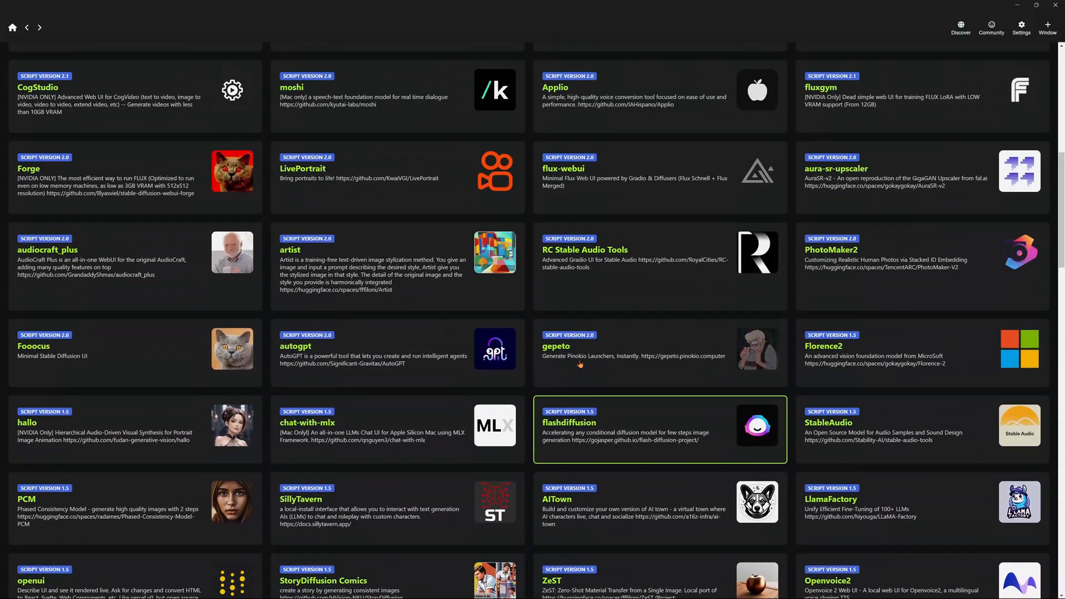